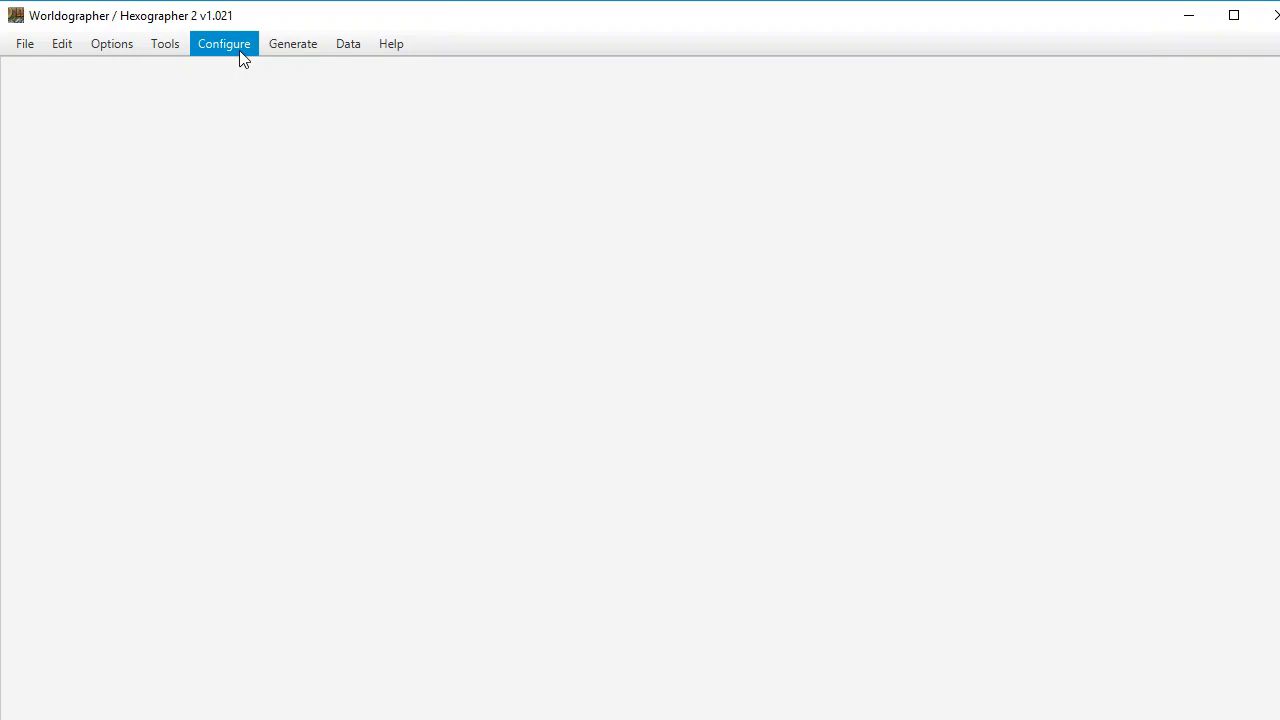
{"action": "mouse_move", "coordinate": [234, 58]}
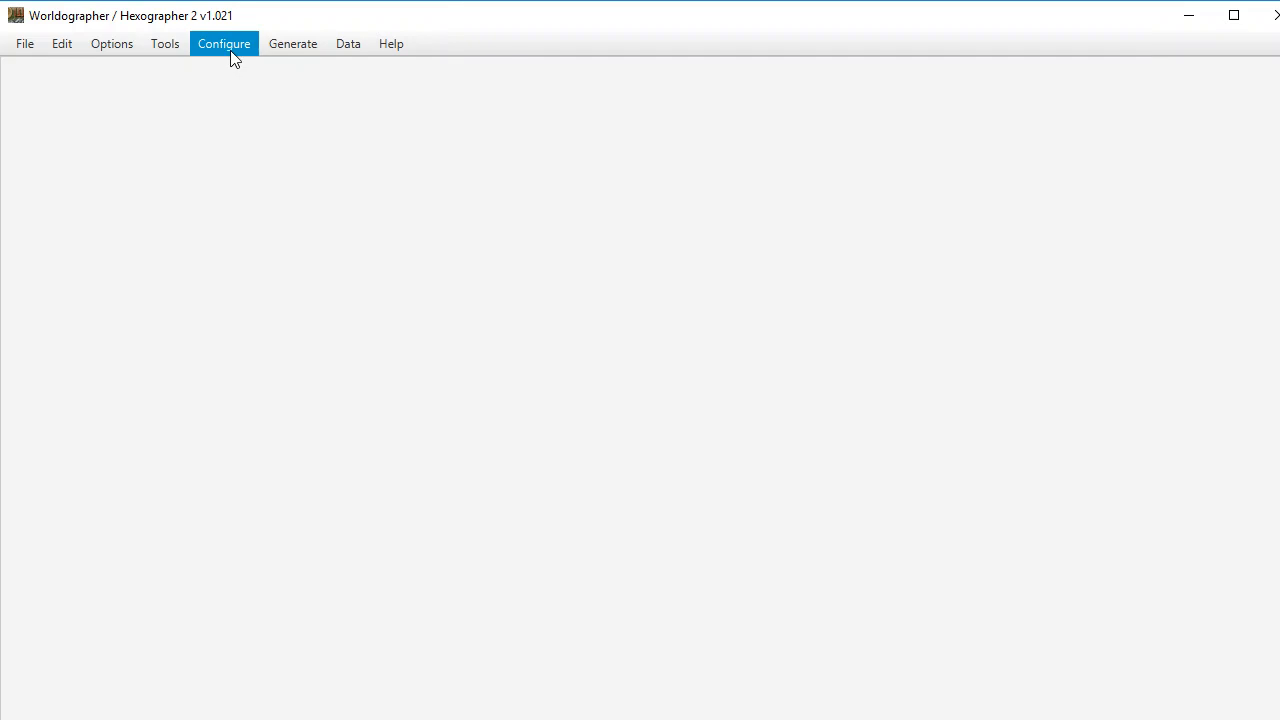
Step: Bring up the Configure menu with its custom terrain, feature and texture commands
{"action": "left_click", "coordinate": [224, 44]}
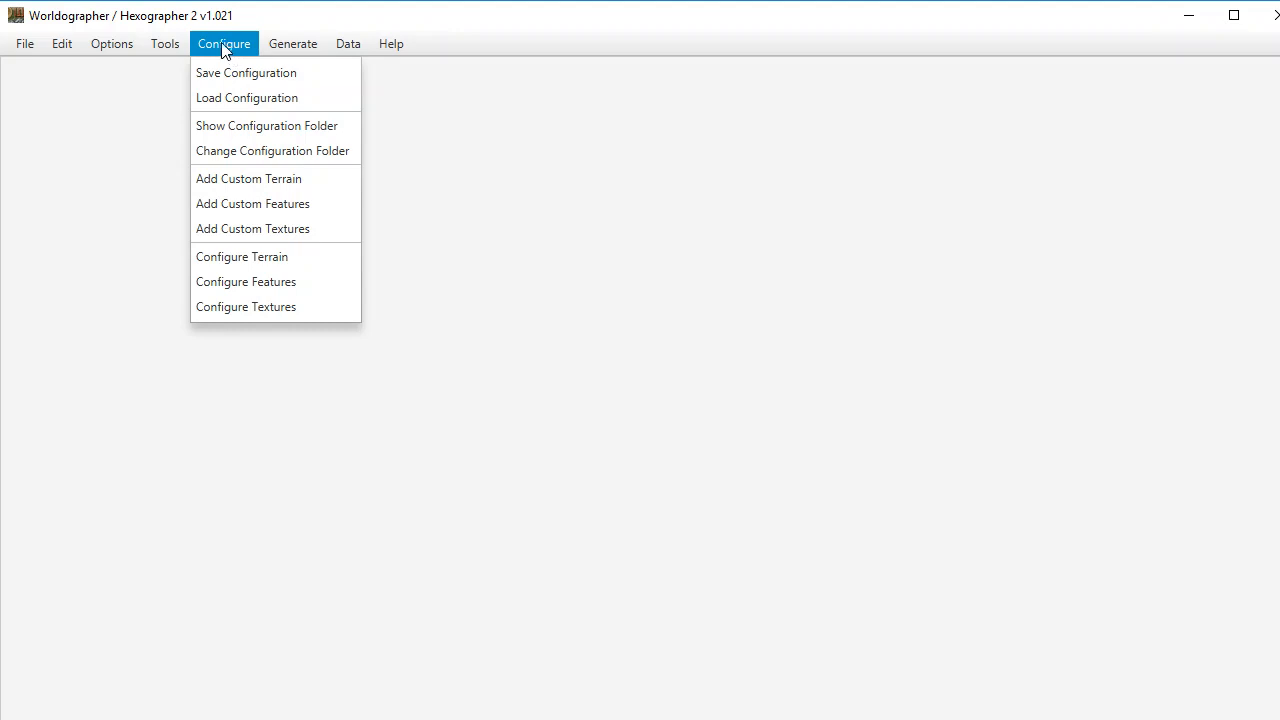
{"action": "mouse_move", "coordinate": [246, 72]}
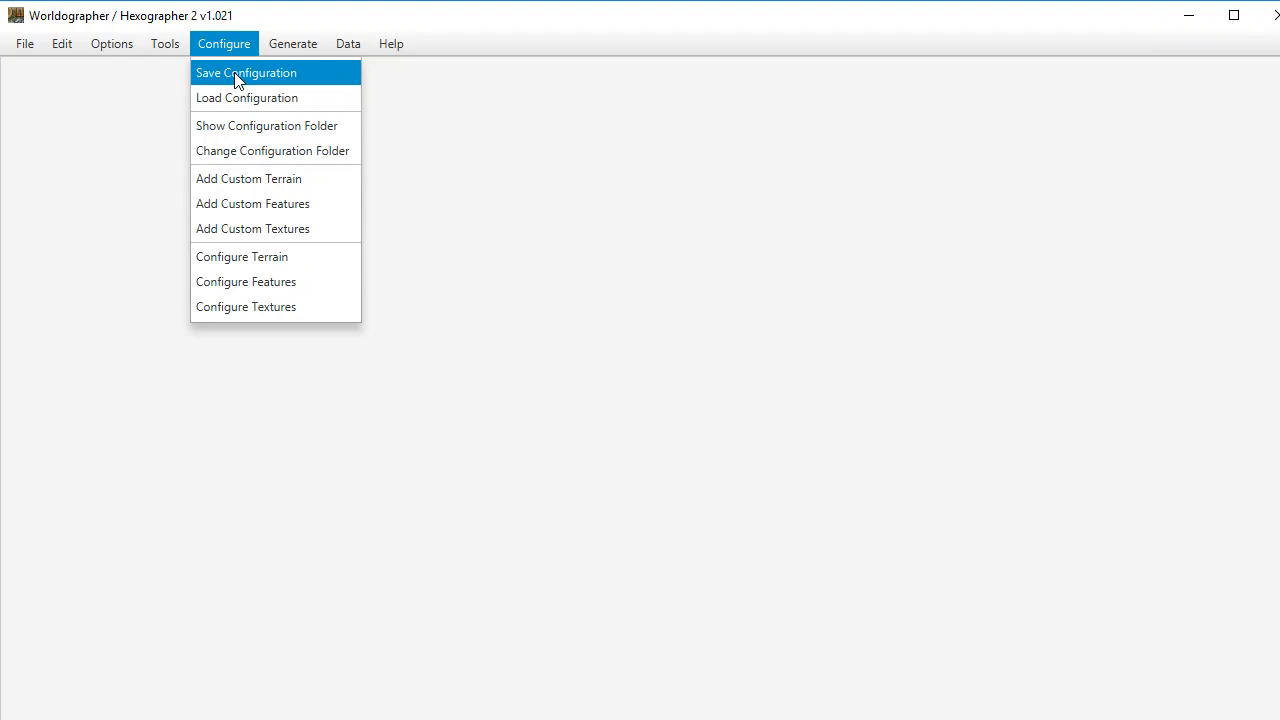
{"action": "mouse_move", "coordinate": [268, 124]}
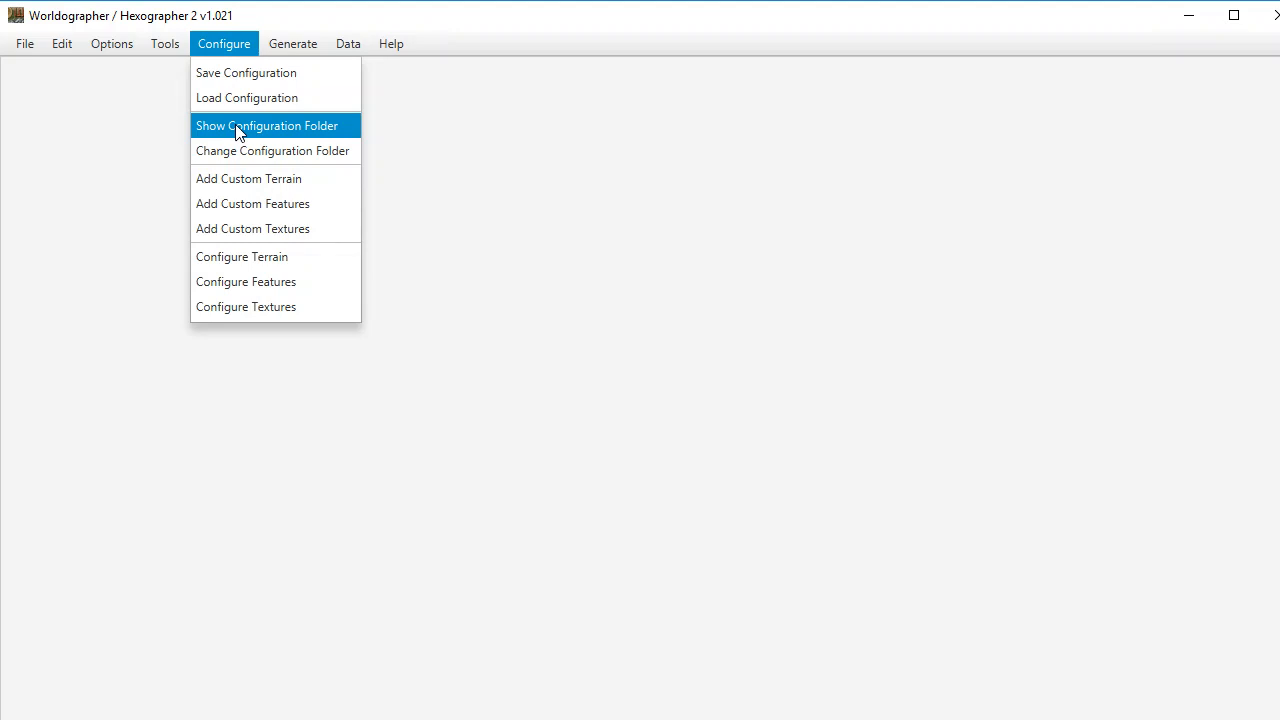
Step: Display the notice giving the configuration folder location for custom icons
{"action": "left_click", "coordinate": [268, 124]}
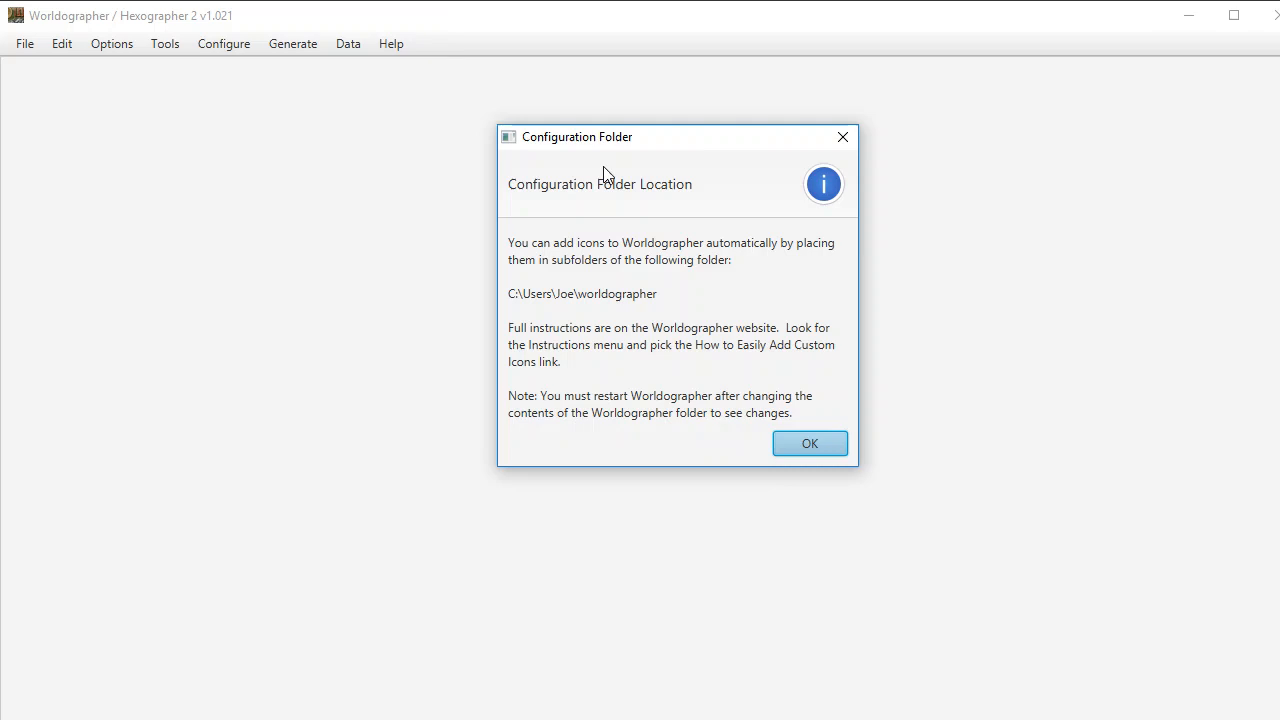
{"action": "mouse_move", "coordinate": [616, 276]}
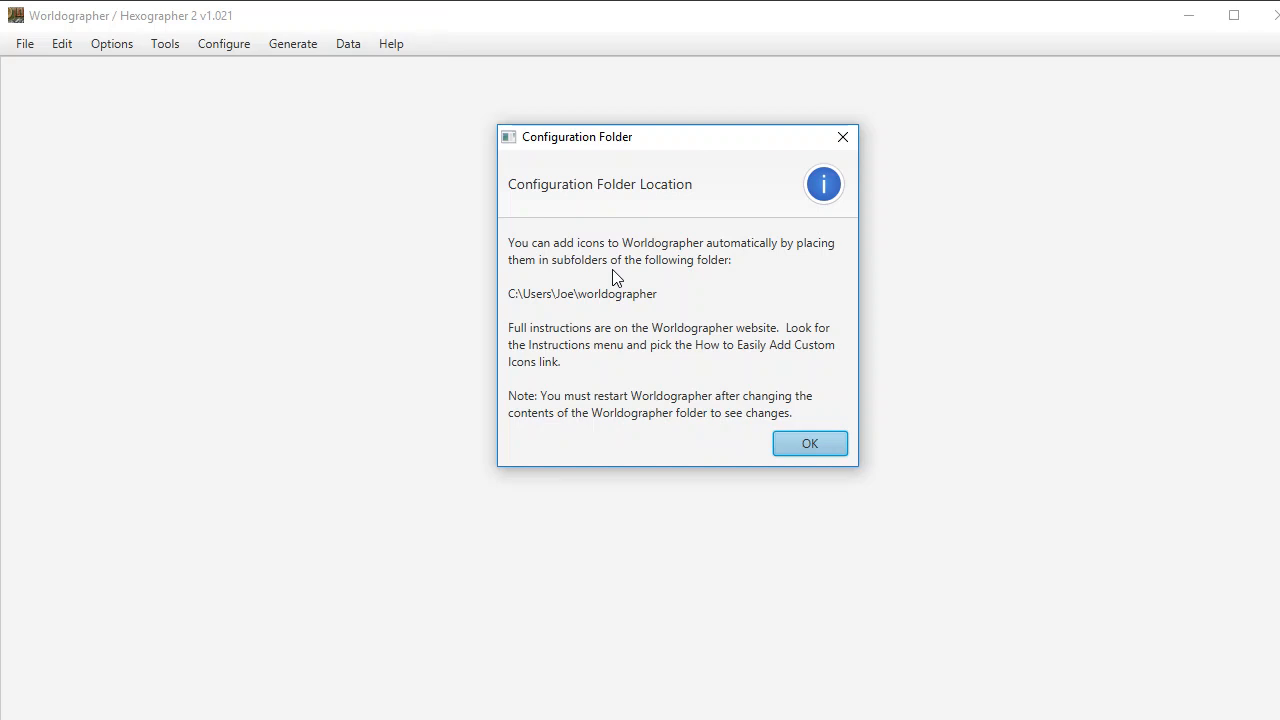
{"action": "mouse_move", "coordinate": [622, 302]}
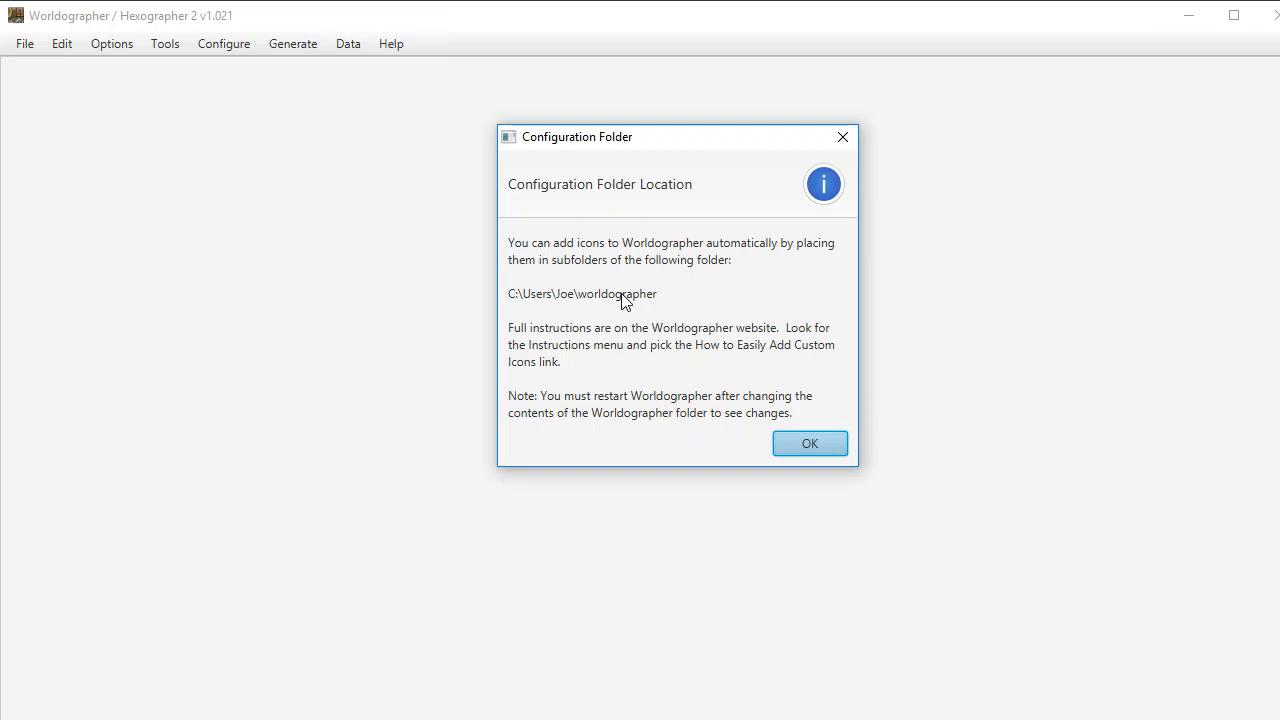
{"action": "mouse_move", "coordinate": [556, 302]}
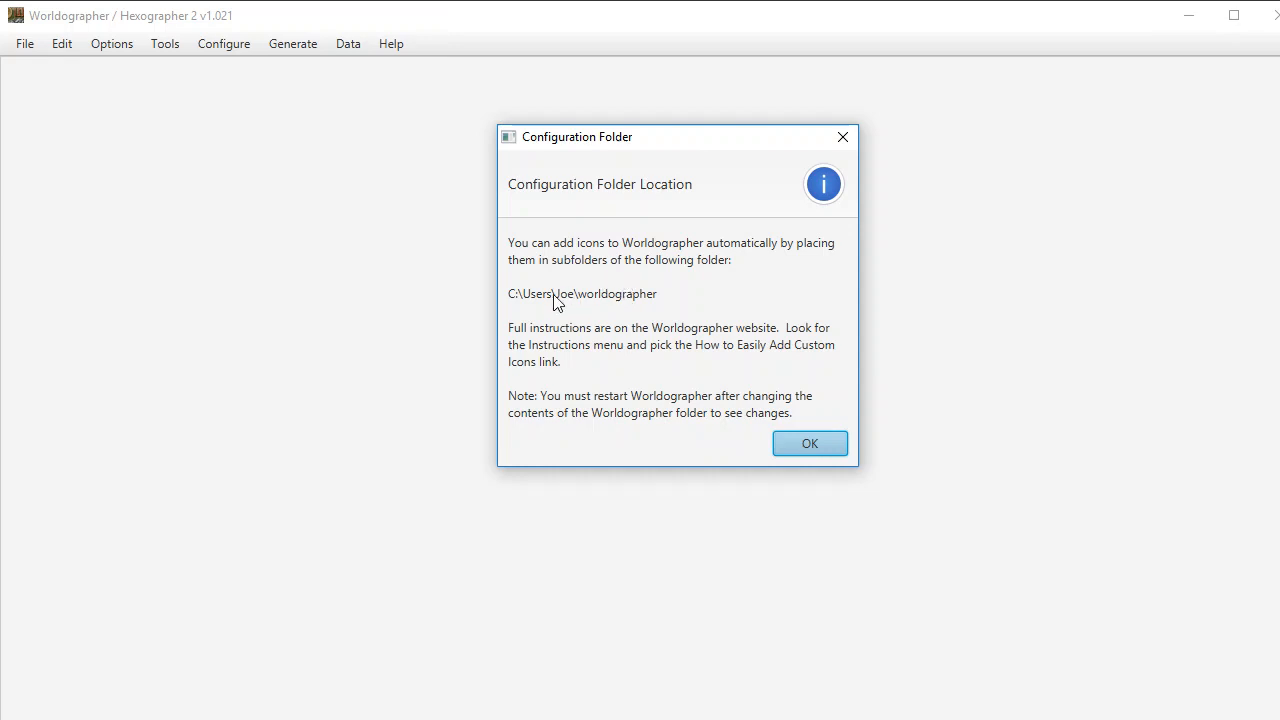
{"action": "mouse_move", "coordinate": [810, 444]}
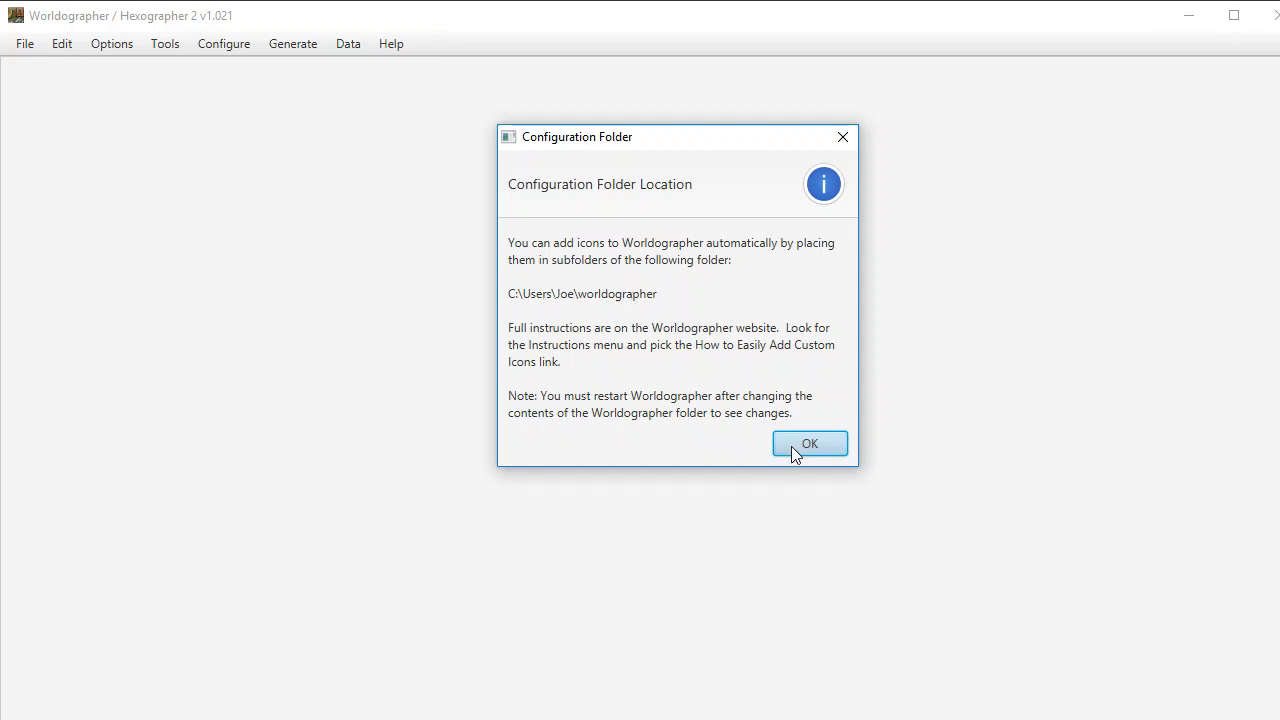
Step: Change the configuration folder to Documents\geomorphs_tombs, pending a restart
{"action": "left_click", "coordinate": [808, 444]}
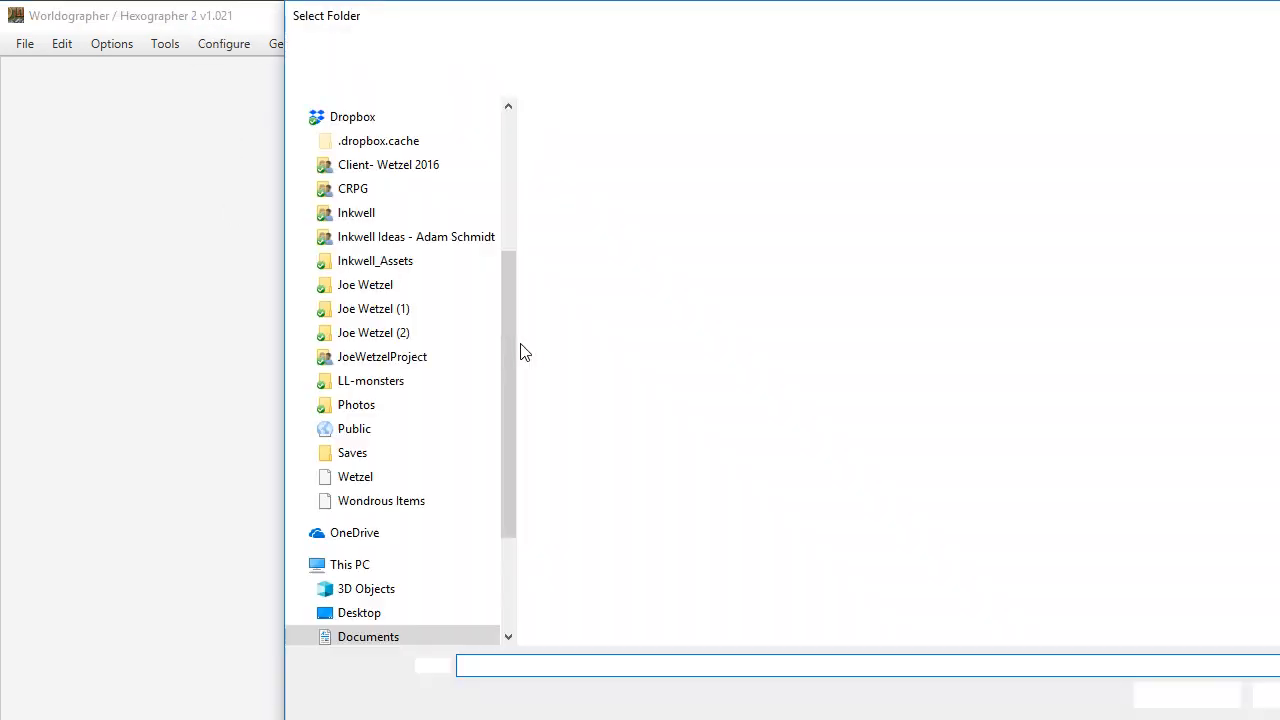
{"action": "left_click", "coordinate": [368, 636]}
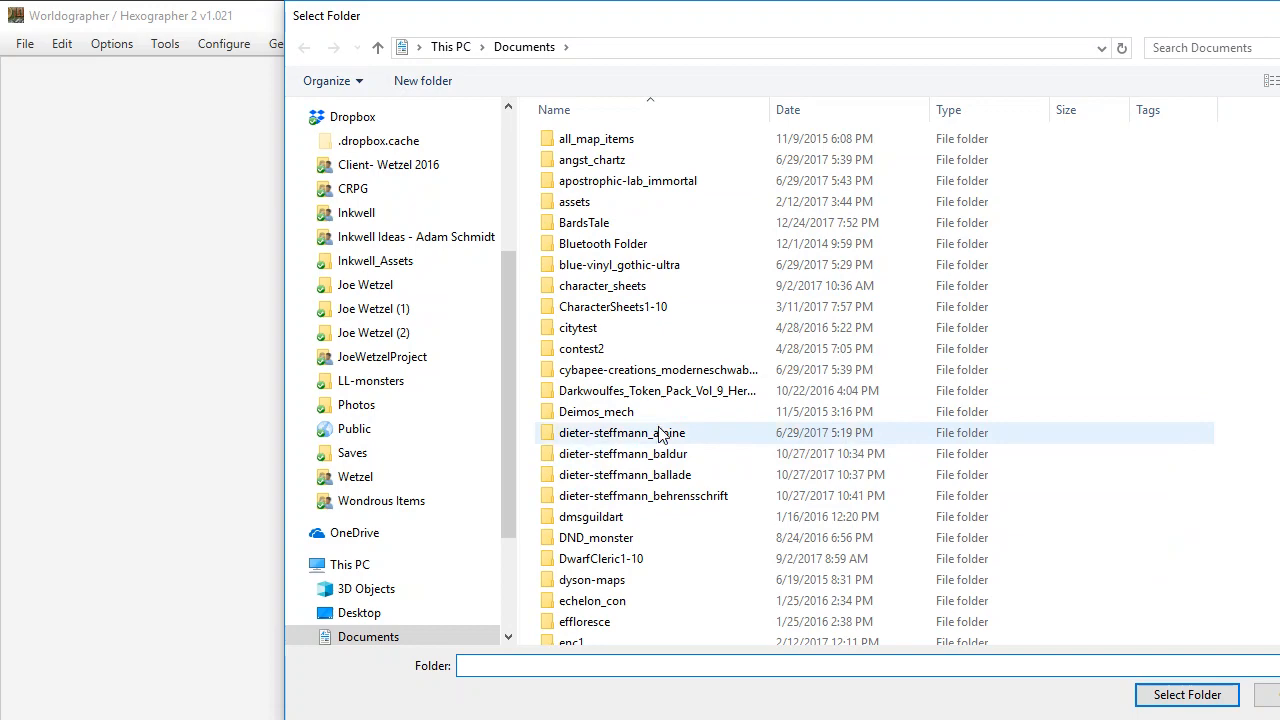
{"action": "scroll", "scroll_direction": "down", "scroll_amount": 3}
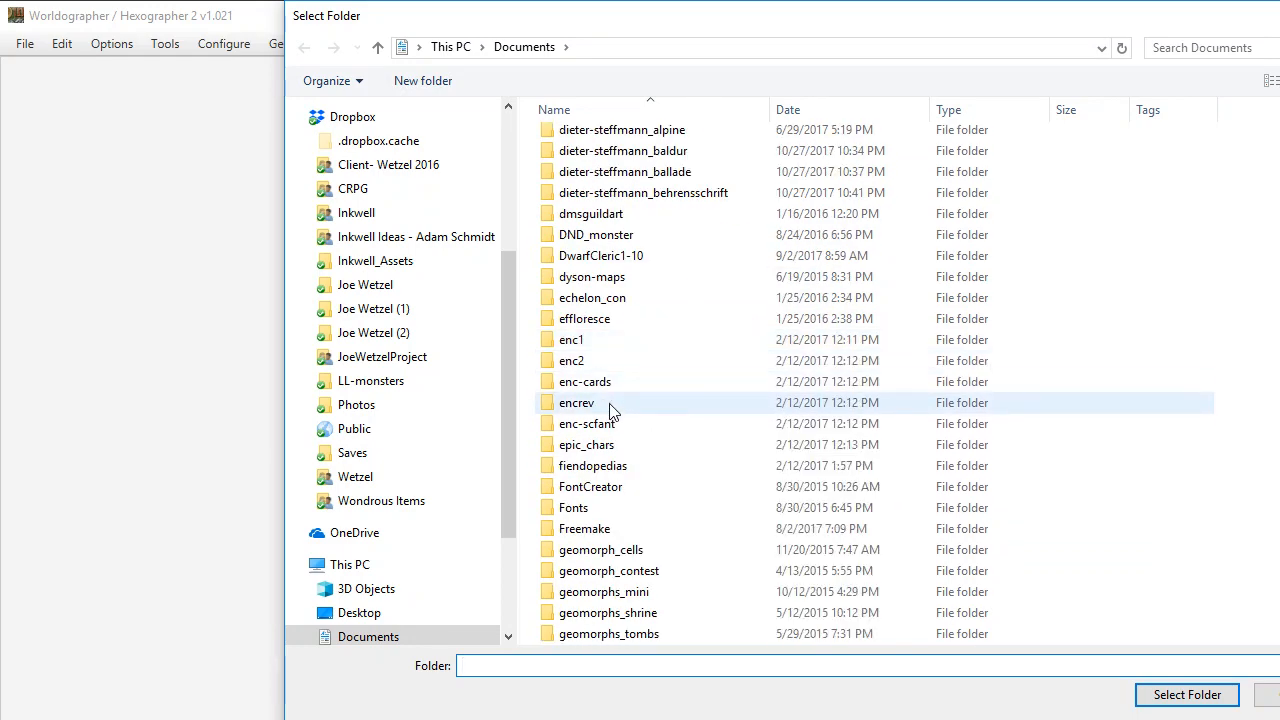
{"action": "left_click", "coordinate": [592, 464]}
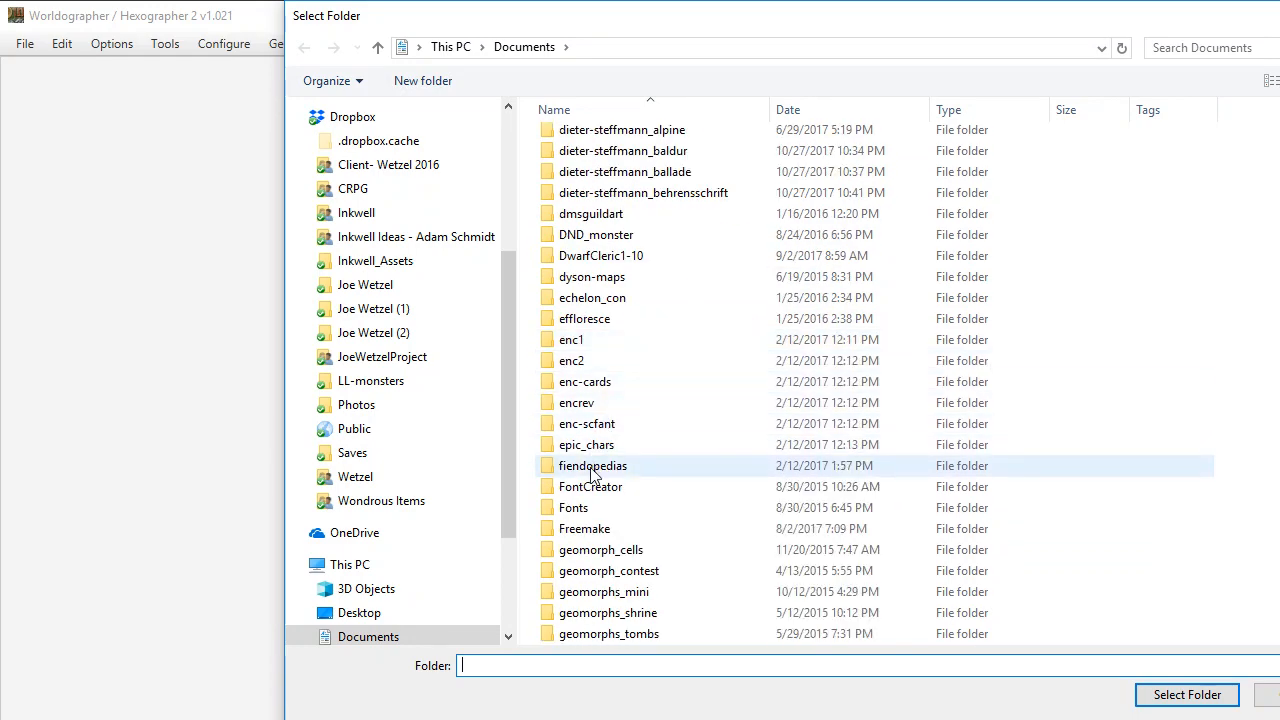
{"action": "scroll", "scroll_direction": "down", "scroll_amount": 3}
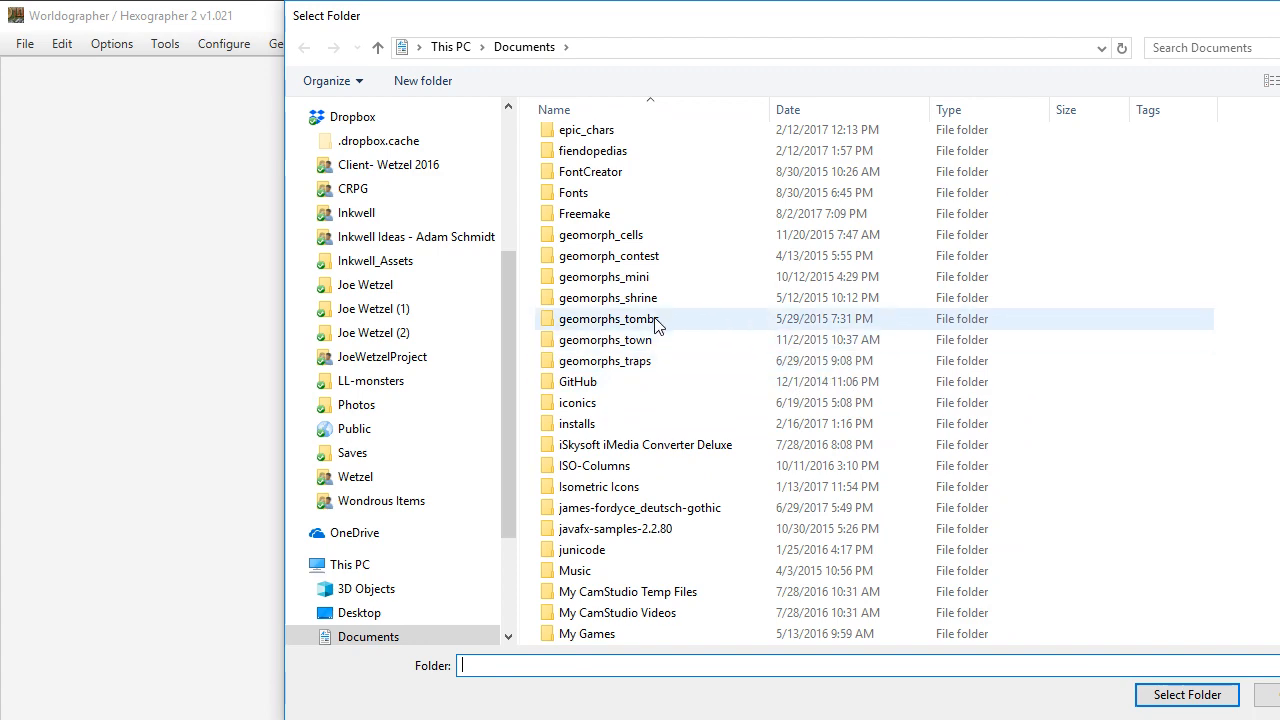
{"action": "left_click", "coordinate": [608, 318]}
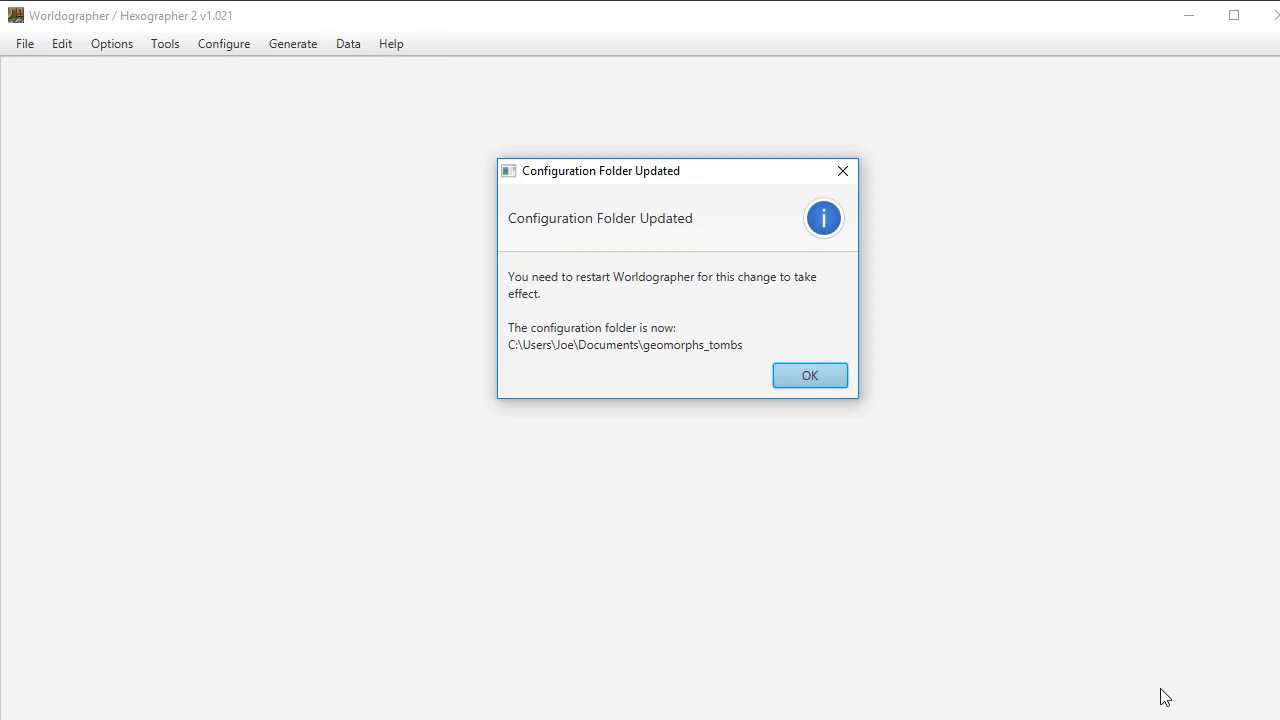
{"action": "mouse_move", "coordinate": [902, 462]}
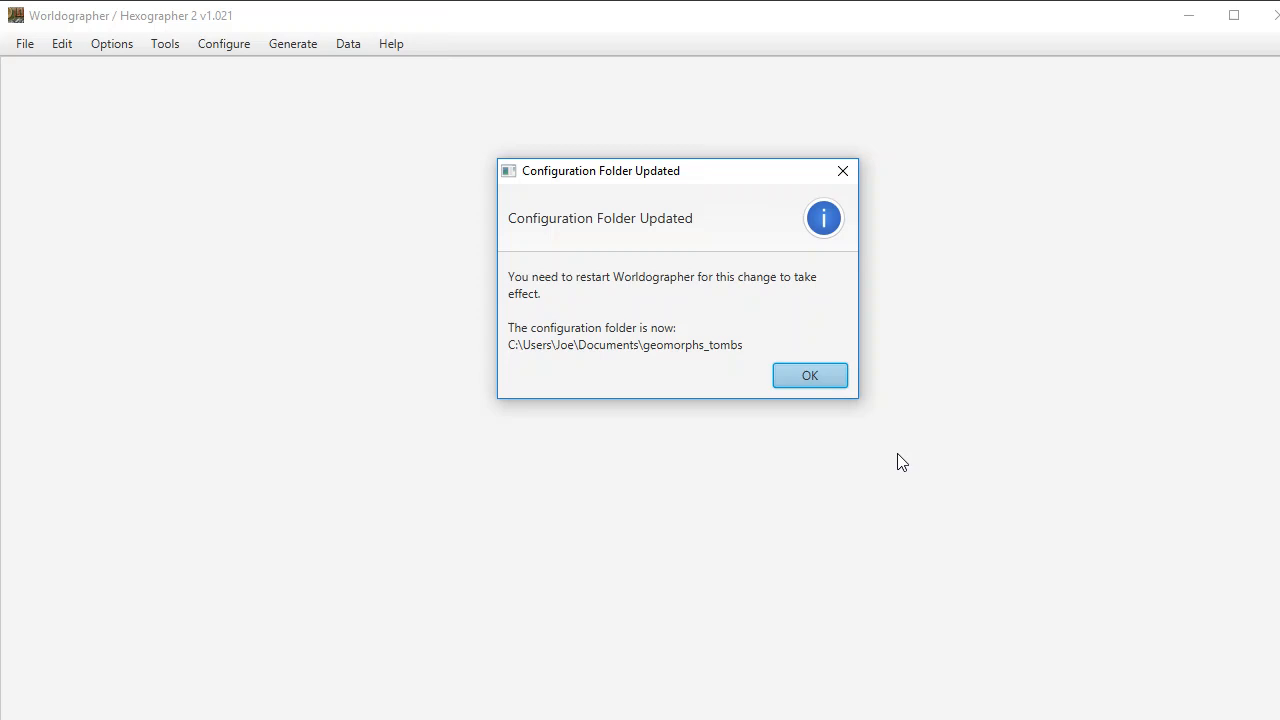
{"action": "mouse_move", "coordinate": [810, 376]}
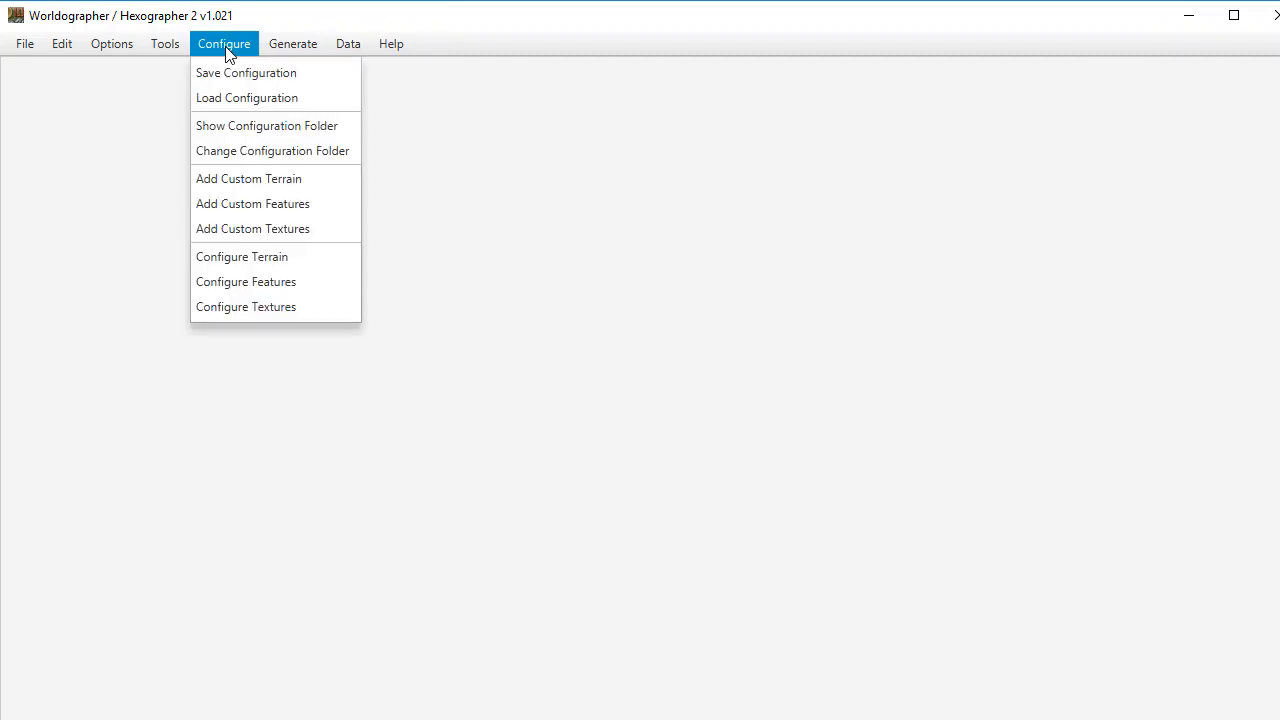
{"action": "mouse_move", "coordinate": [248, 96]}
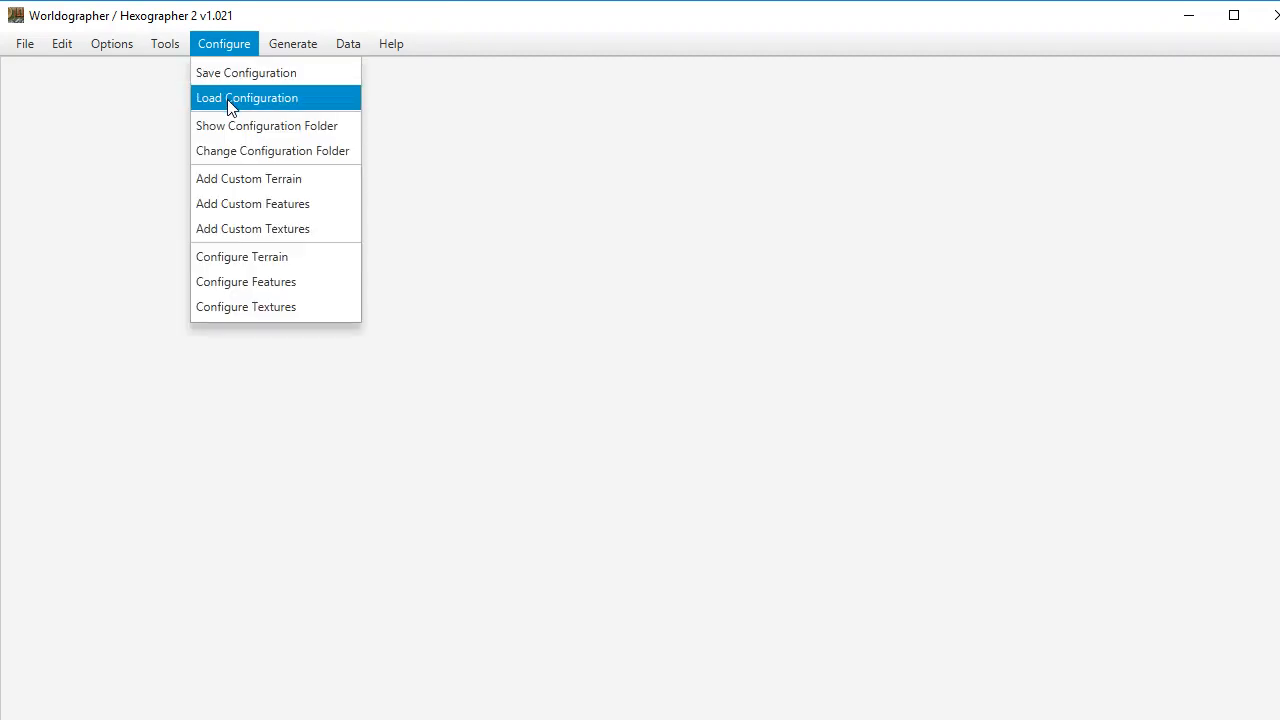
{"action": "mouse_move", "coordinate": [230, 178]}
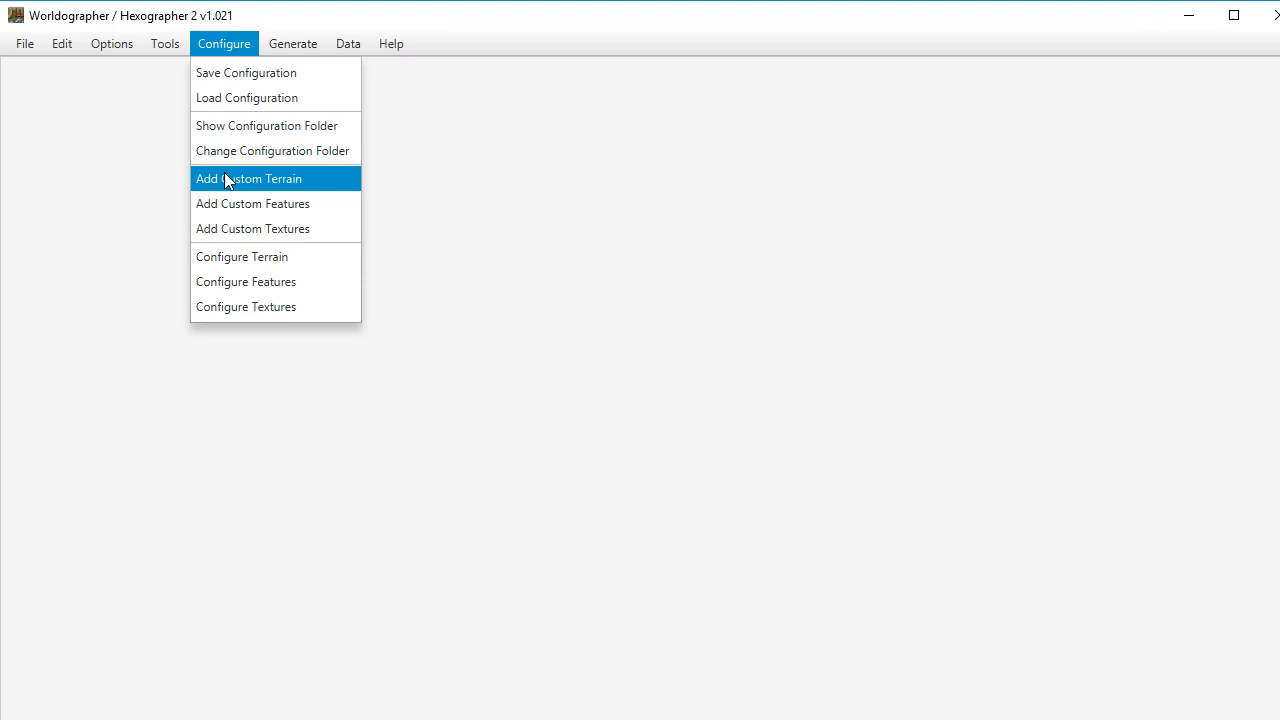
{"action": "mouse_move", "coordinate": [252, 204]}
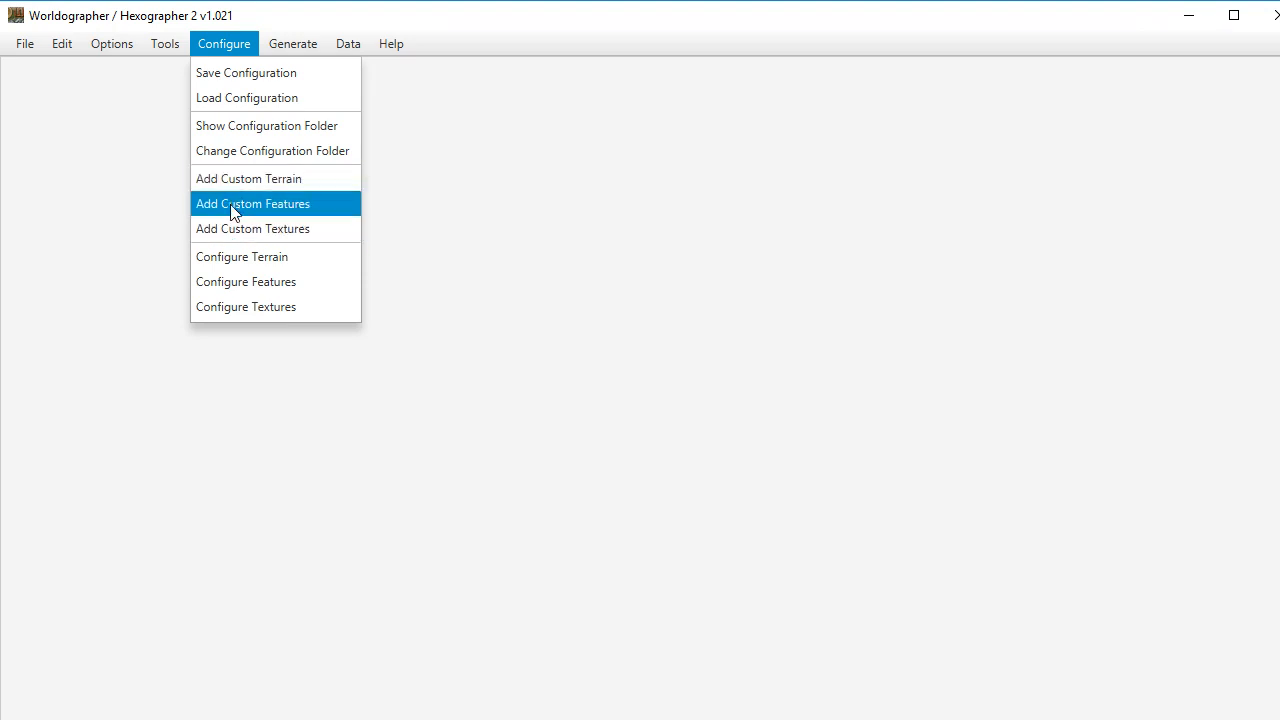
{"action": "mouse_move", "coordinate": [248, 178]}
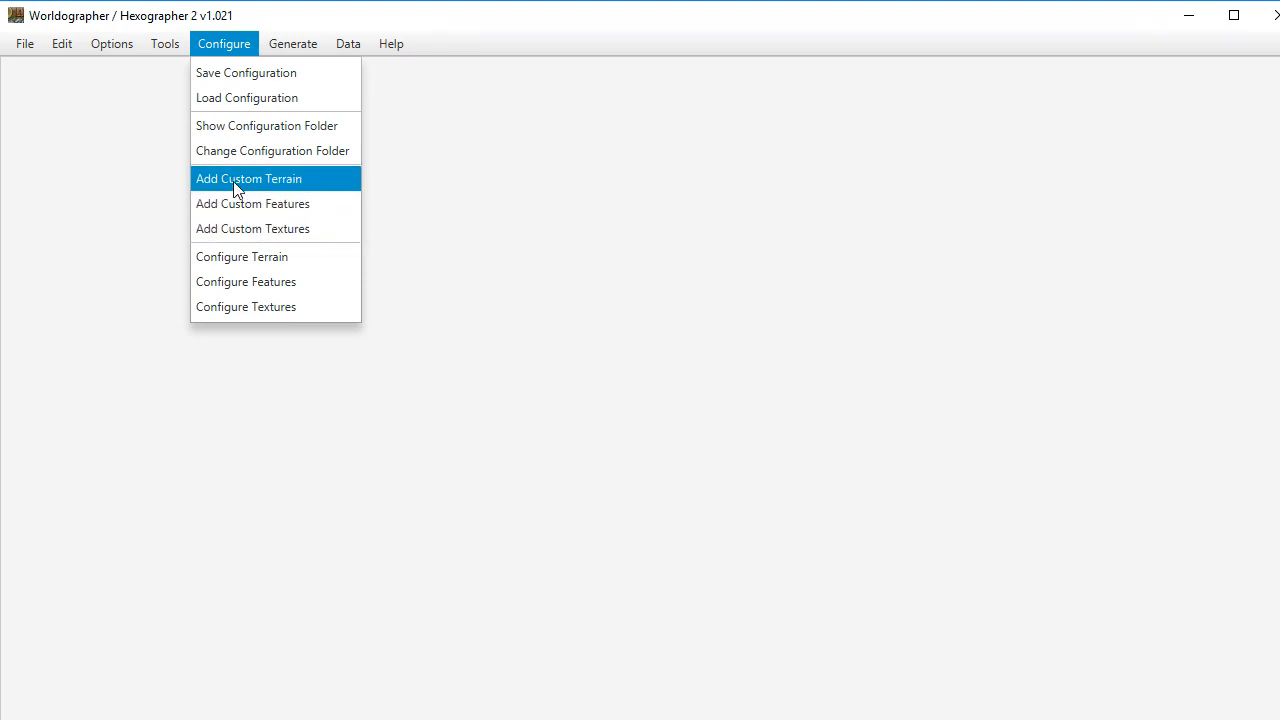
Step: Select coatest.png, Jet.PNG, Jet2.png and swords.png from Documents as new custom terrains
{"action": "left_click", "coordinate": [248, 178]}
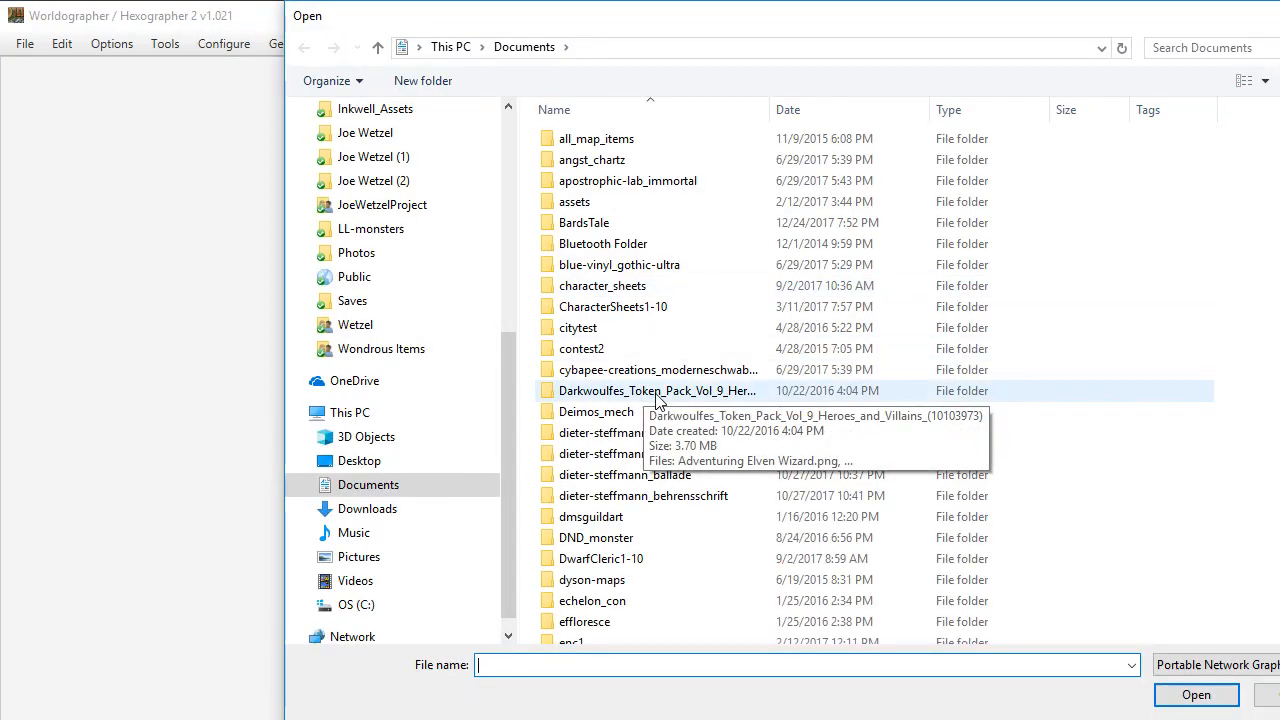
{"action": "scroll", "scroll_direction": "down", "scroll_amount": 3}
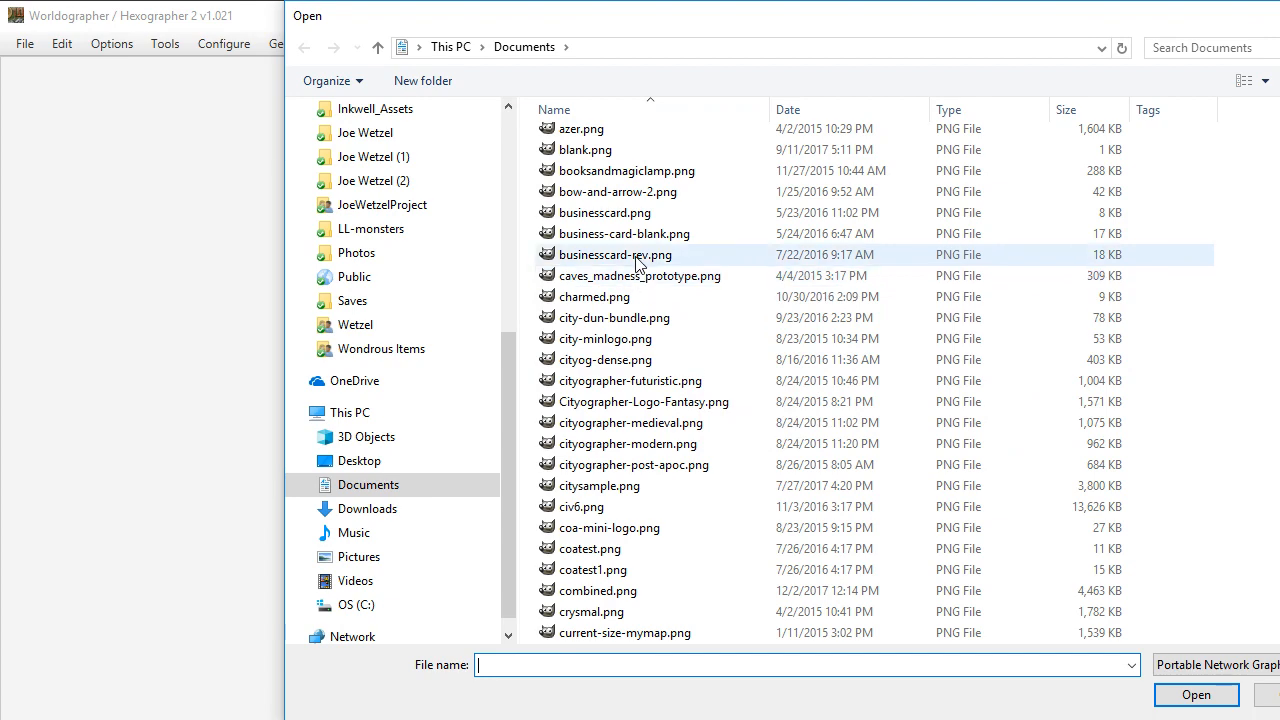
{"action": "mouse_move", "coordinate": [632, 464]}
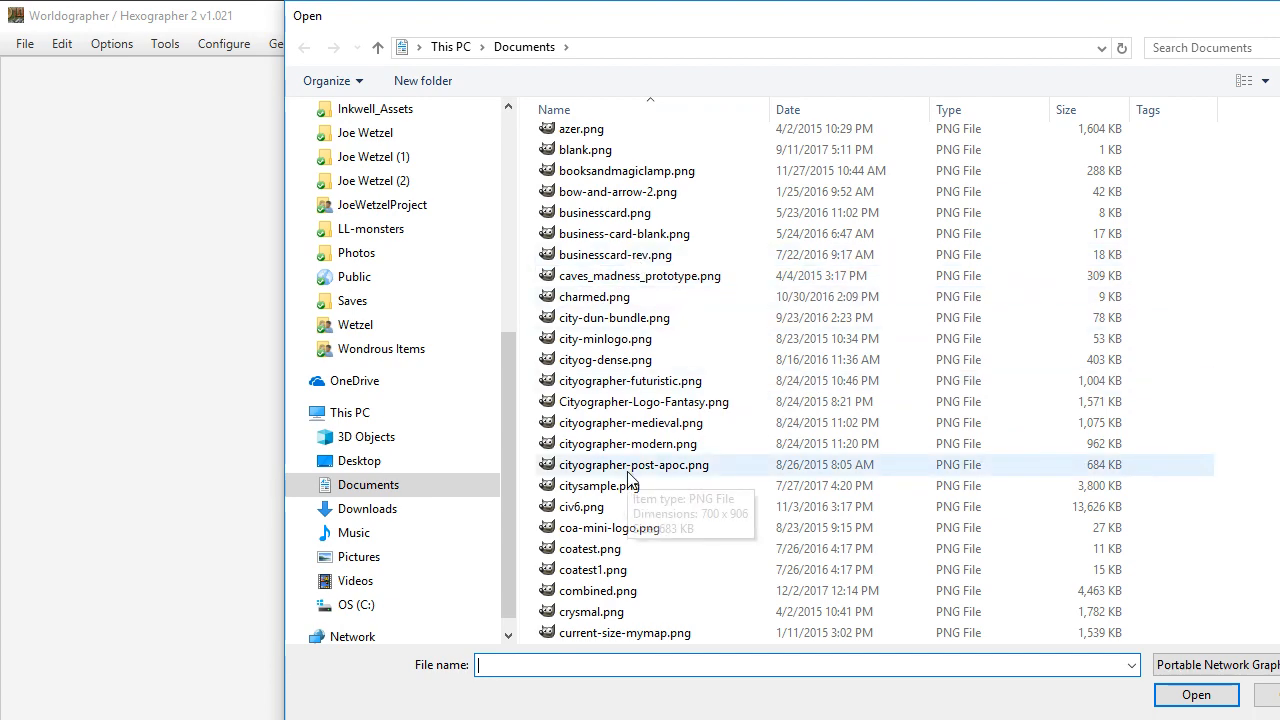
{"action": "scroll", "scroll_direction": "down", "scroll_amount": 3}
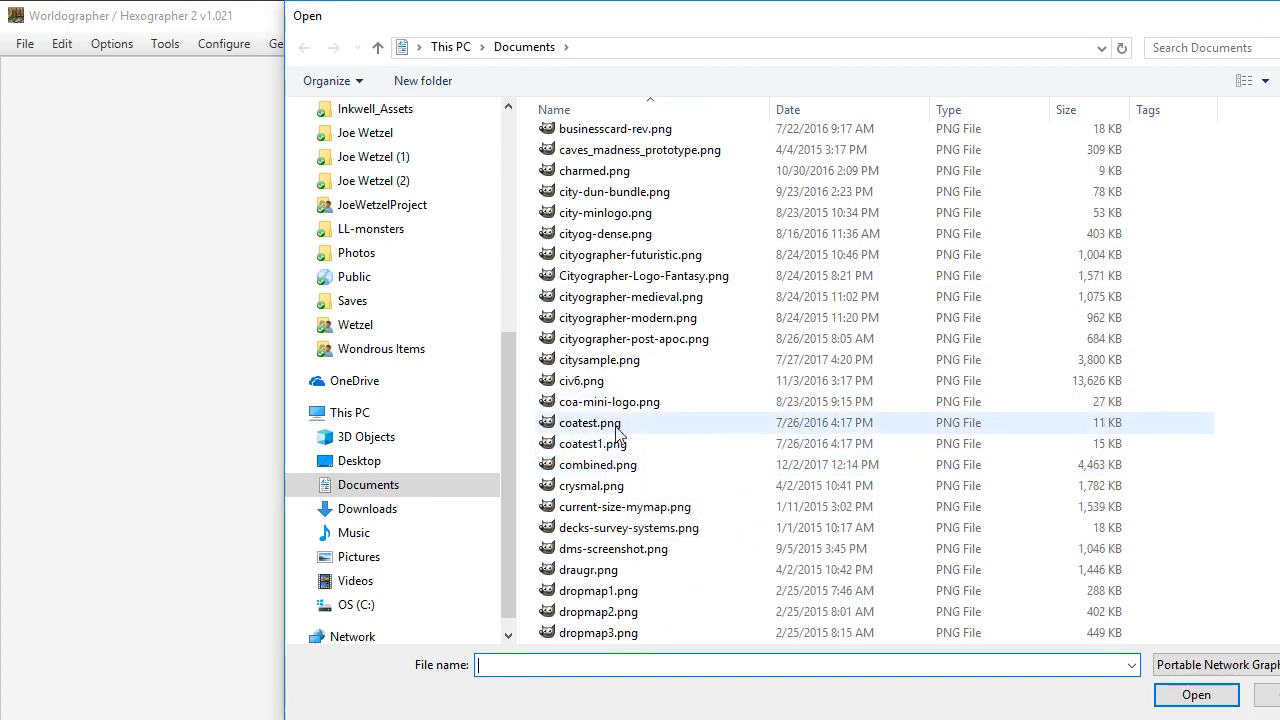
{"action": "left_click", "coordinate": [588, 422]}
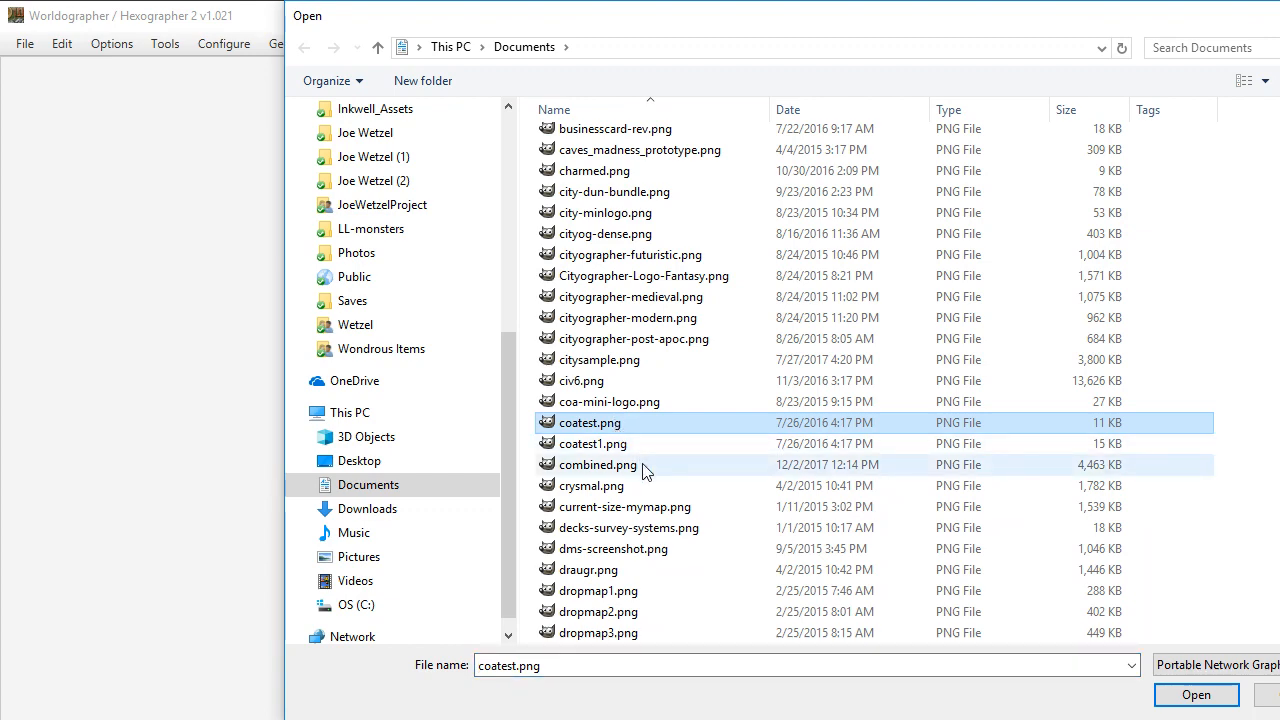
{"action": "scroll", "scroll_direction": "down", "scroll_amount": 3}
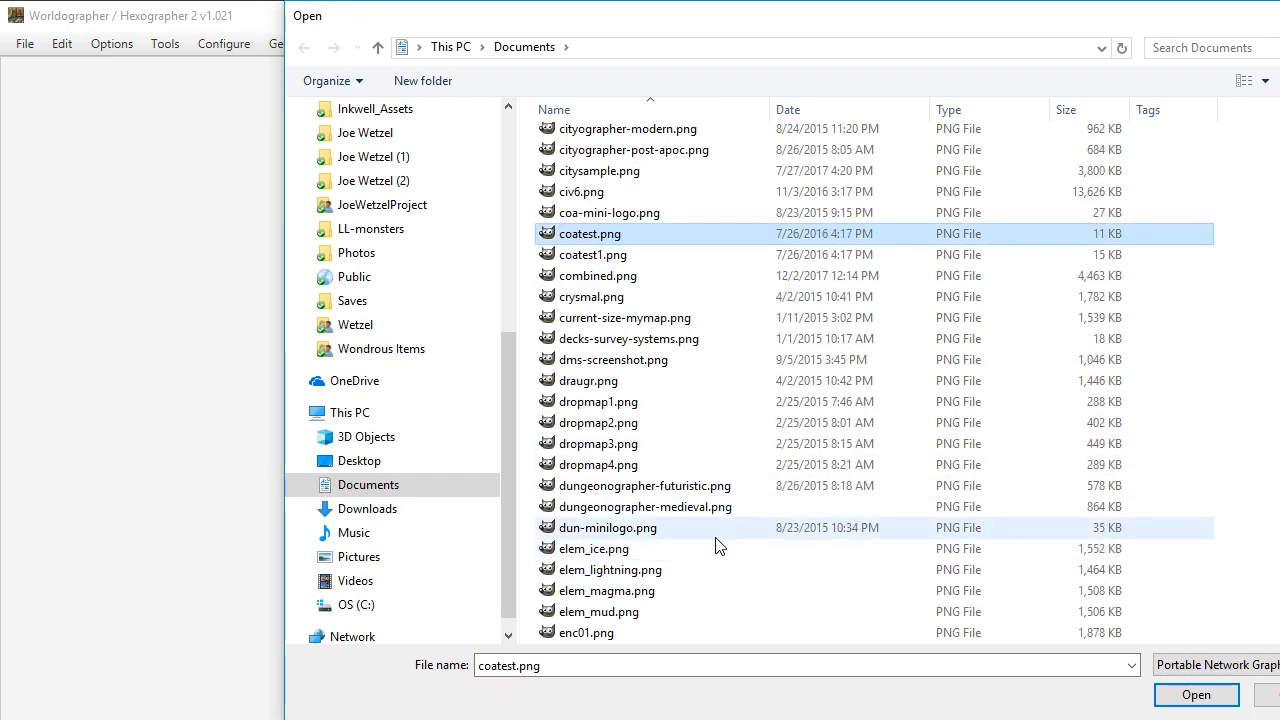
{"action": "scroll", "scroll_direction": "down", "scroll_amount": 3}
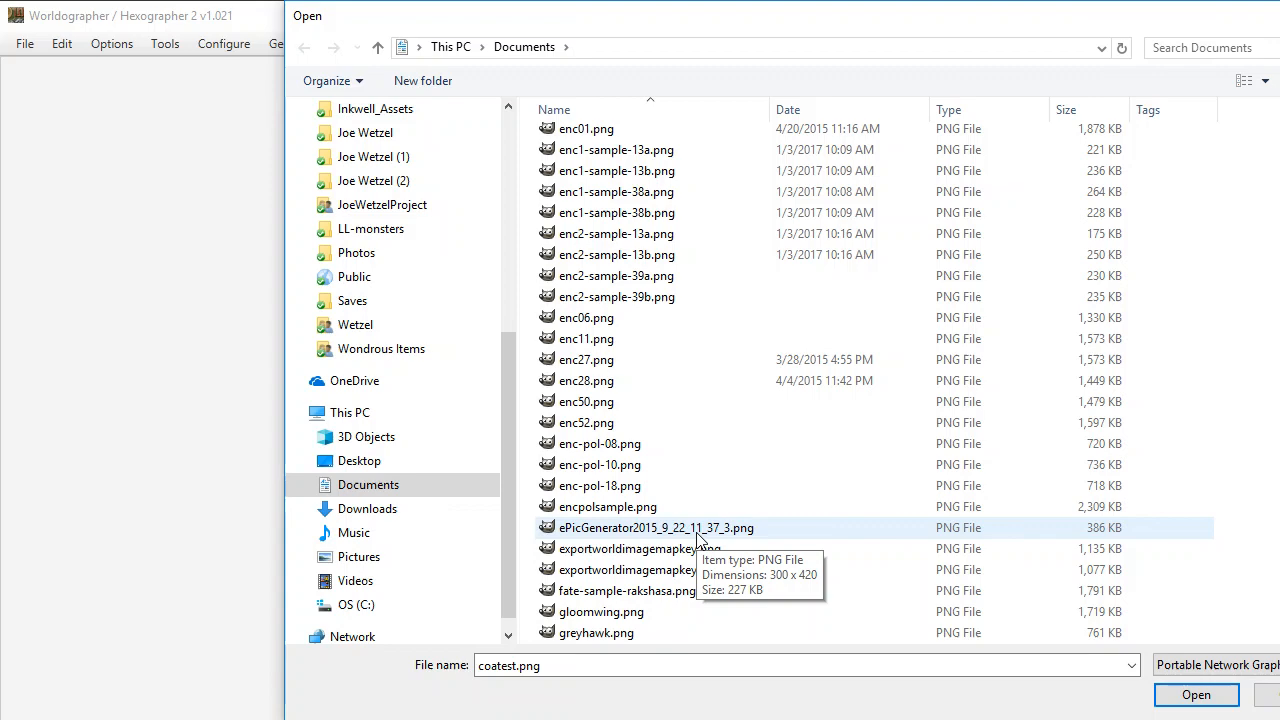
{"action": "scroll", "scroll_direction": "down", "scroll_amount": 3}
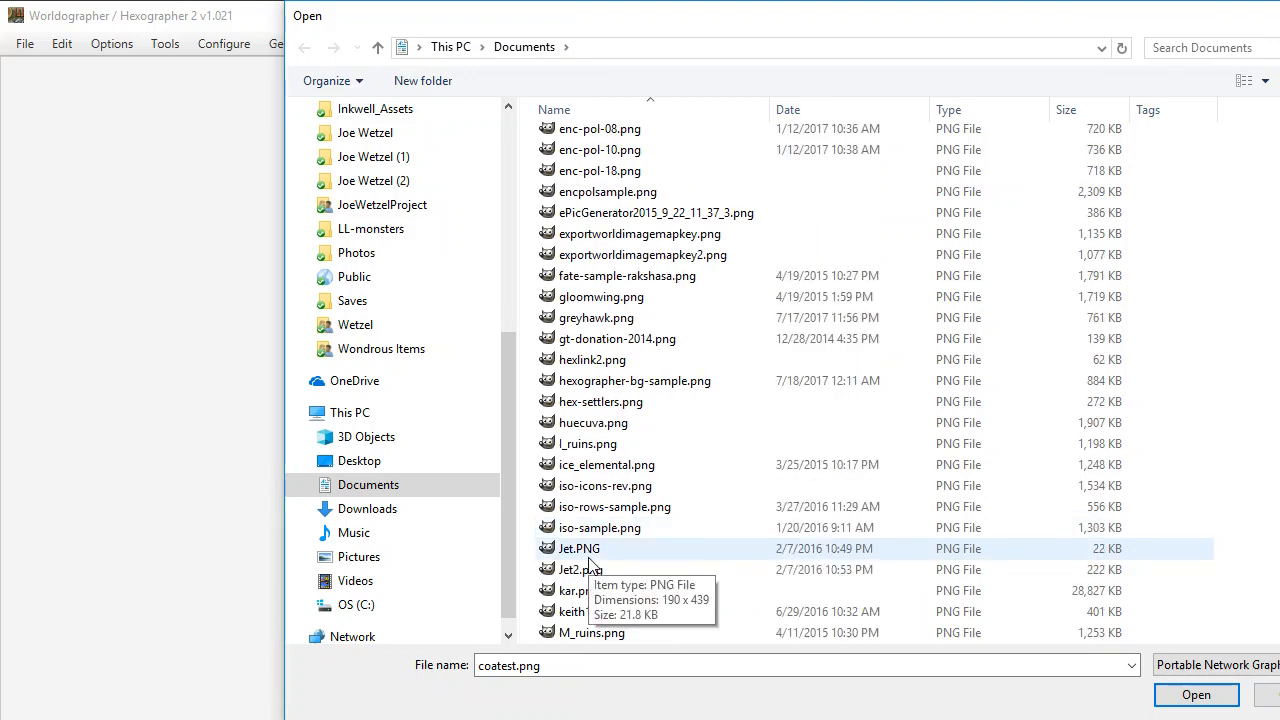
{"action": "left_click", "coordinate": [580, 548]}
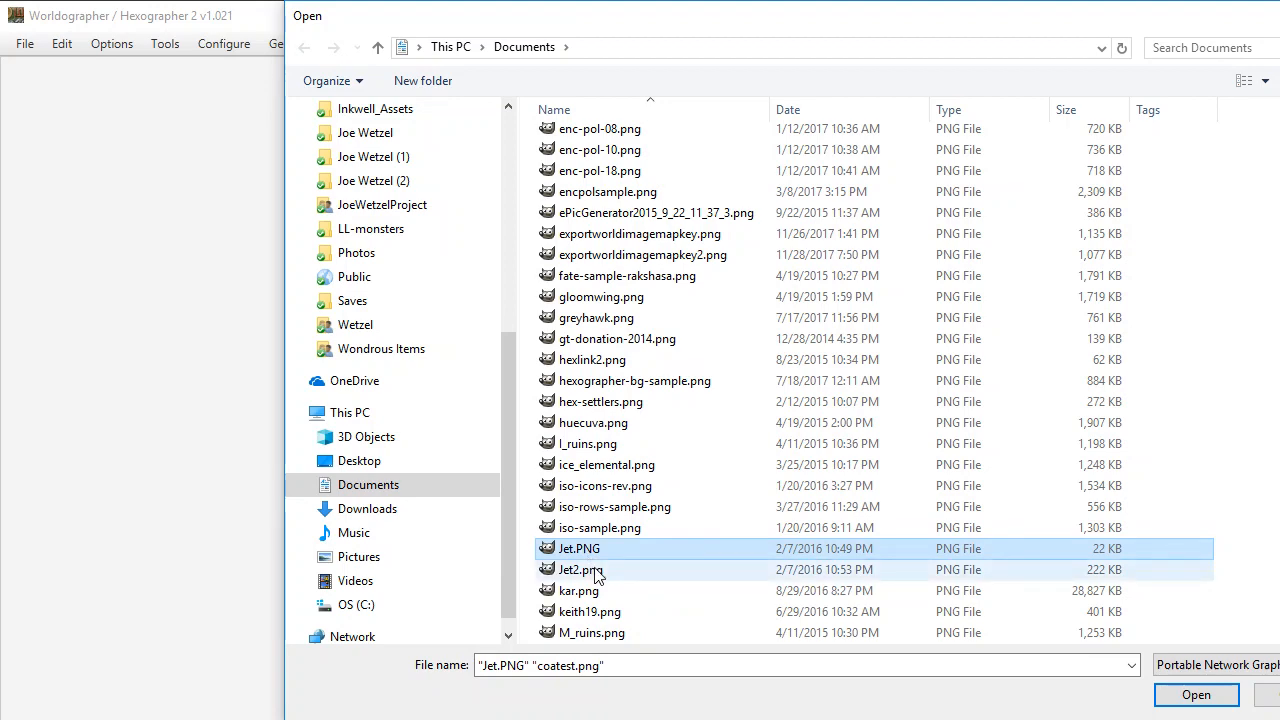
{"action": "left_click", "coordinate": [578, 548]}
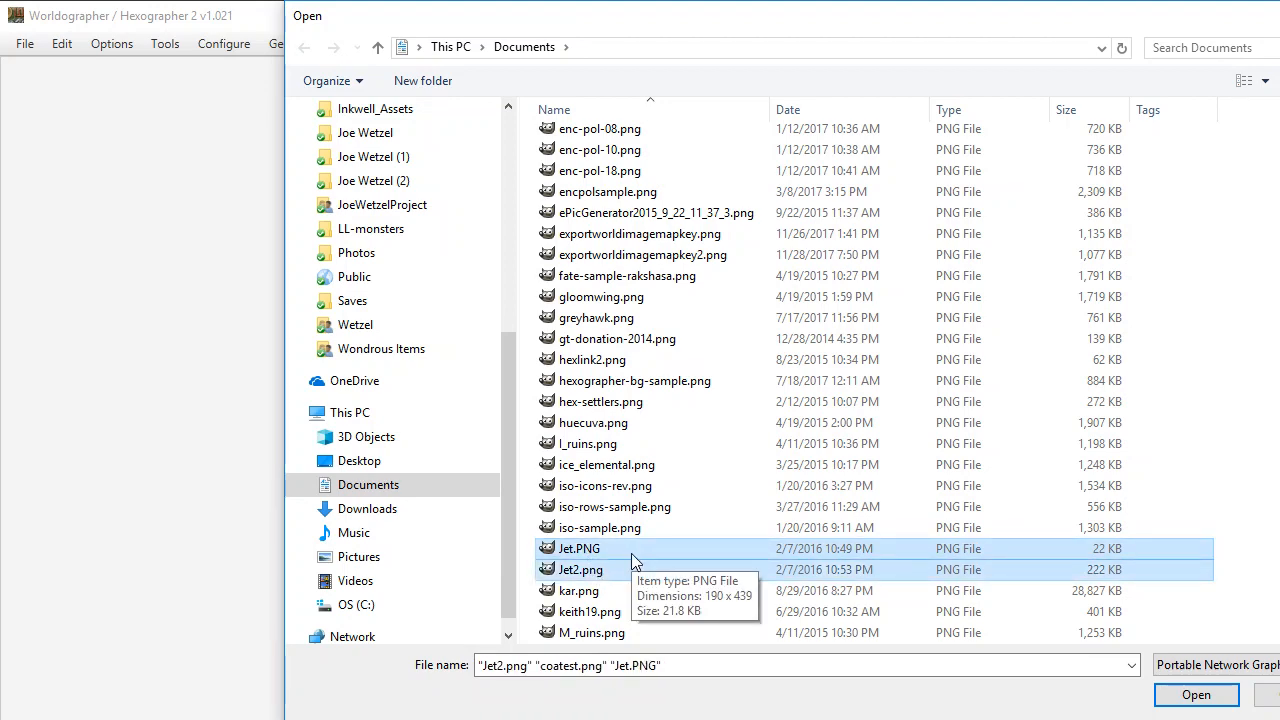
{"action": "scroll", "scroll_direction": "down", "scroll_amount": 3}
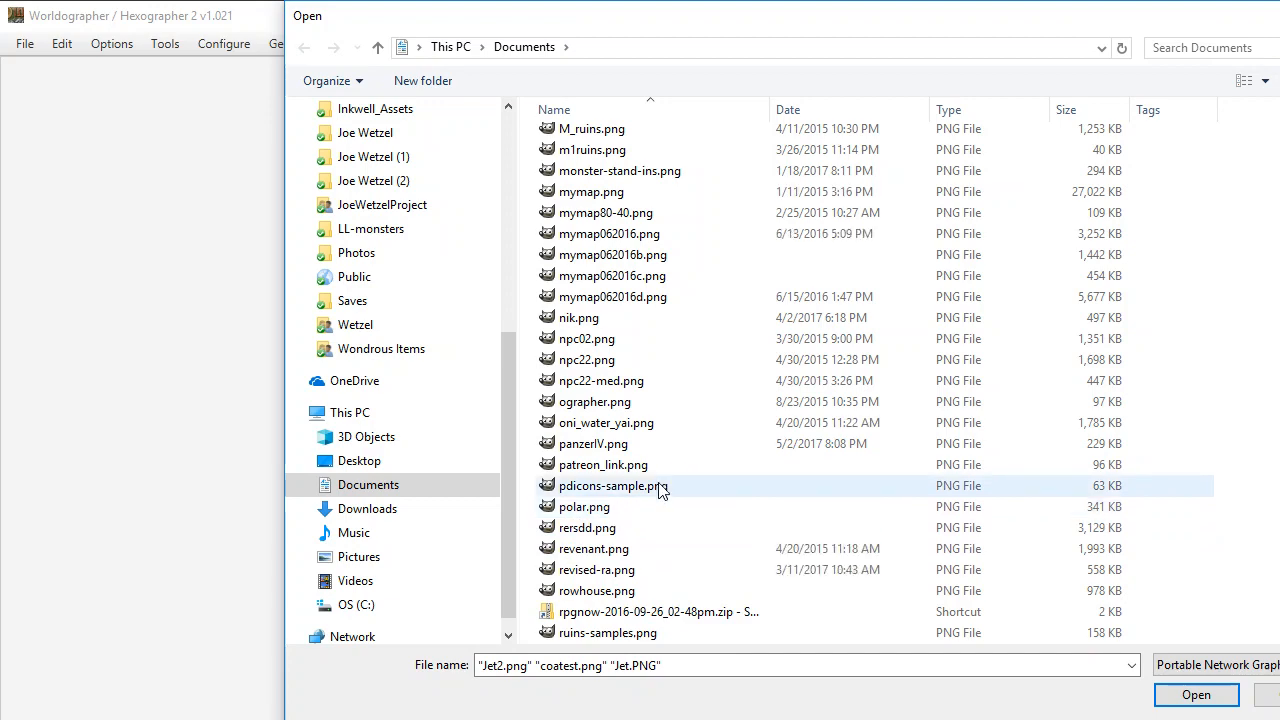
{"action": "scroll", "scroll_direction": "down", "scroll_amount": 3}
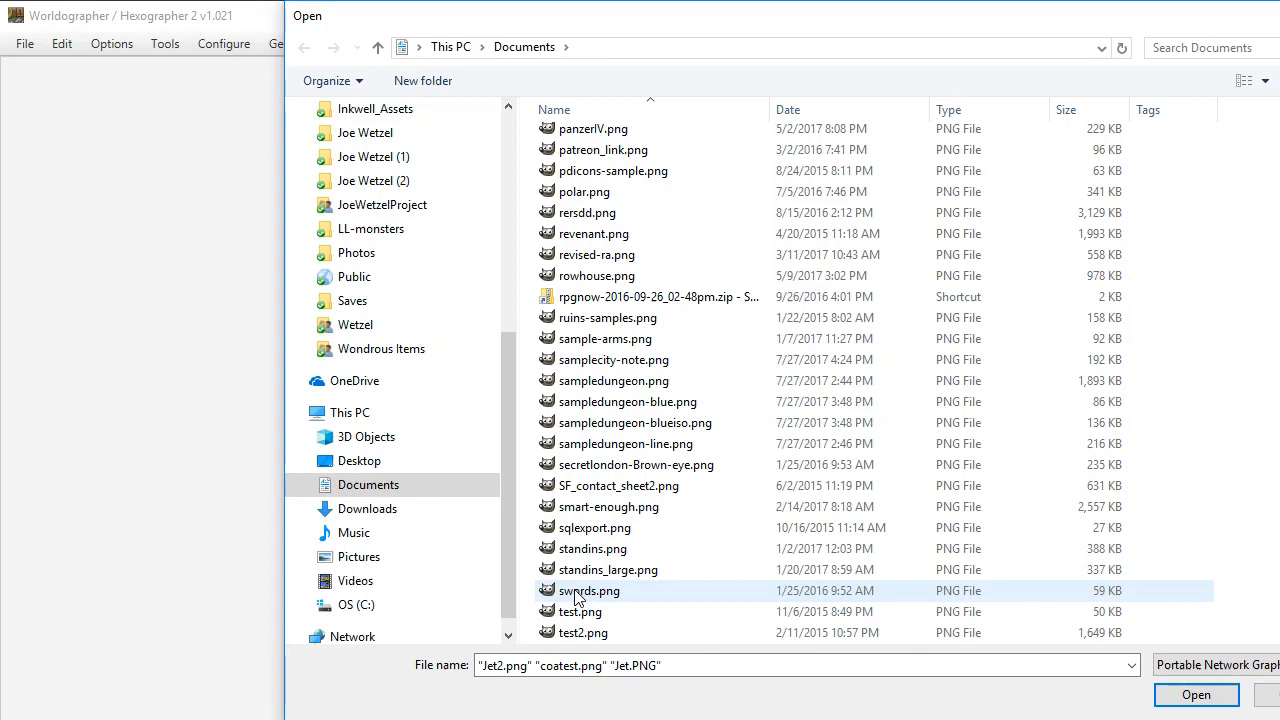
{"action": "left_click", "coordinate": [588, 590]}
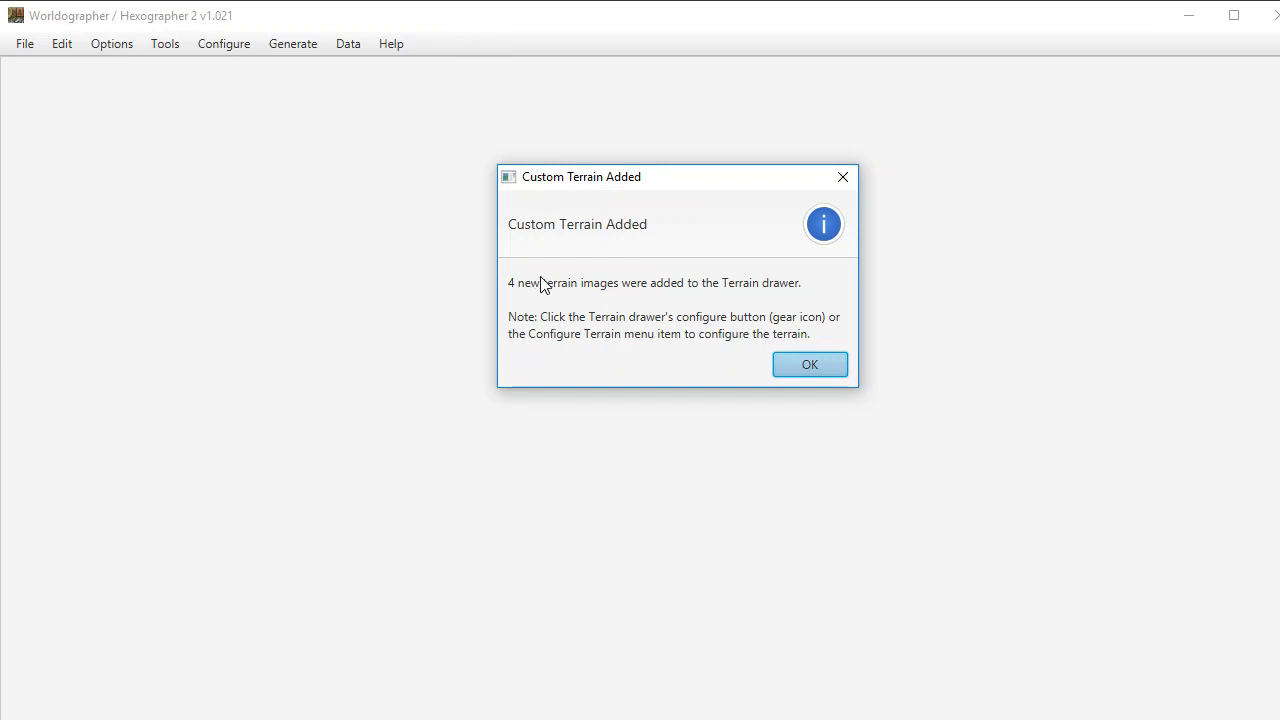
{"action": "mouse_move", "coordinate": [808, 364]}
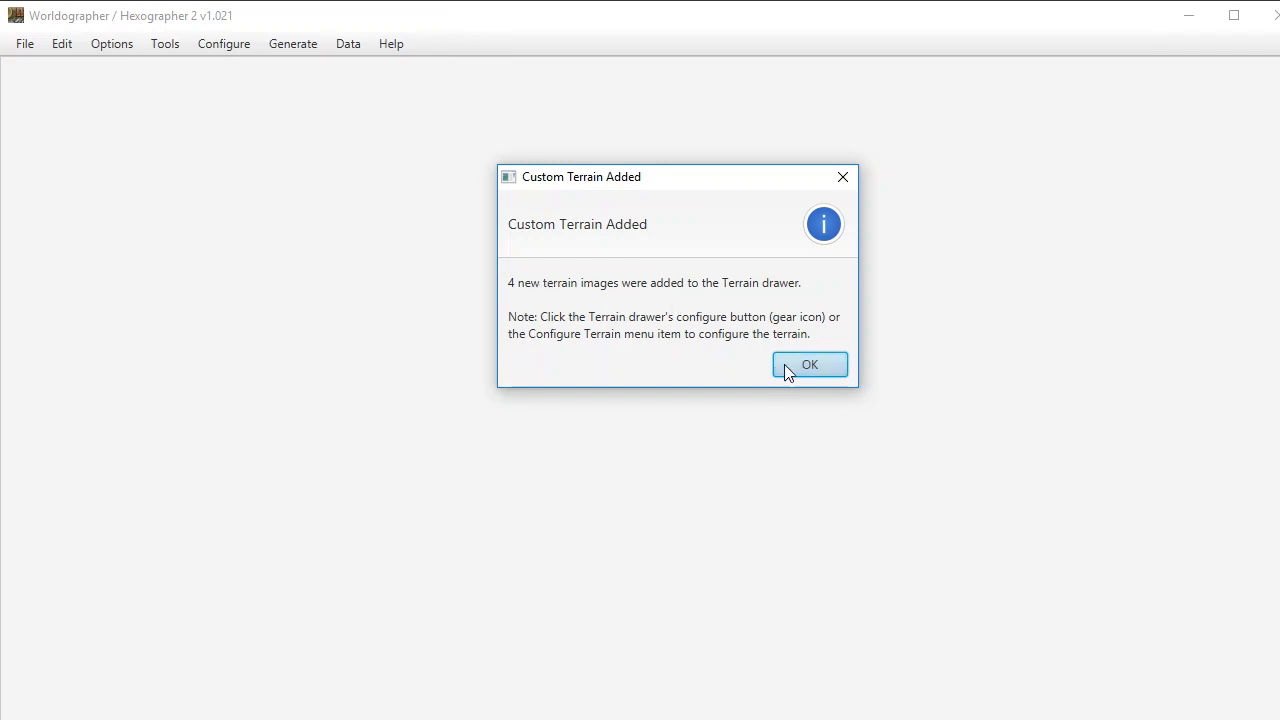
Step: Generate a new world map via File > New with the default setup settings
{"action": "left_click", "coordinate": [24, 44]}
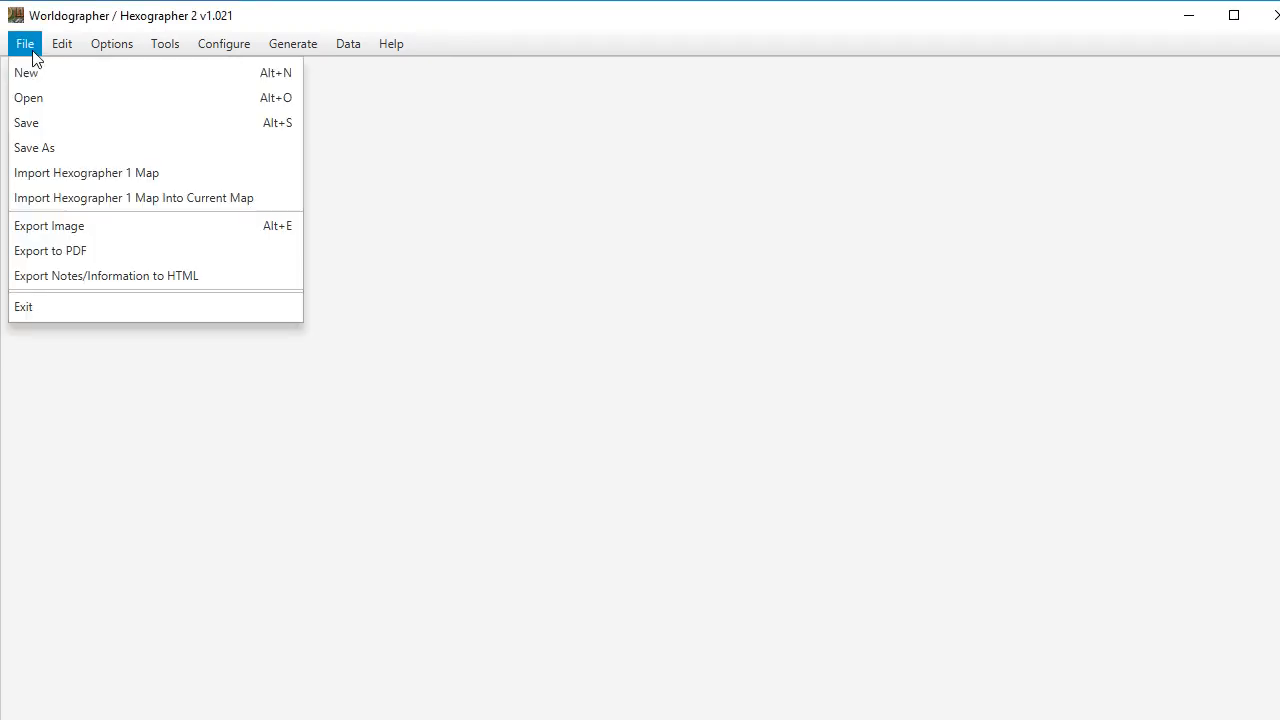
{"action": "left_click", "coordinate": [26, 72]}
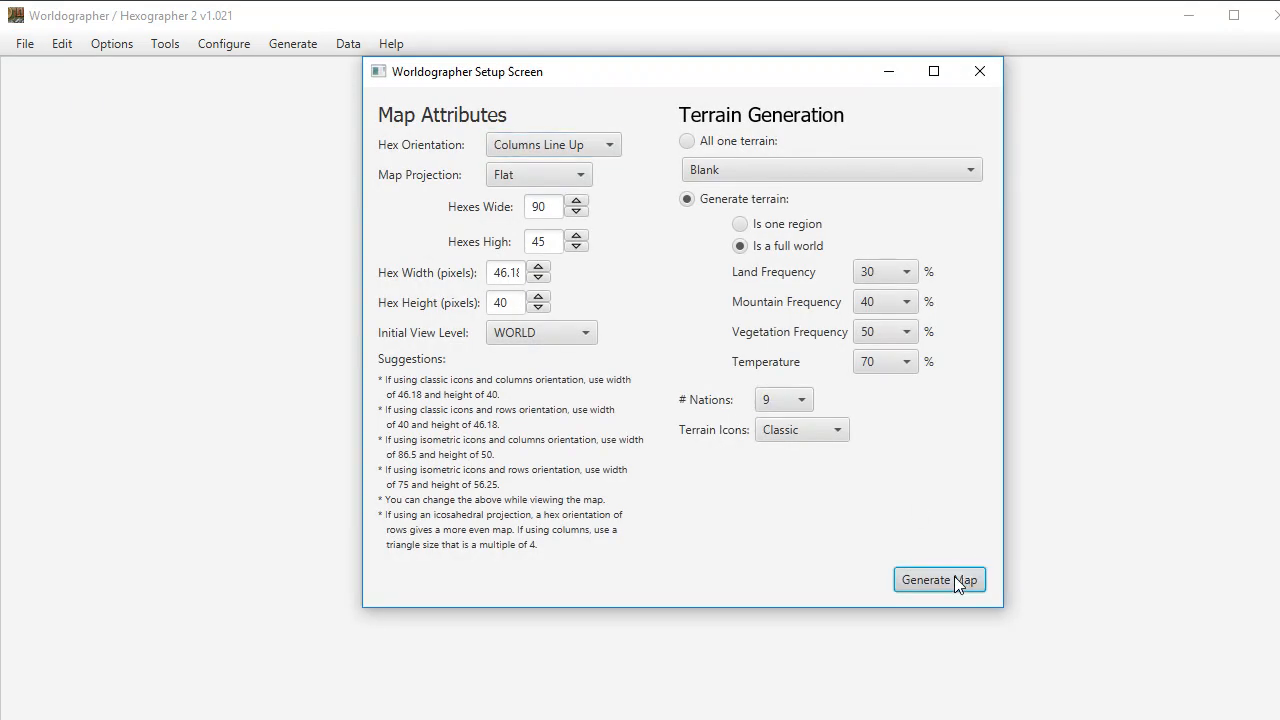
{"action": "left_click", "coordinate": [938, 580]}
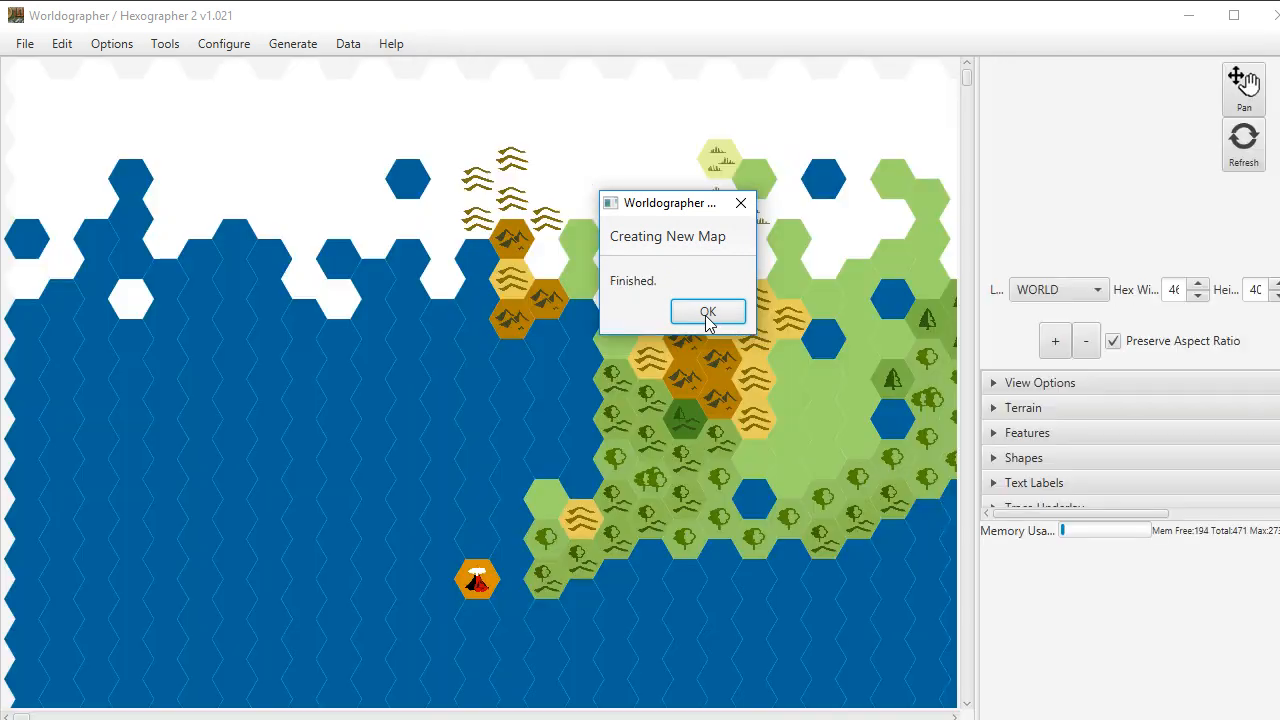
Step: Expand the Terrain drawer and browse to the custom Jet, Jet2, coatest and swords terrains
{"action": "left_click", "coordinate": [708, 312]}
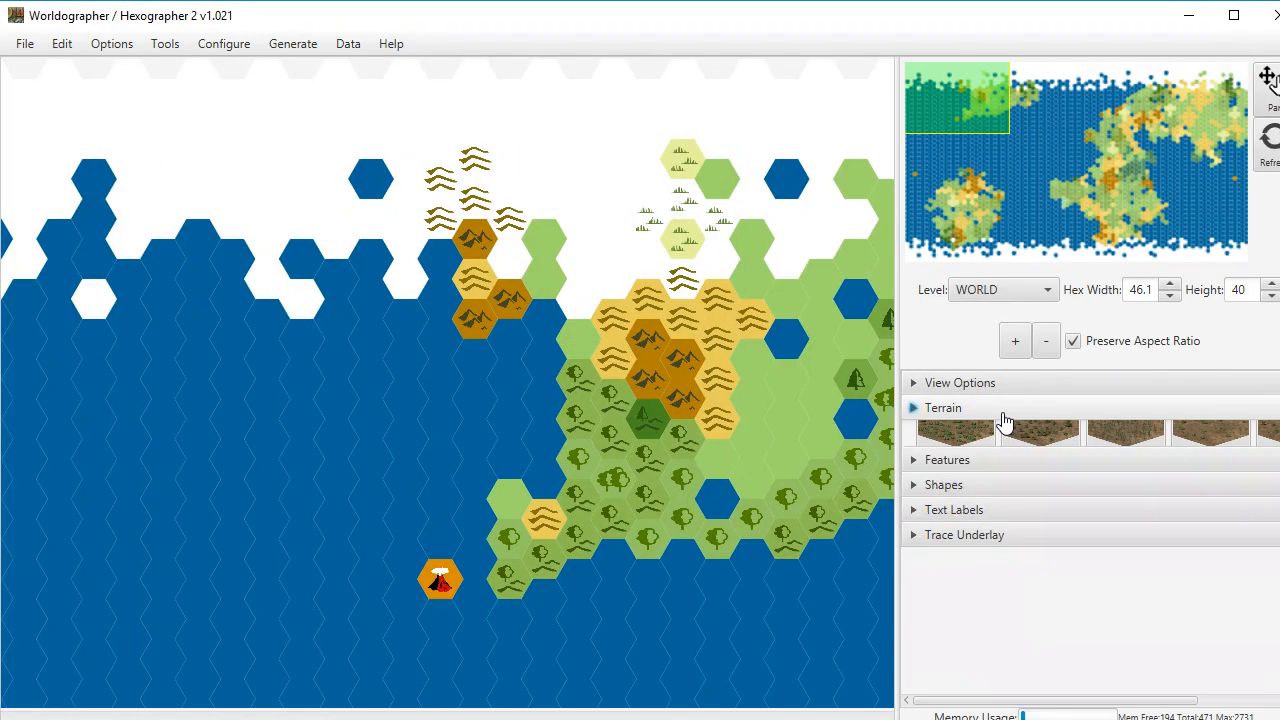
{"action": "left_click", "coordinate": [944, 408]}
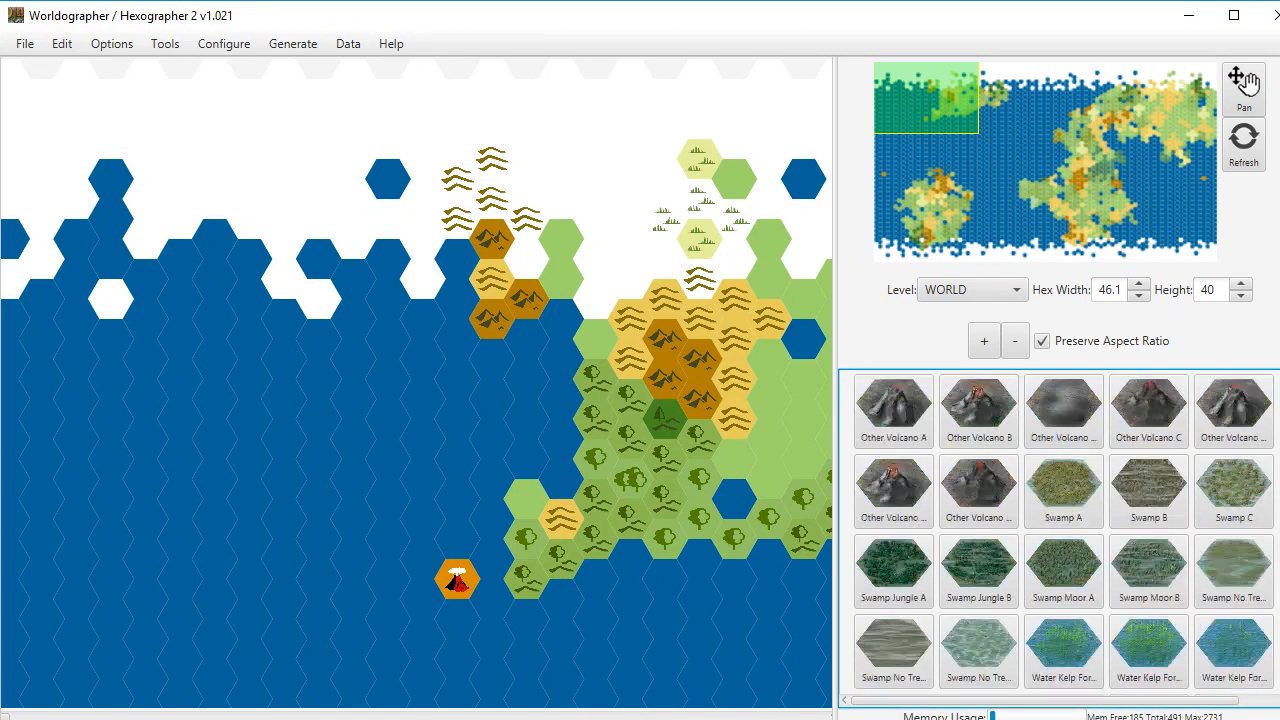
{"action": "scroll", "scroll_direction": "down", "scroll_amount": 3}
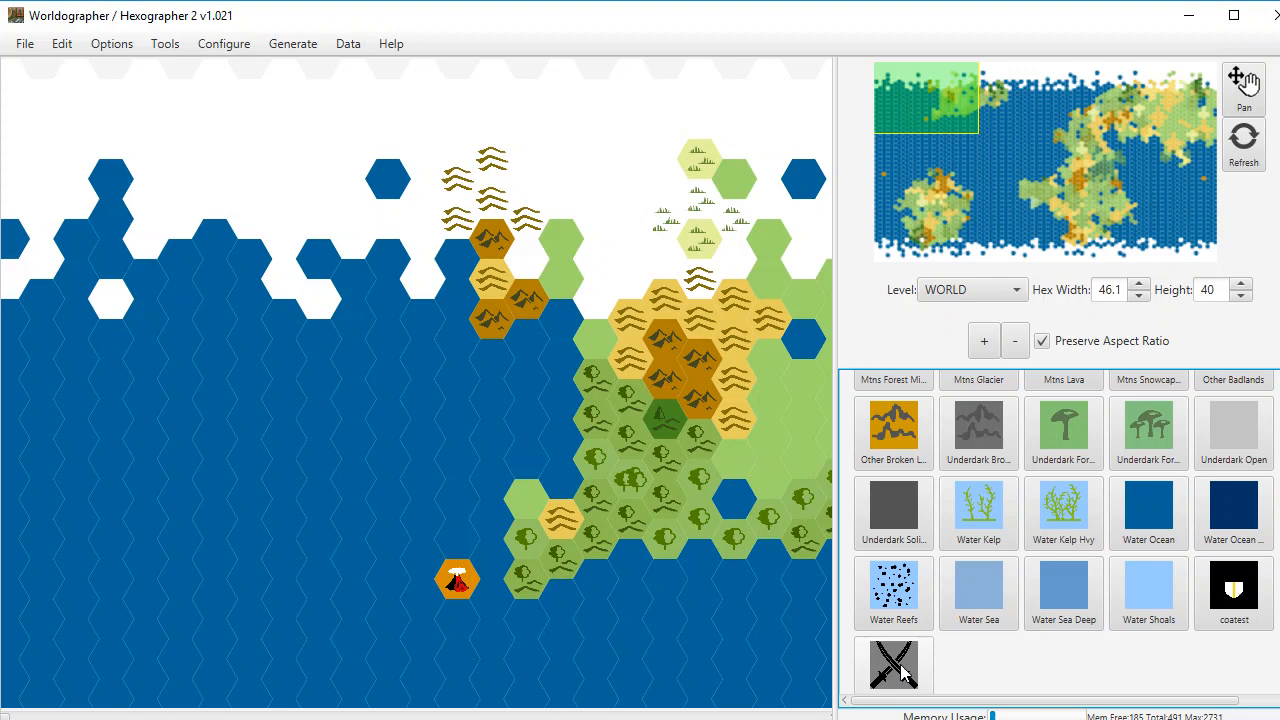
{"action": "scroll", "scroll_direction": "down", "scroll_amount": 3}
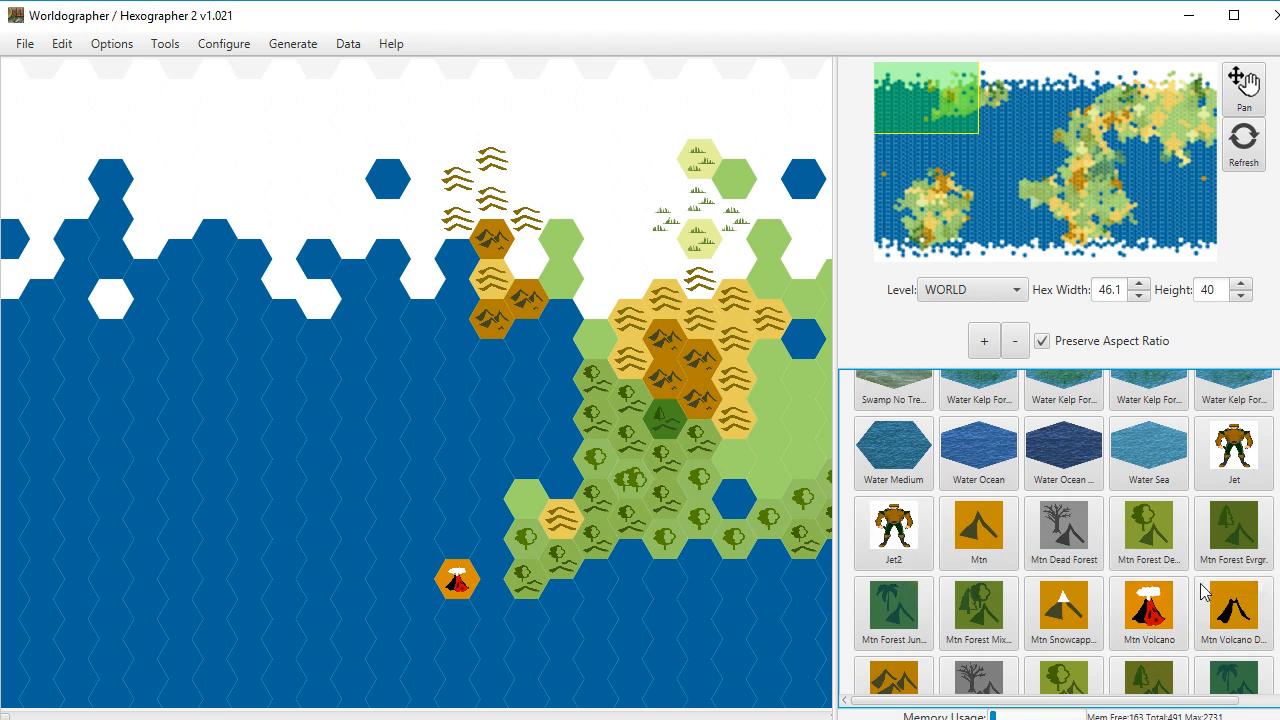
{"action": "scroll", "scroll_direction": "down", "scroll_amount": 3}
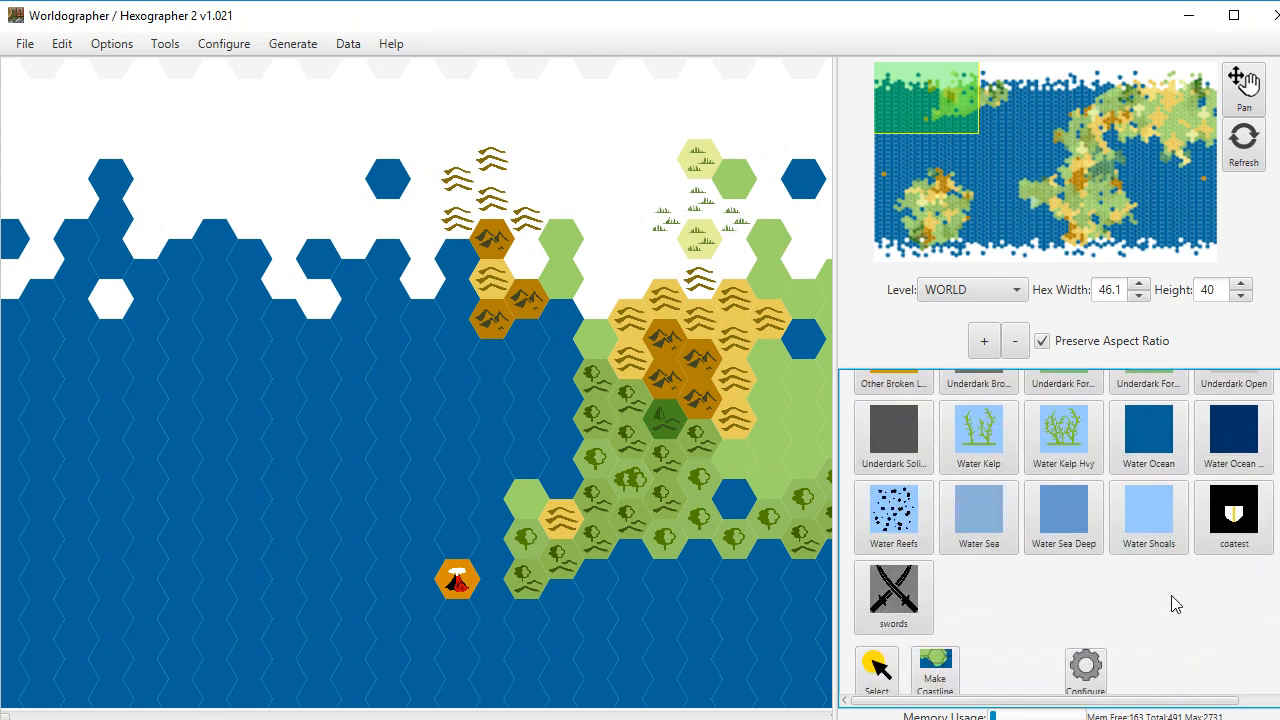
{"action": "scroll", "scroll_direction": "up", "scroll_amount": 3}
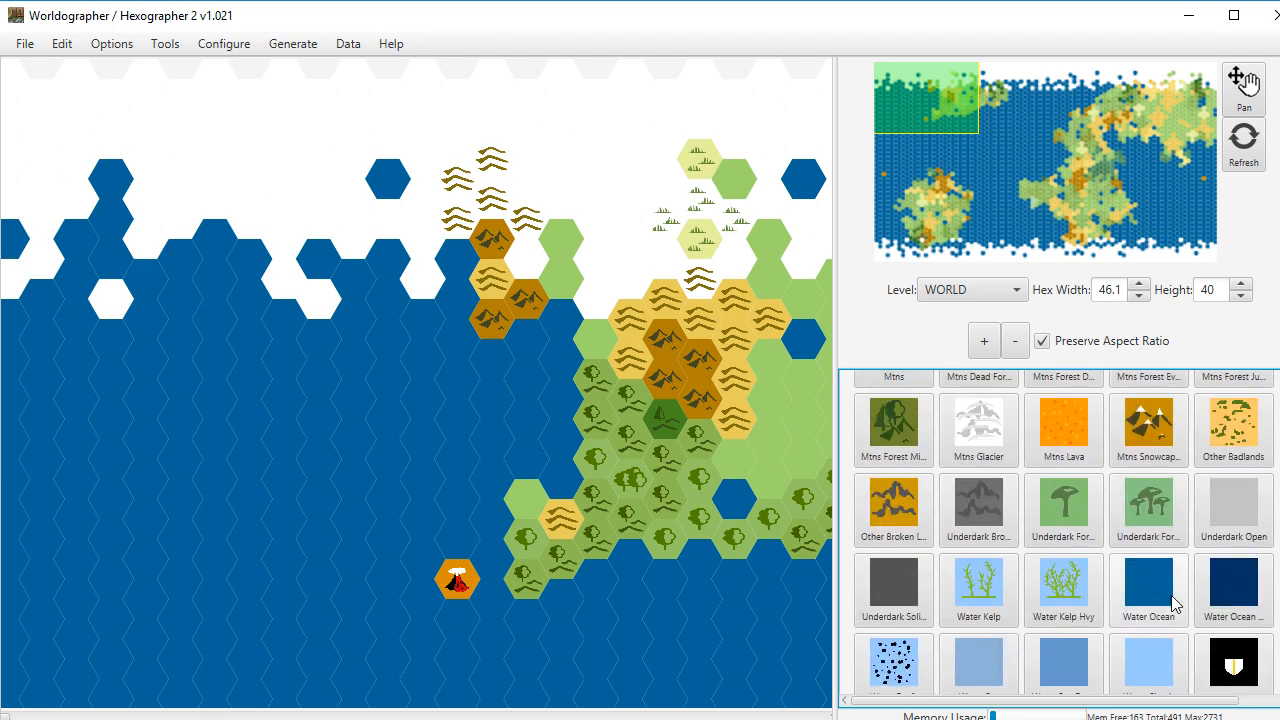
{"action": "scroll", "scroll_direction": "down", "scroll_amount": 3}
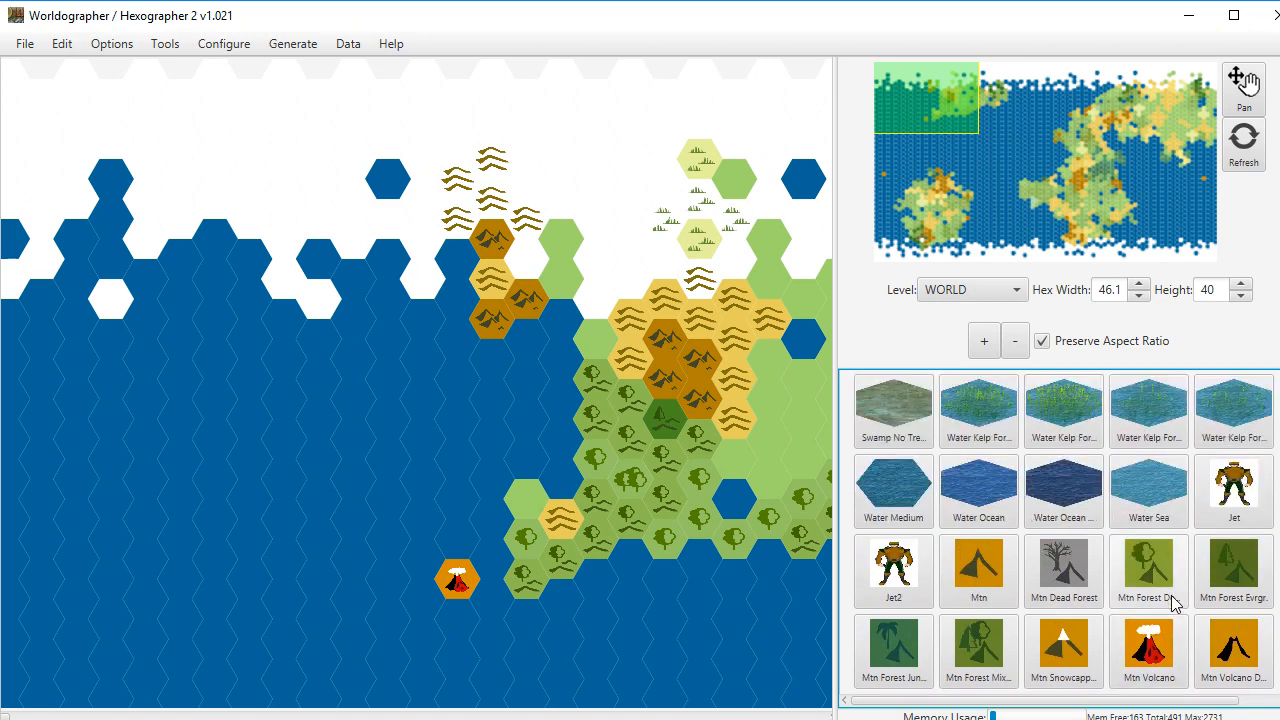
{"action": "scroll", "scroll_direction": "down", "scroll_amount": 3}
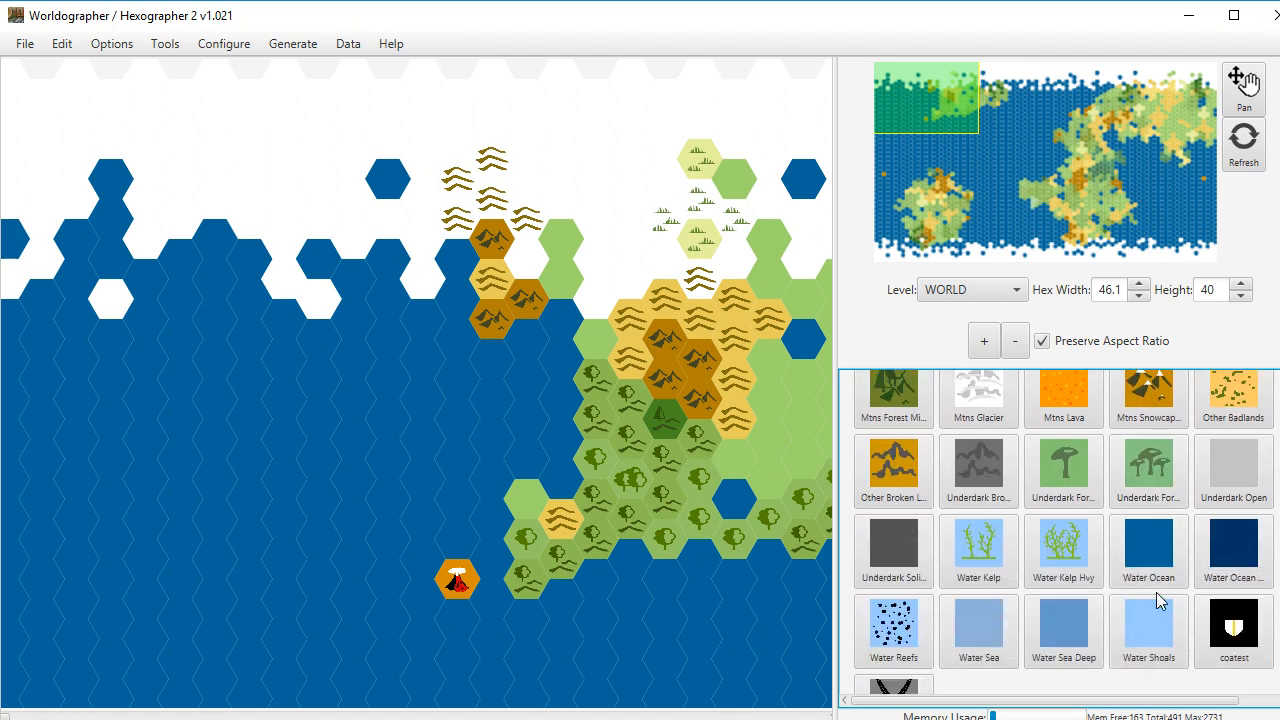
{"action": "scroll", "scroll_direction": "down", "scroll_amount": 3}
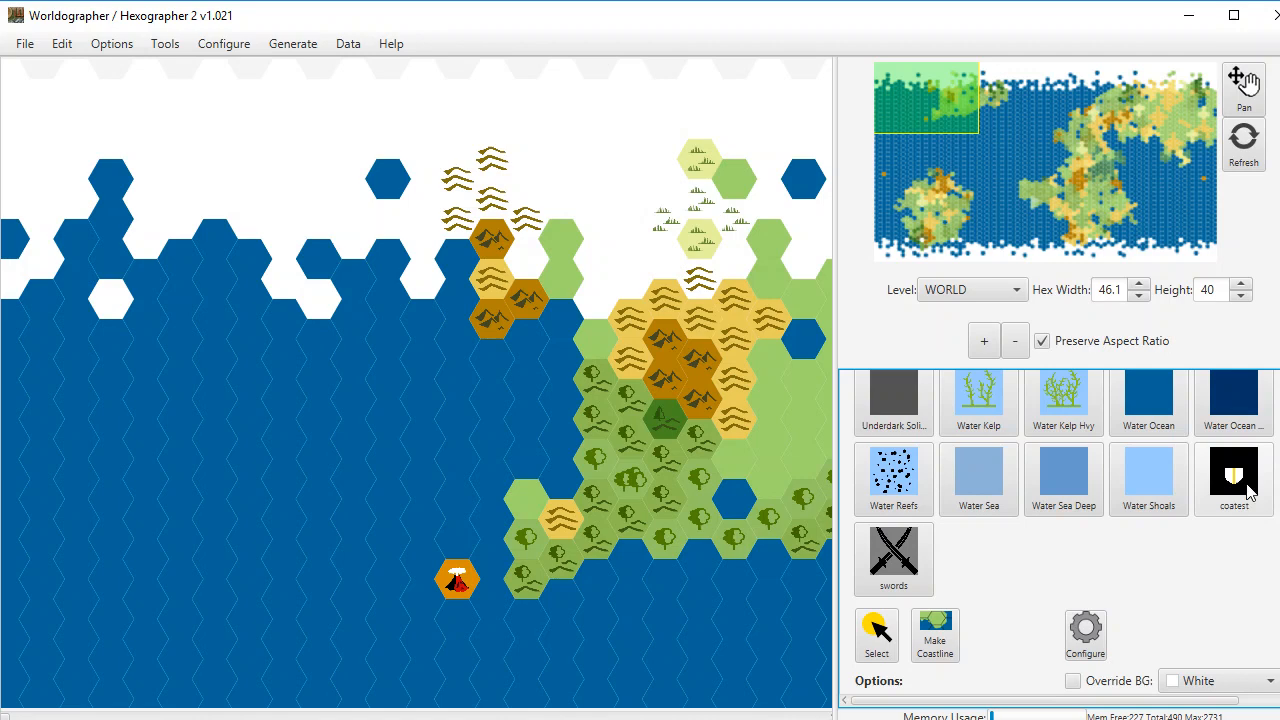
{"action": "mouse_move", "coordinate": [1192, 516]}
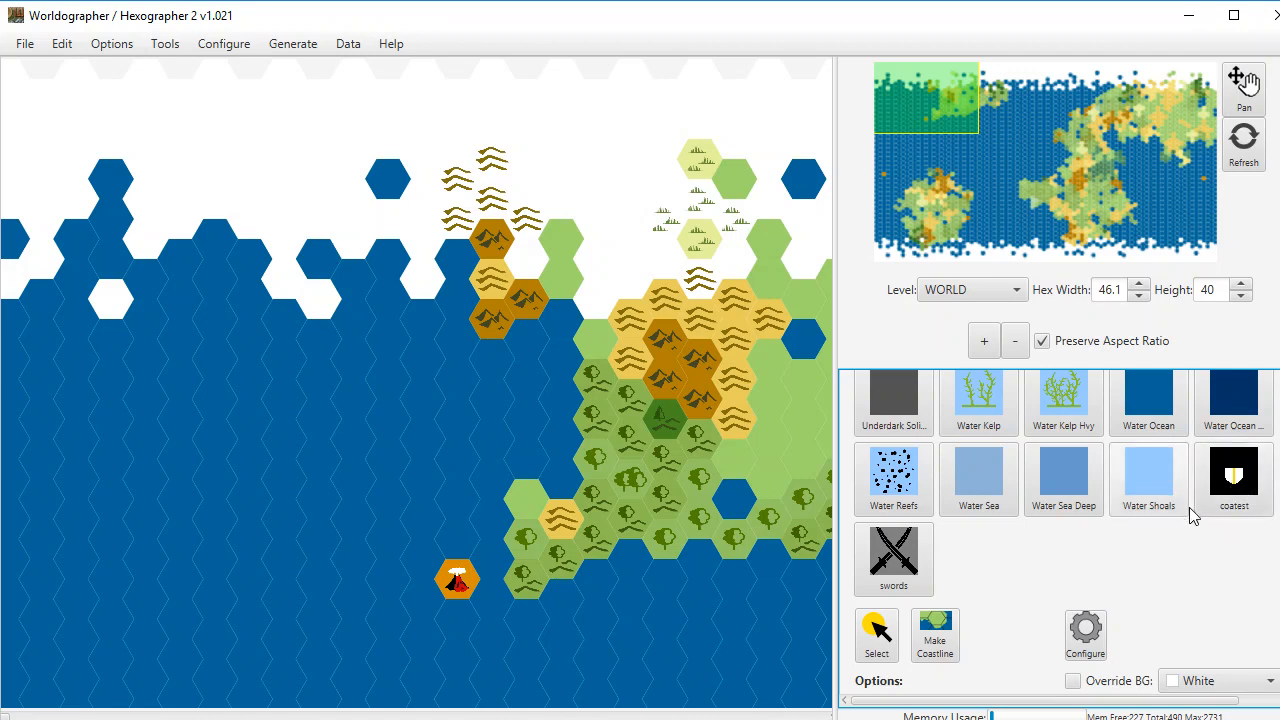
{"action": "mouse_move", "coordinate": [1192, 536]}
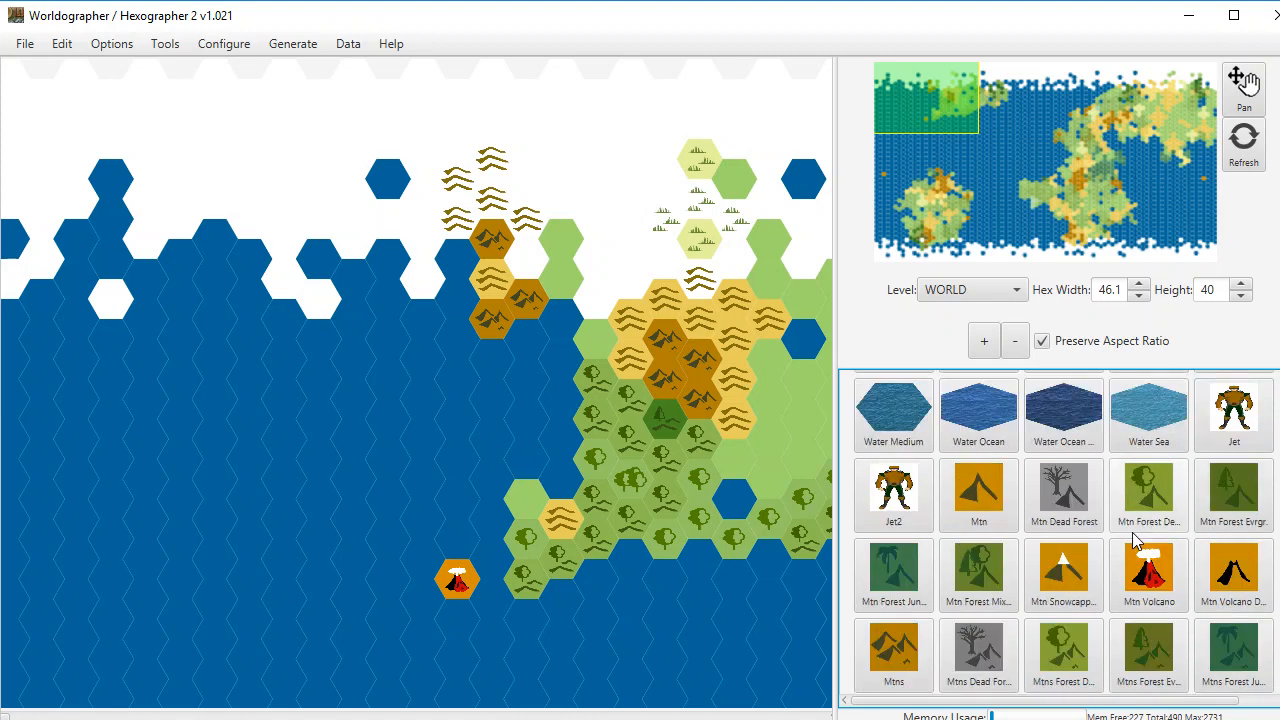
{"action": "scroll", "scroll_direction": "up", "scroll_amount": 3}
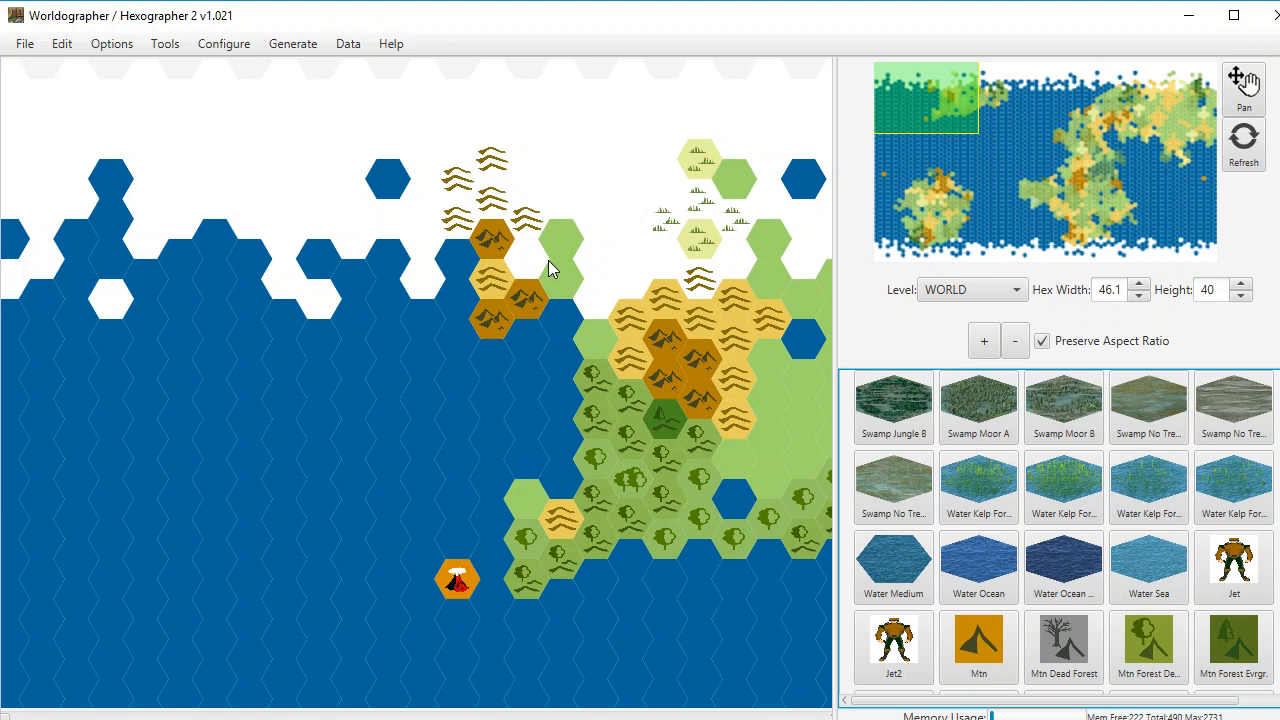
{"action": "mouse_move", "coordinate": [476, 70]}
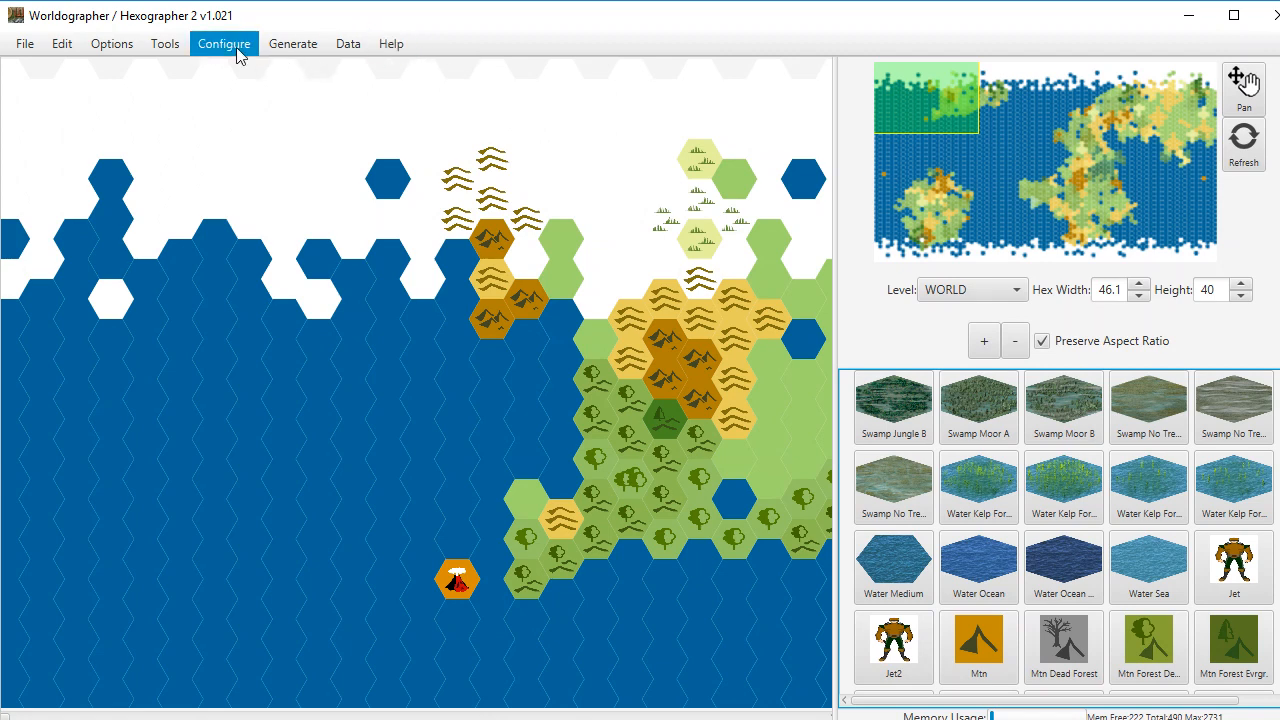
Step: Reopen the Configure menu with the swords terrain selected, showing its elevation and resources
{"action": "left_click", "coordinate": [224, 44]}
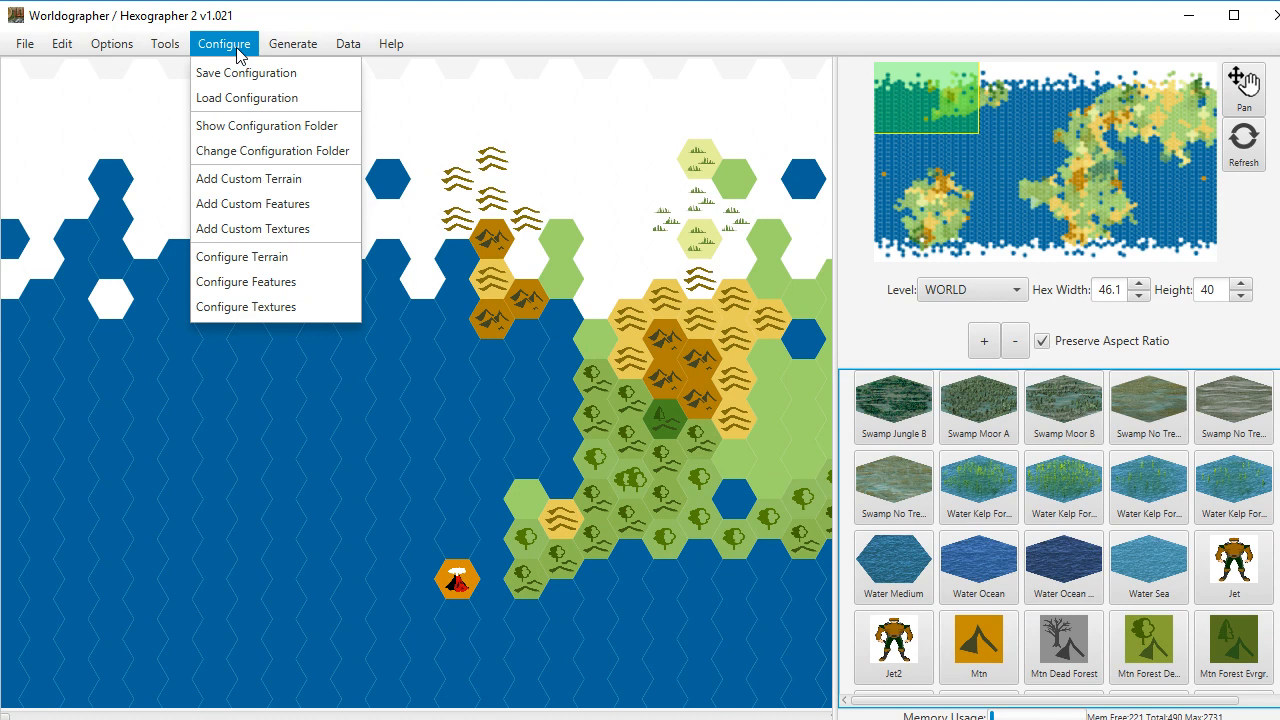
{"action": "mouse_move", "coordinate": [252, 204]}
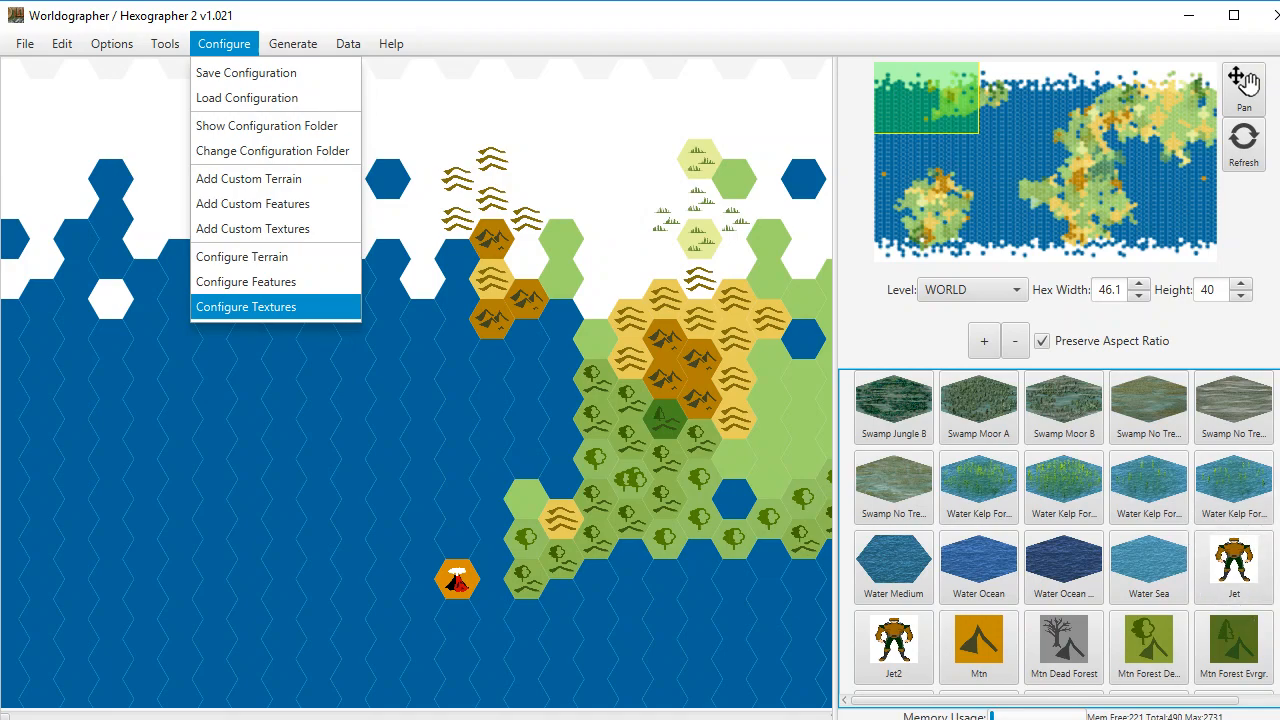
{"action": "left_click", "coordinate": [244, 306]}
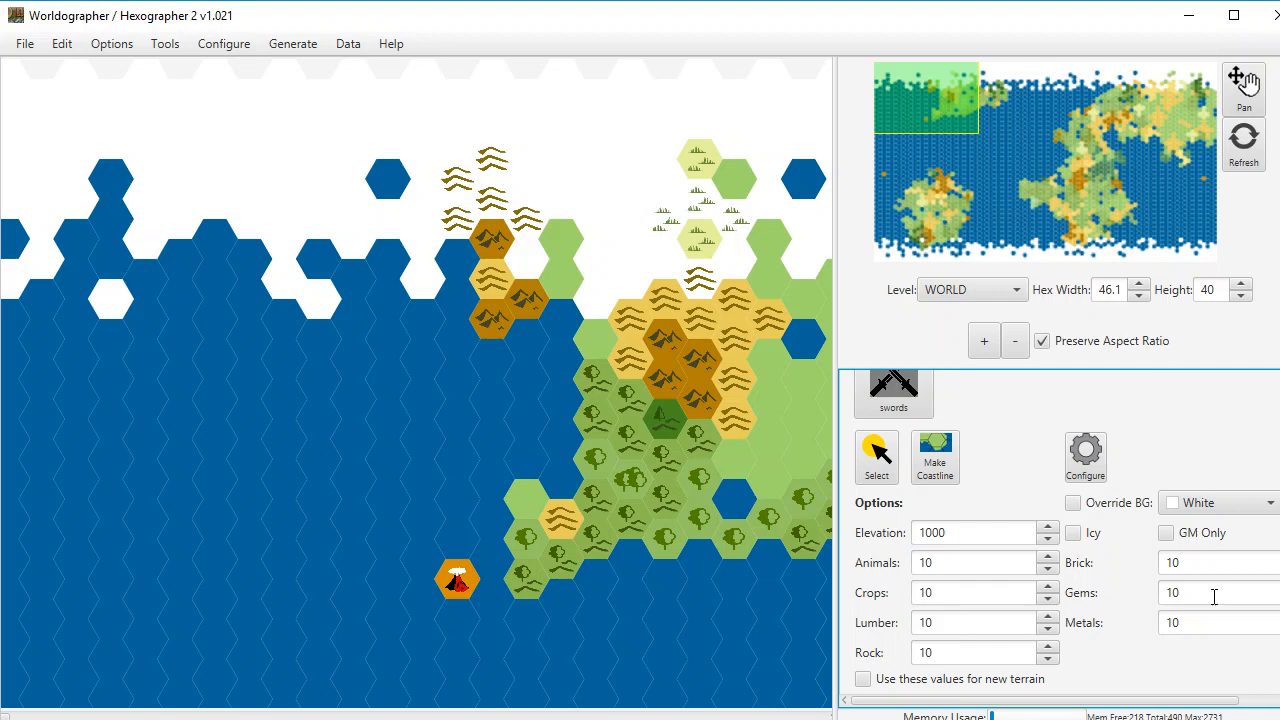
{"action": "mouse_move", "coordinate": [224, 44]}
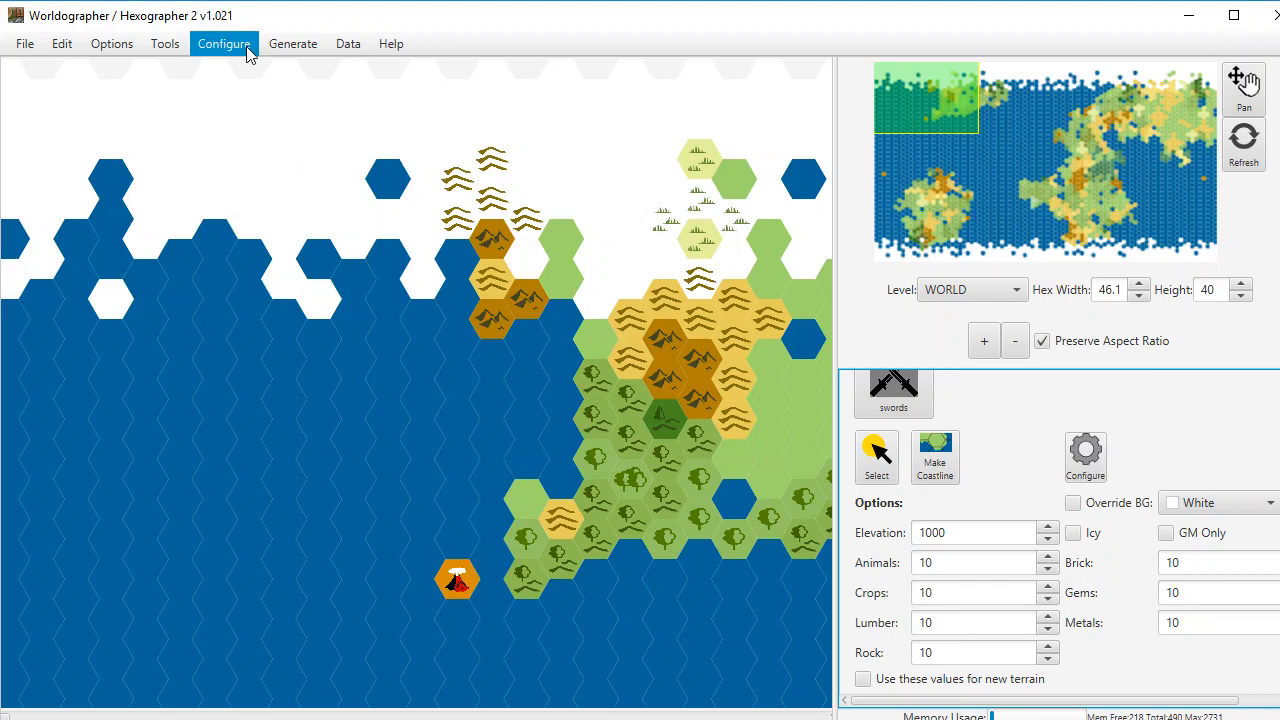
{"action": "left_click", "coordinate": [224, 44]}
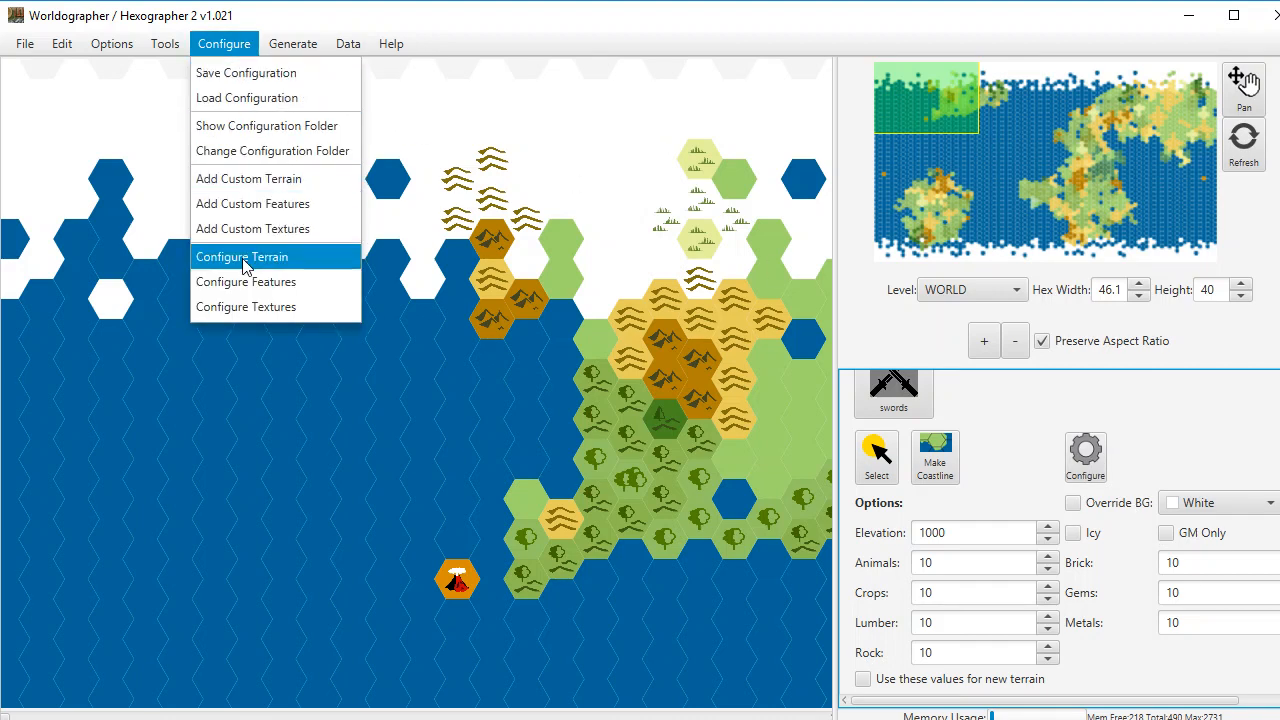
Step: Start Configure Terrain and keep the Classic terrain style after reviewing the alternatives
{"action": "left_click", "coordinate": [240, 256]}
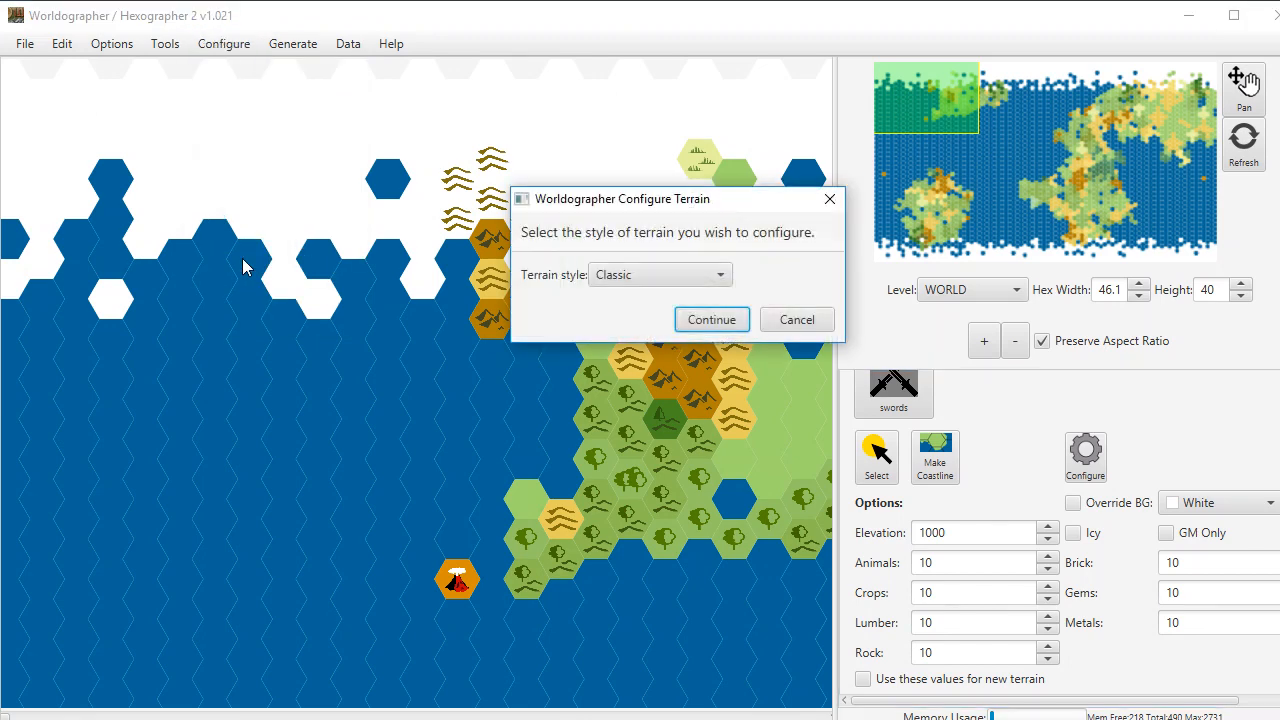
{"action": "mouse_move", "coordinate": [616, 284]}
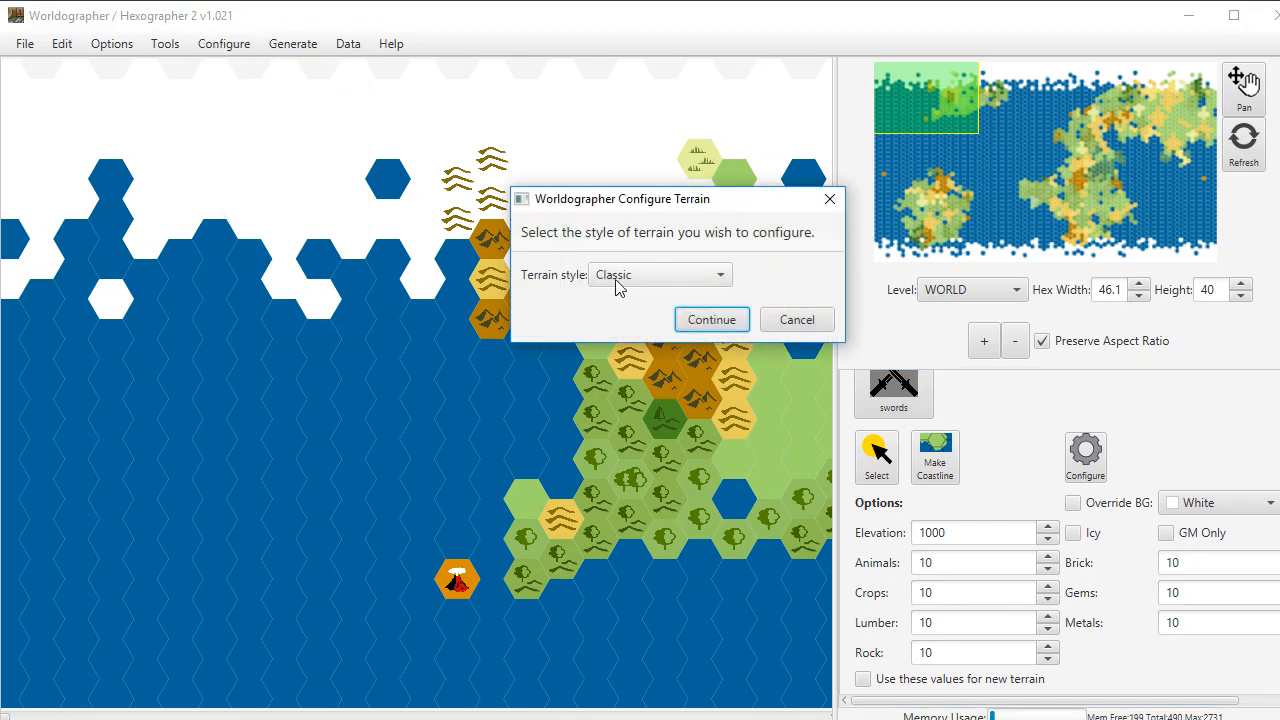
{"action": "mouse_move", "coordinate": [728, 288]}
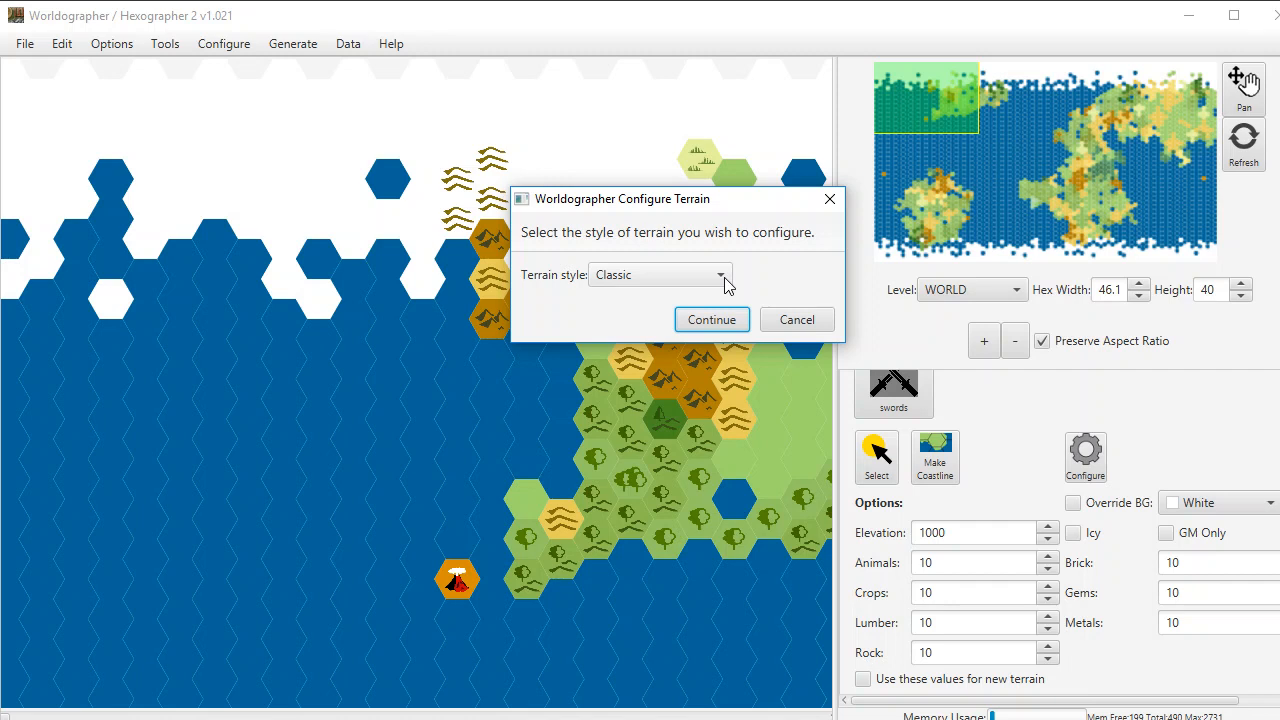
{"action": "left_click", "coordinate": [720, 276]}
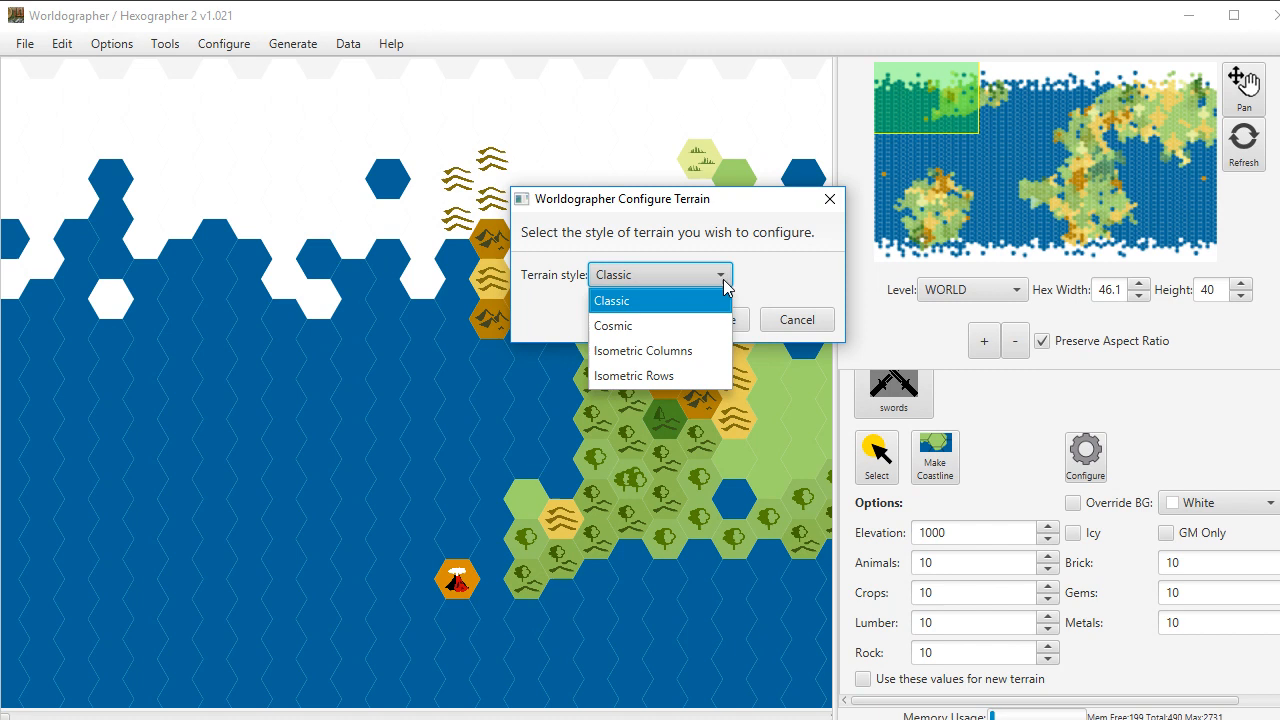
{"action": "mouse_move", "coordinate": [658, 376]}
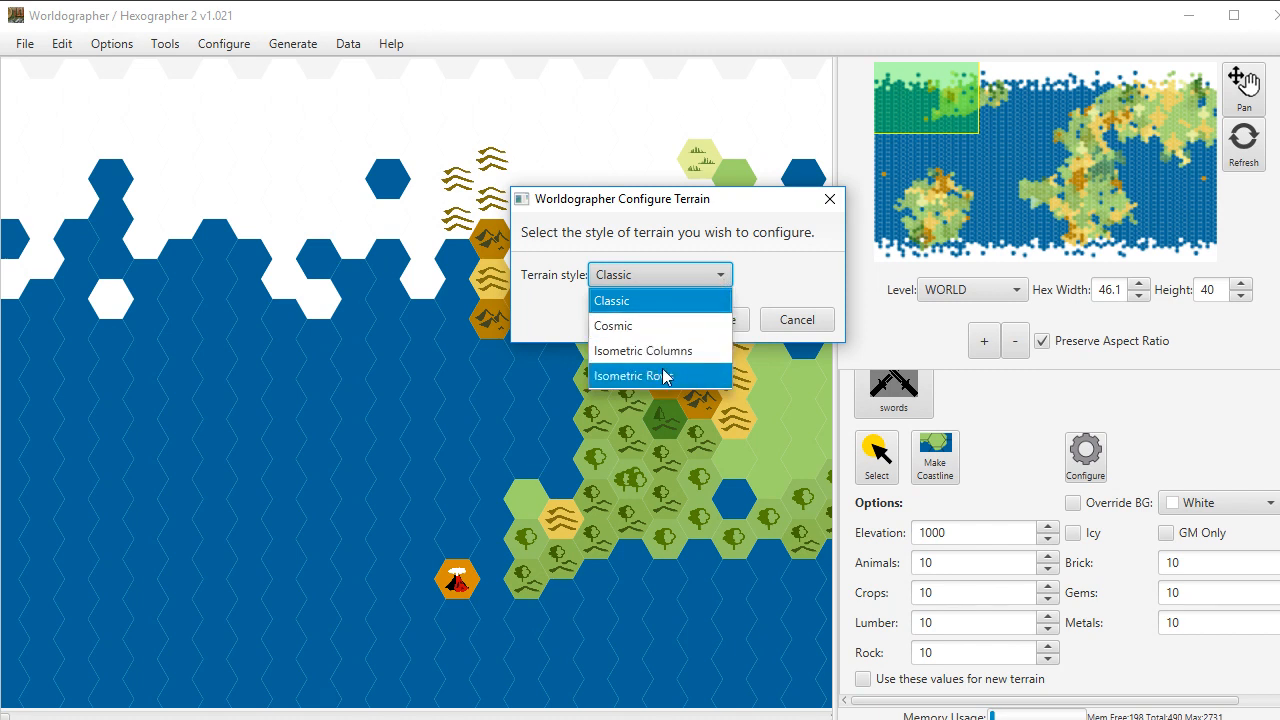
{"action": "mouse_move", "coordinate": [624, 300]}
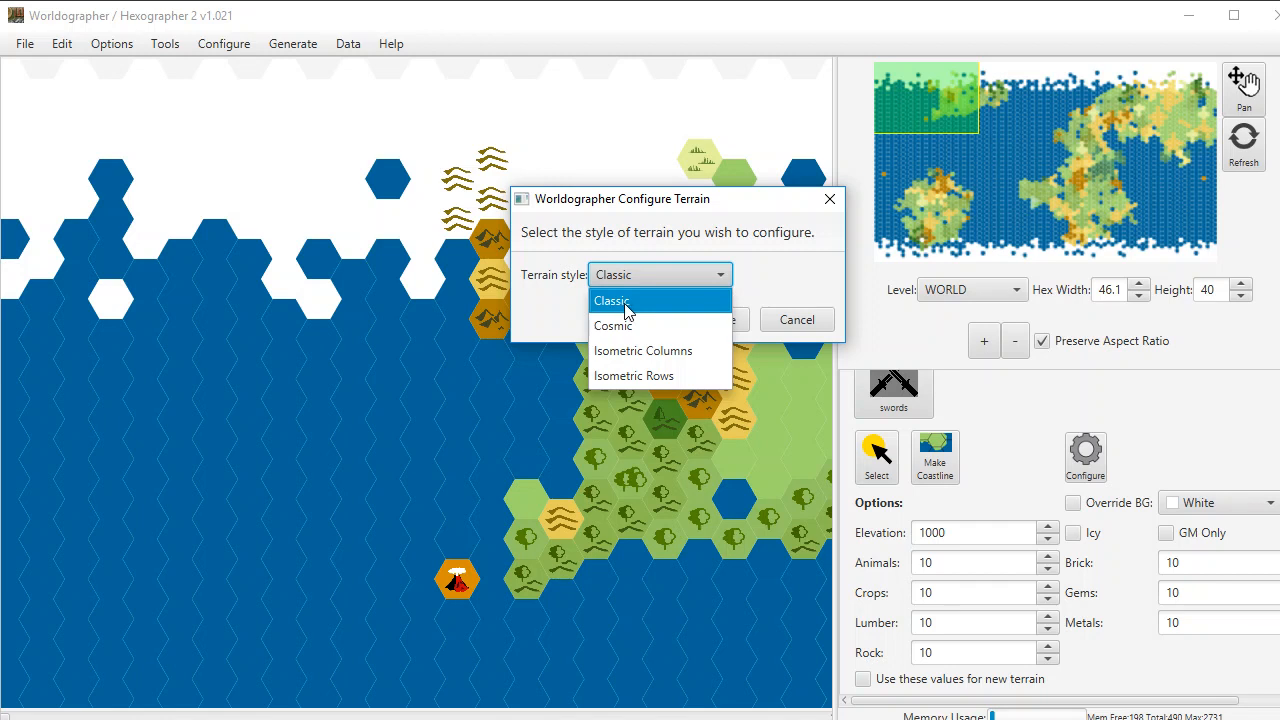
{"action": "mouse_move", "coordinate": [624, 324]}
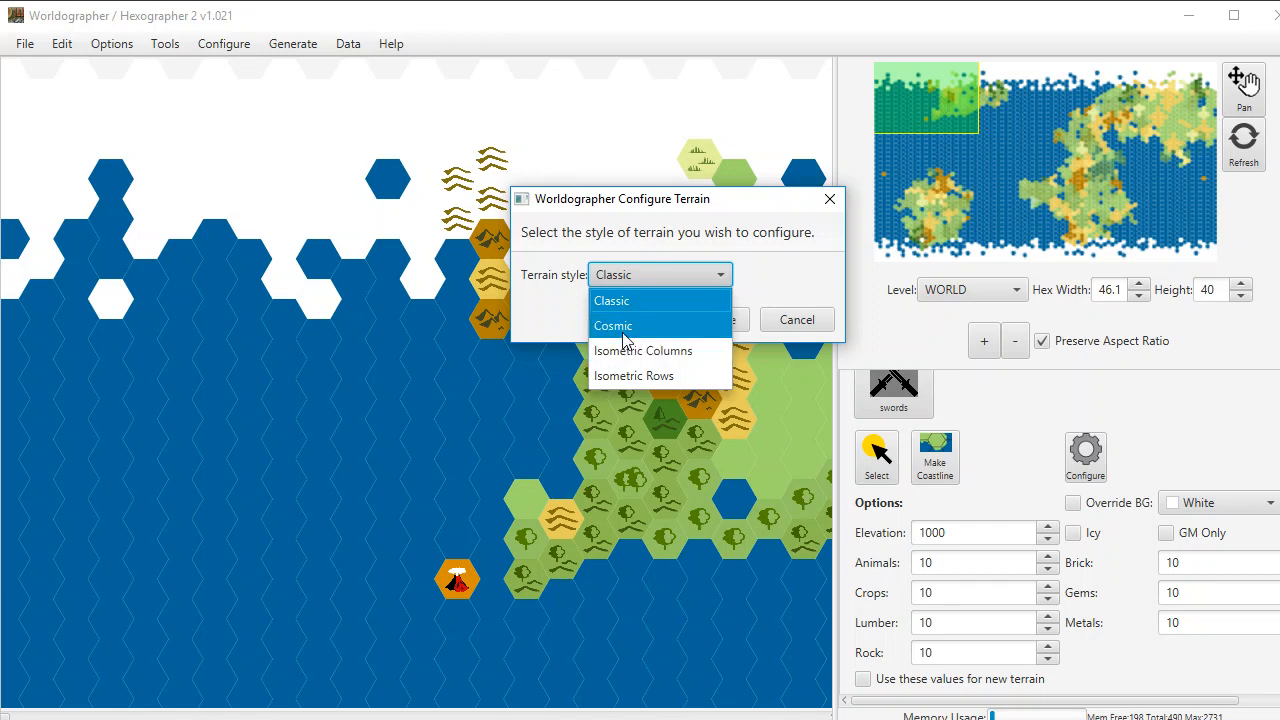
{"action": "mouse_move", "coordinate": [634, 376]}
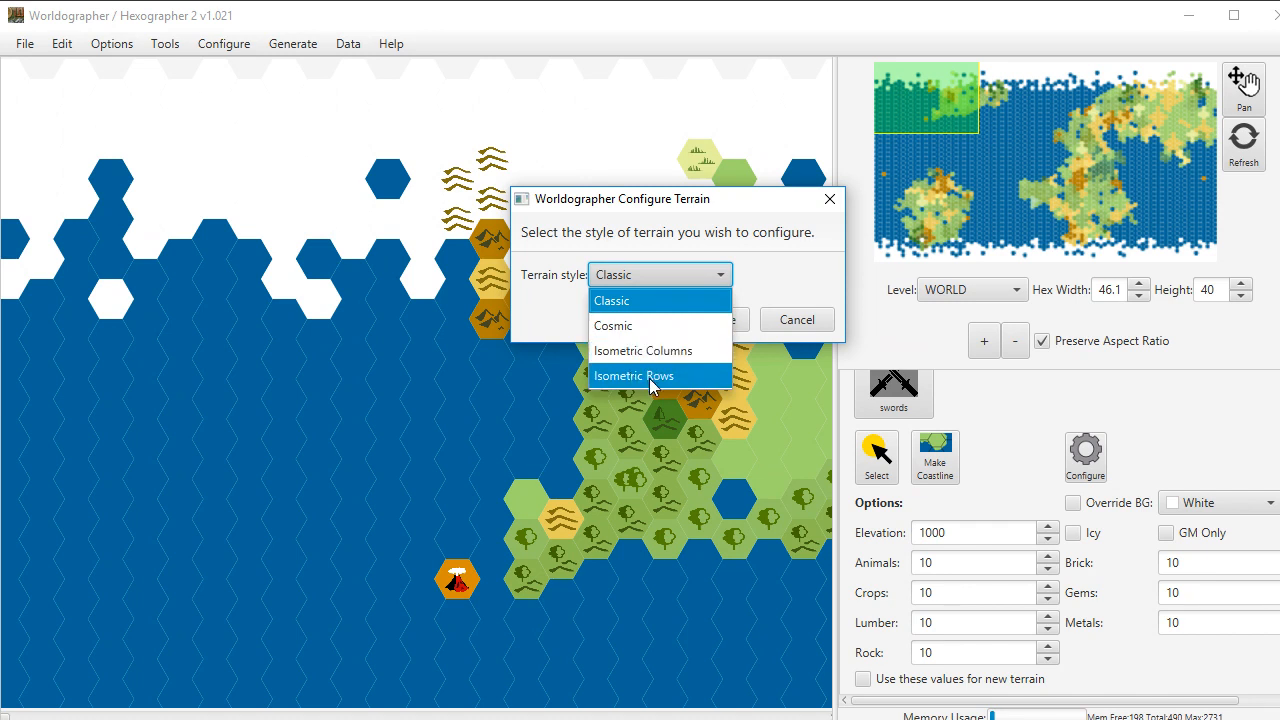
{"action": "mouse_move", "coordinate": [644, 350]}
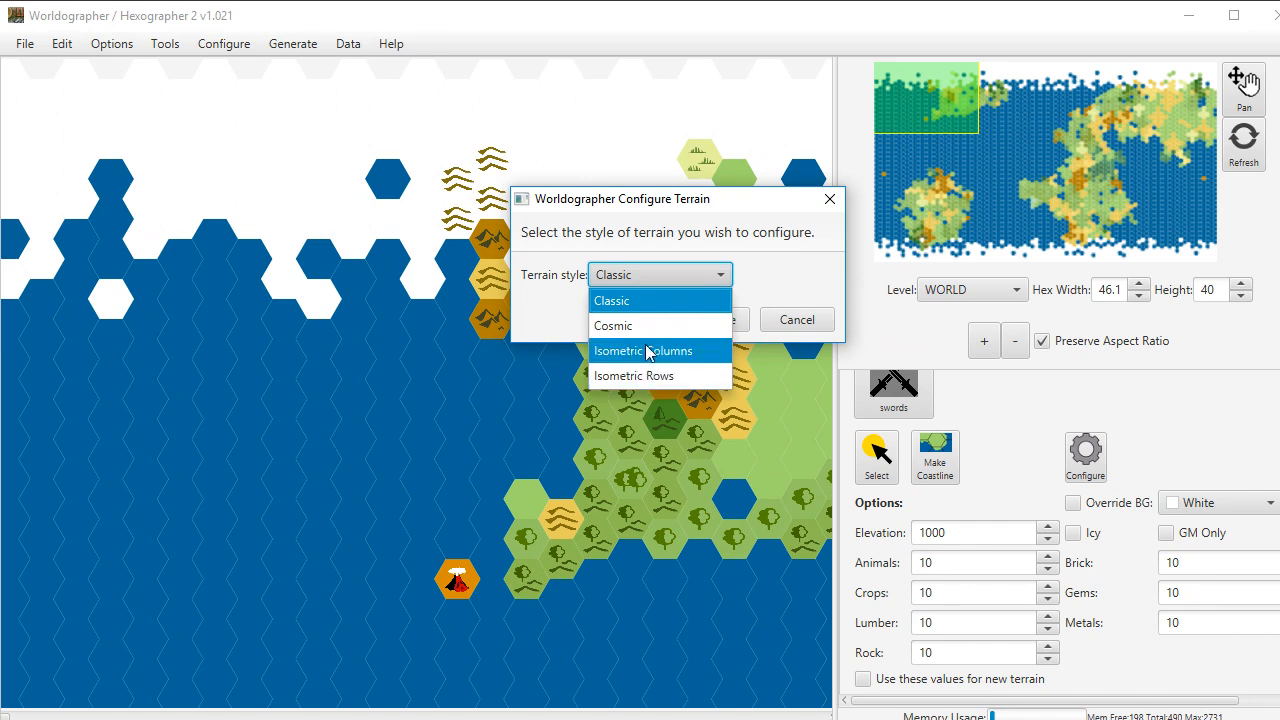
{"action": "left_click", "coordinate": [612, 300]}
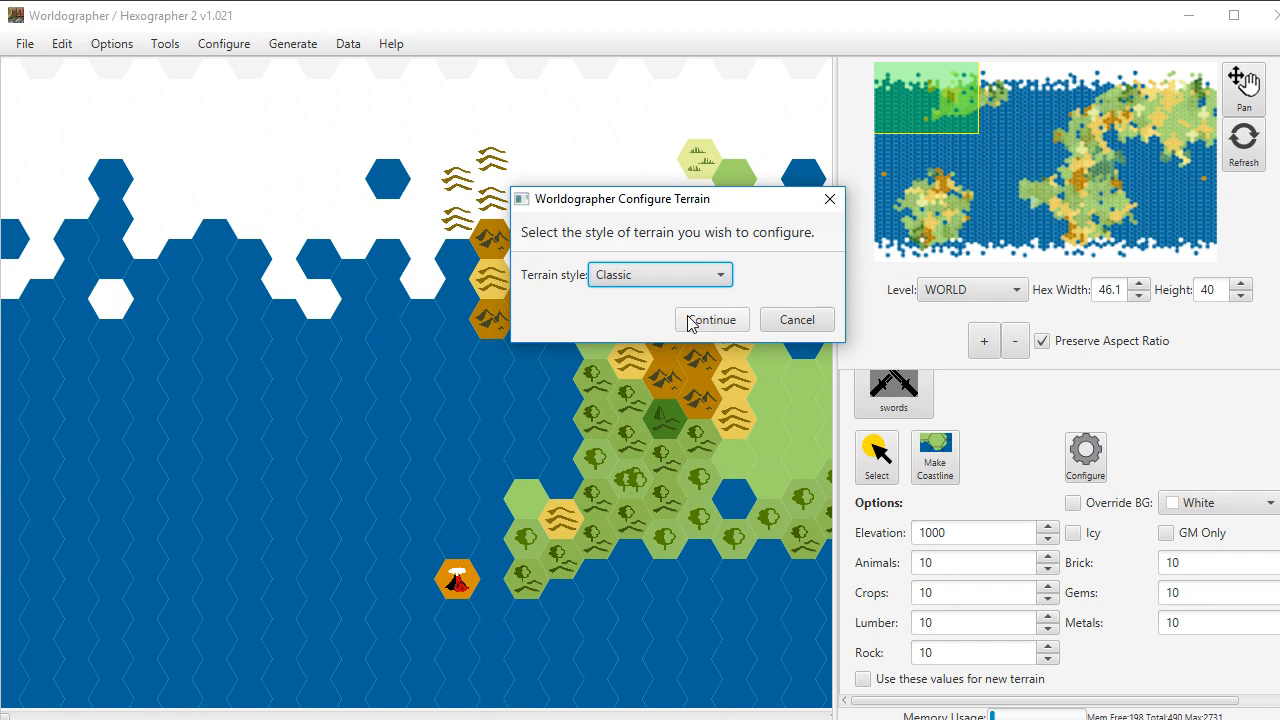
Step: Set the swords terrain's BG Color to dark red #b31a1a in the terrain table
{"action": "left_click", "coordinate": [712, 320]}
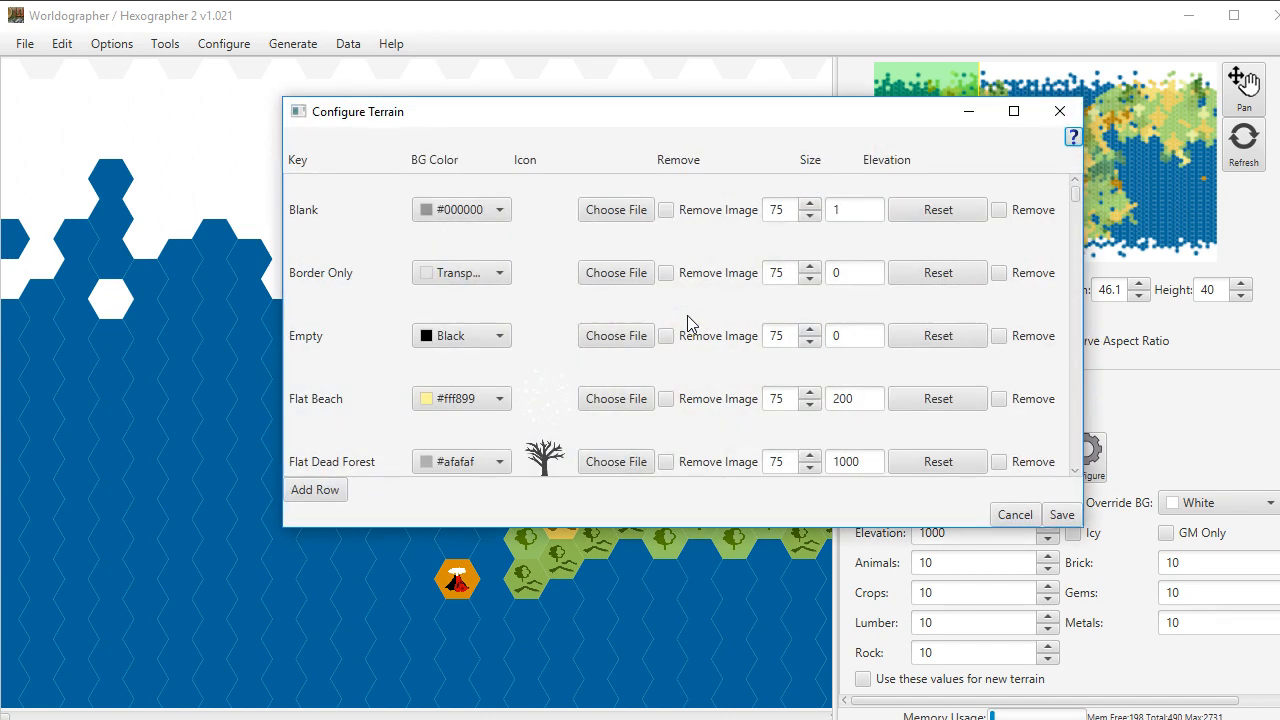
{"action": "scroll", "scroll_direction": "down", "scroll_amount": 3}
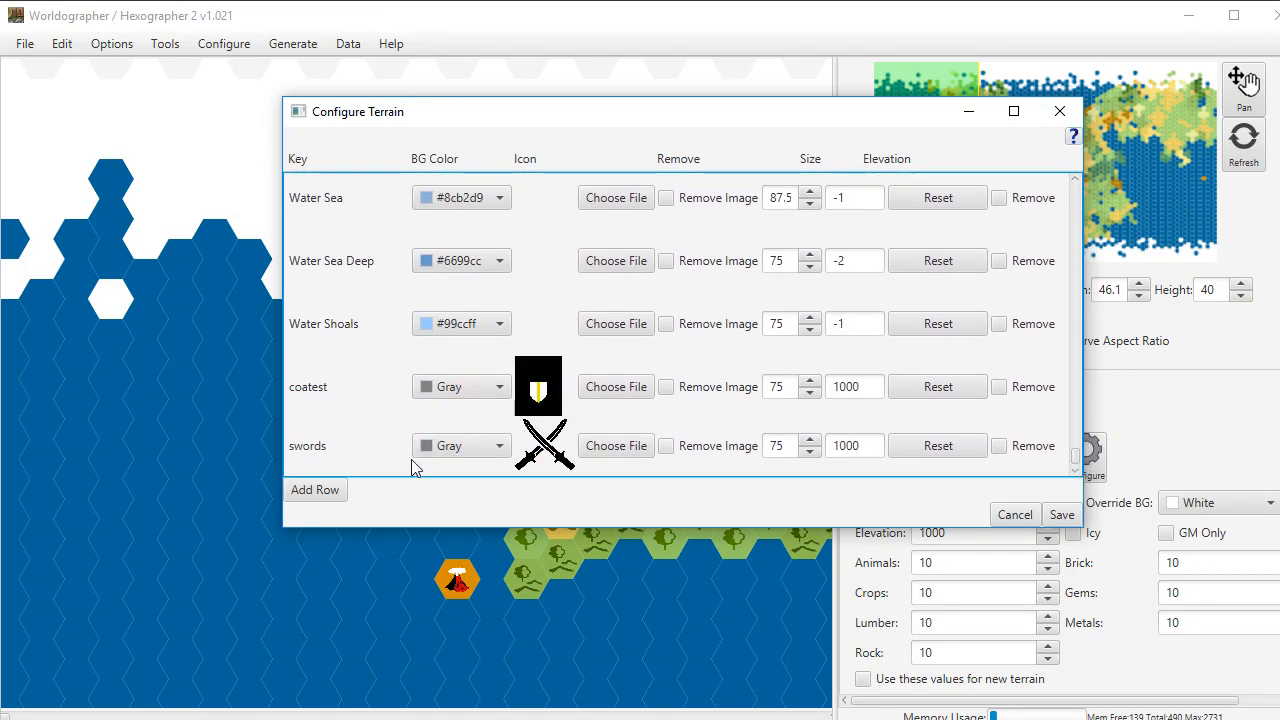
{"action": "mouse_move", "coordinate": [718, 450]}
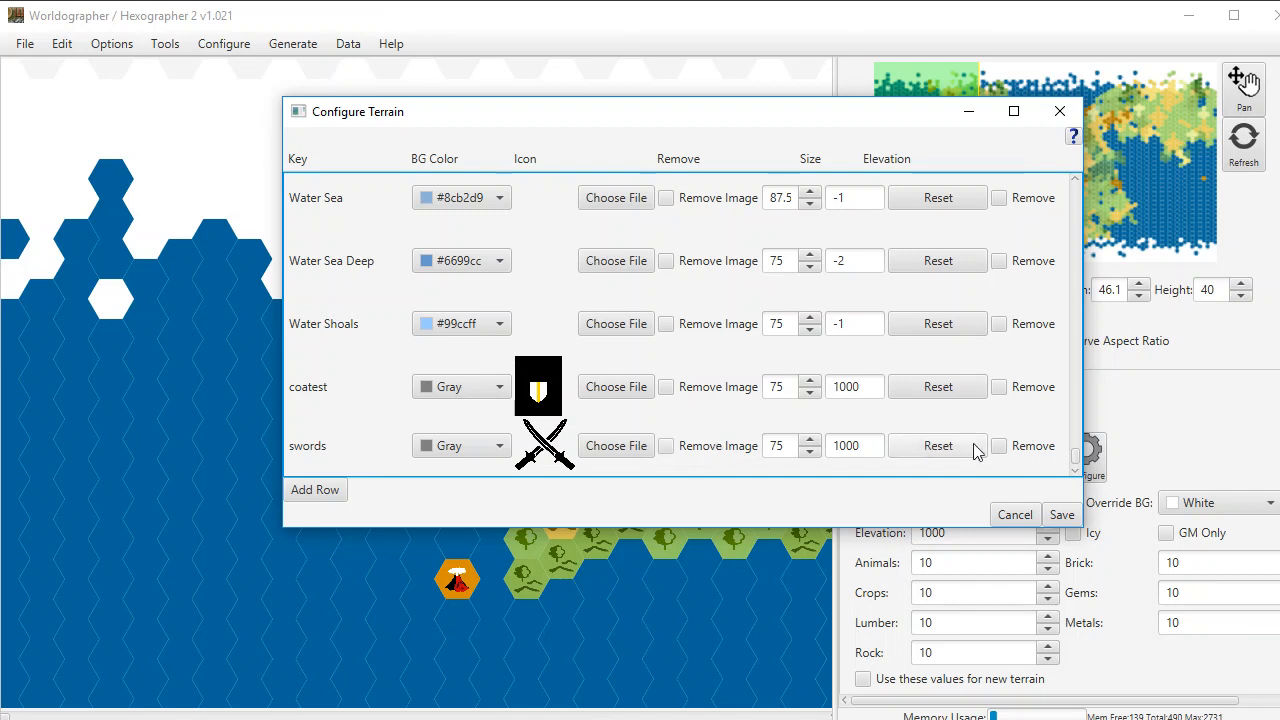
{"action": "mouse_move", "coordinate": [364, 370]}
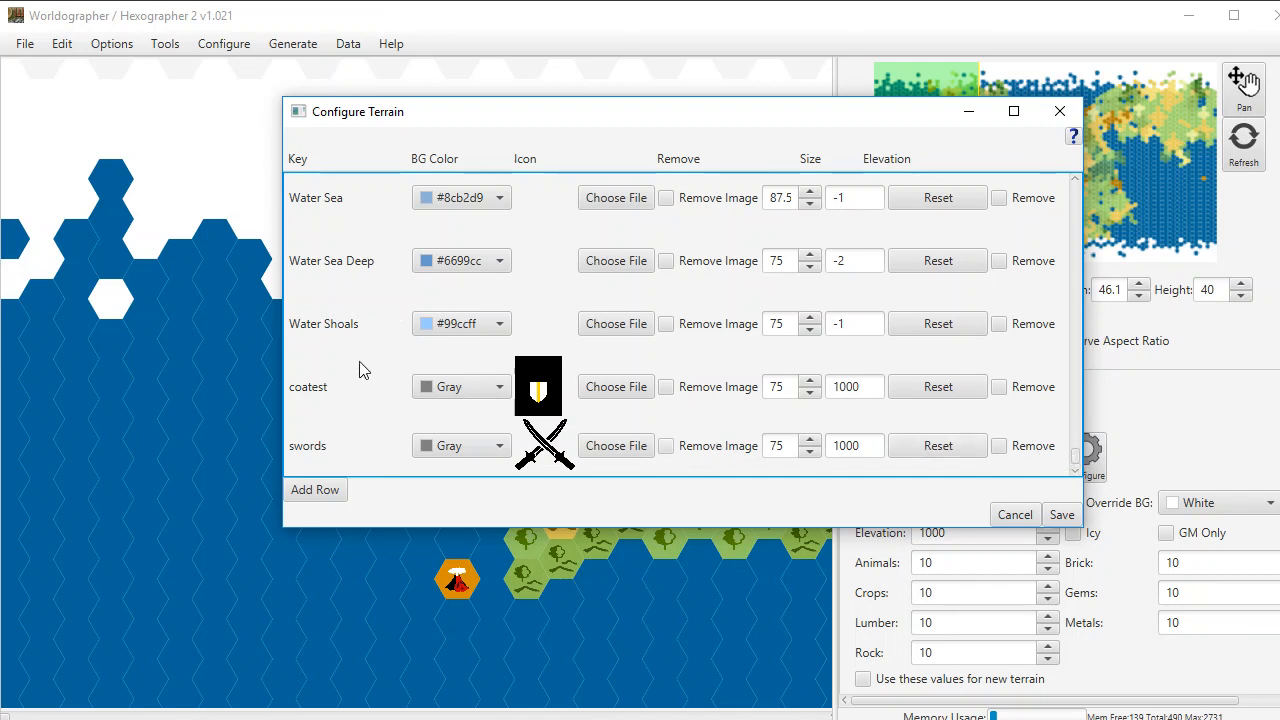
{"action": "mouse_move", "coordinate": [504, 420]}
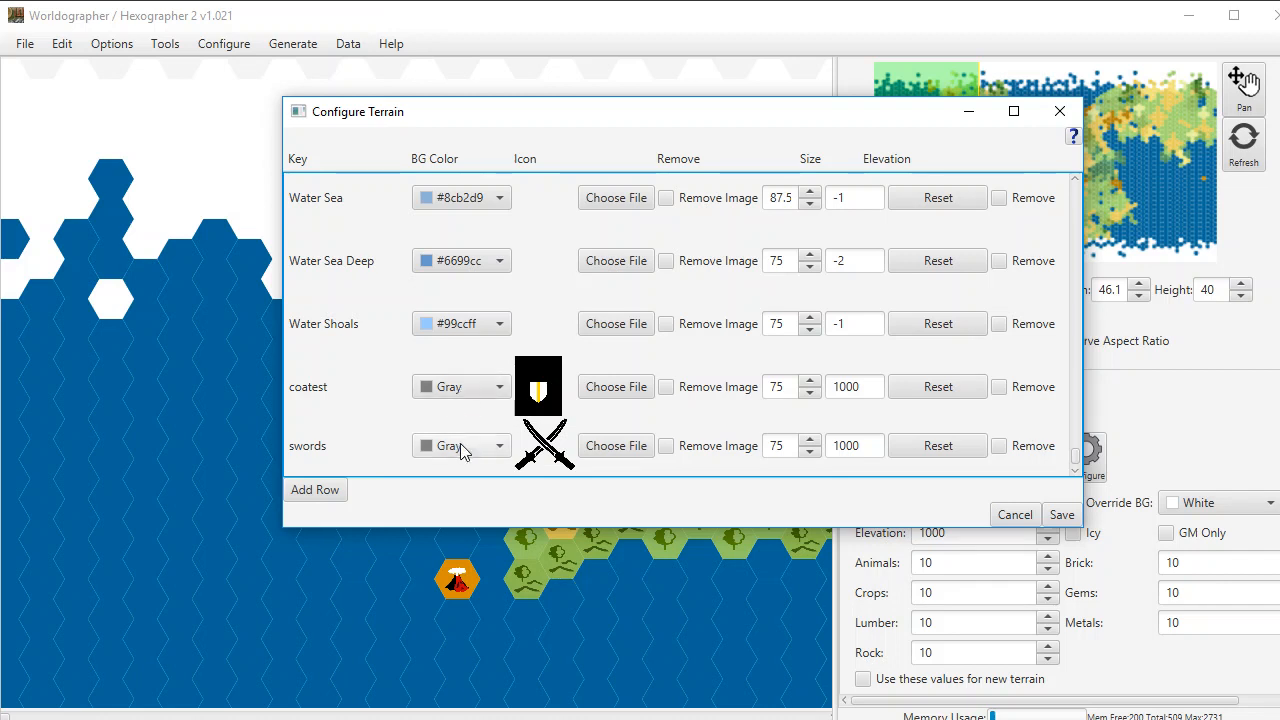
{"action": "left_click", "coordinate": [460, 444]}
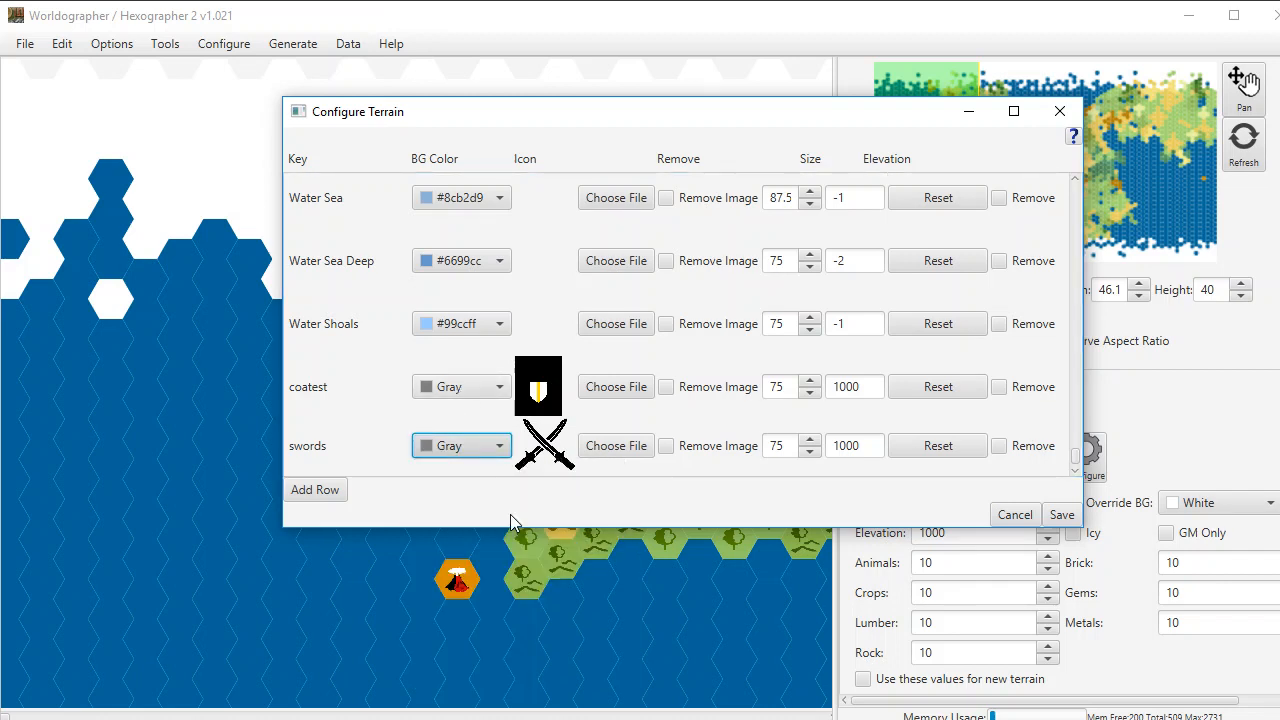
{"action": "left_click", "coordinate": [456, 444]}
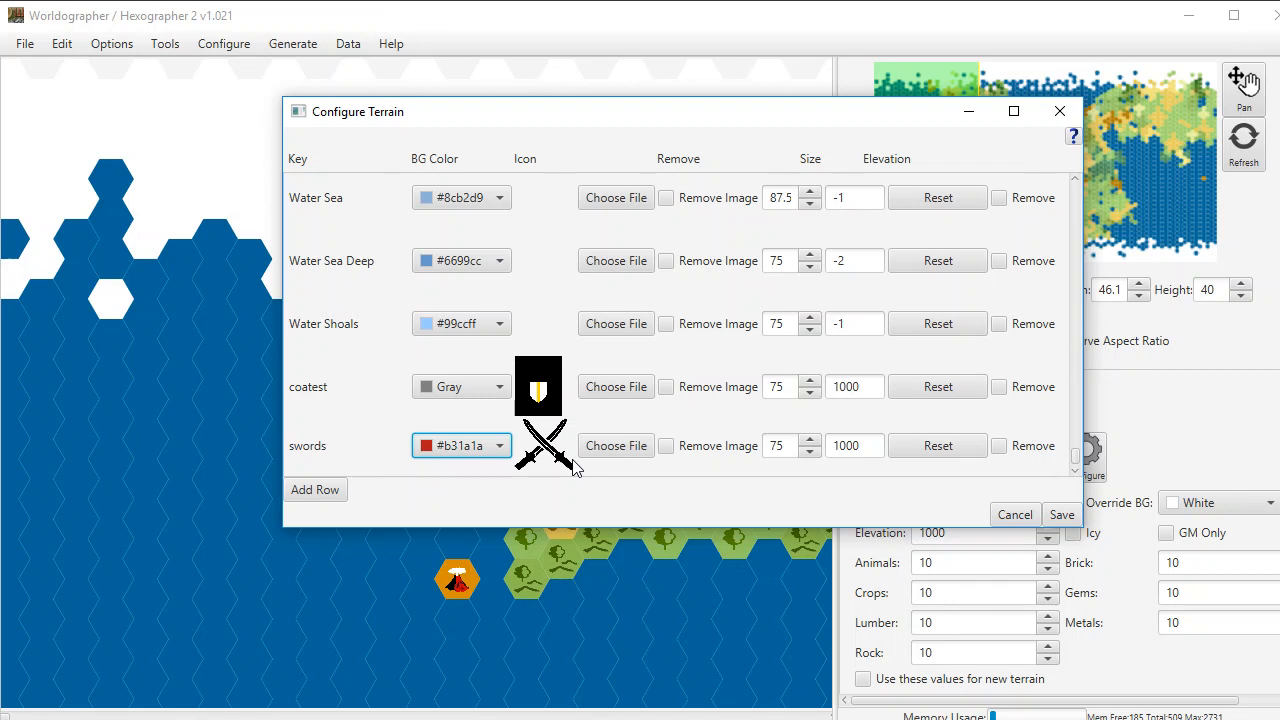
{"action": "mouse_move", "coordinate": [884, 532]}
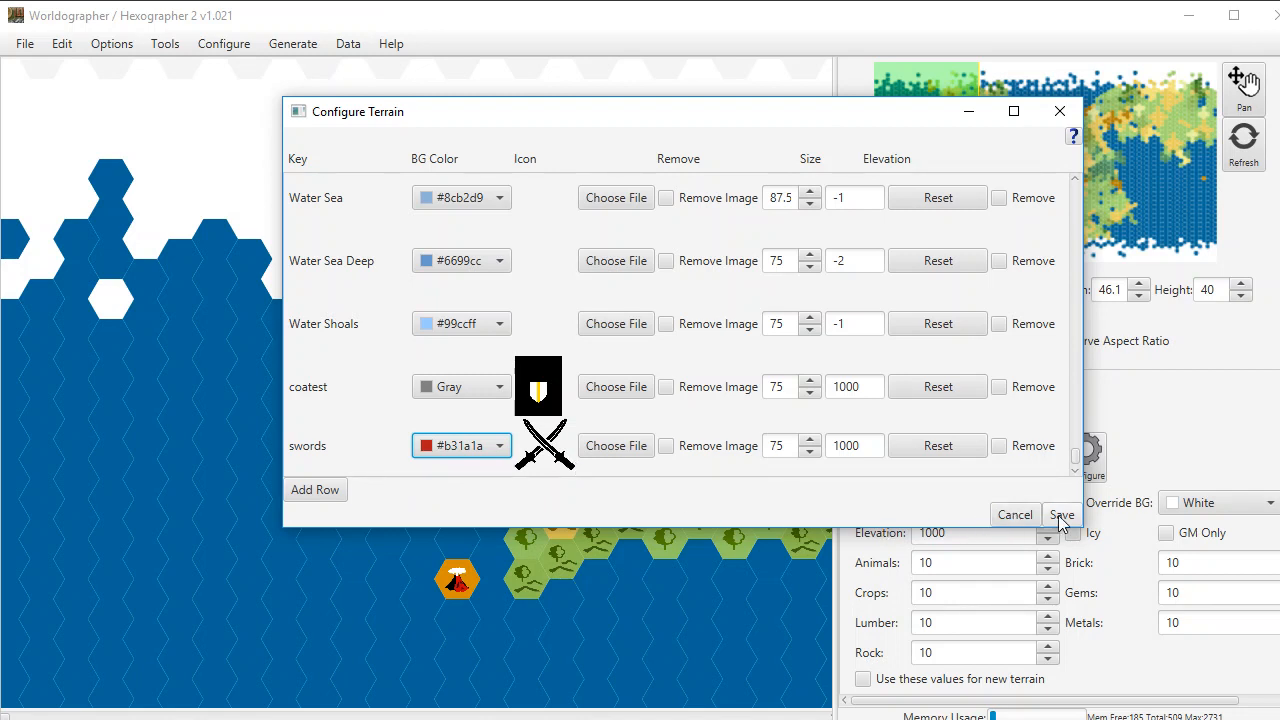
Step: Save the terrain configuration and paint the red swords terrain onto a dark green land hex
{"action": "left_click", "coordinate": [1060, 514]}
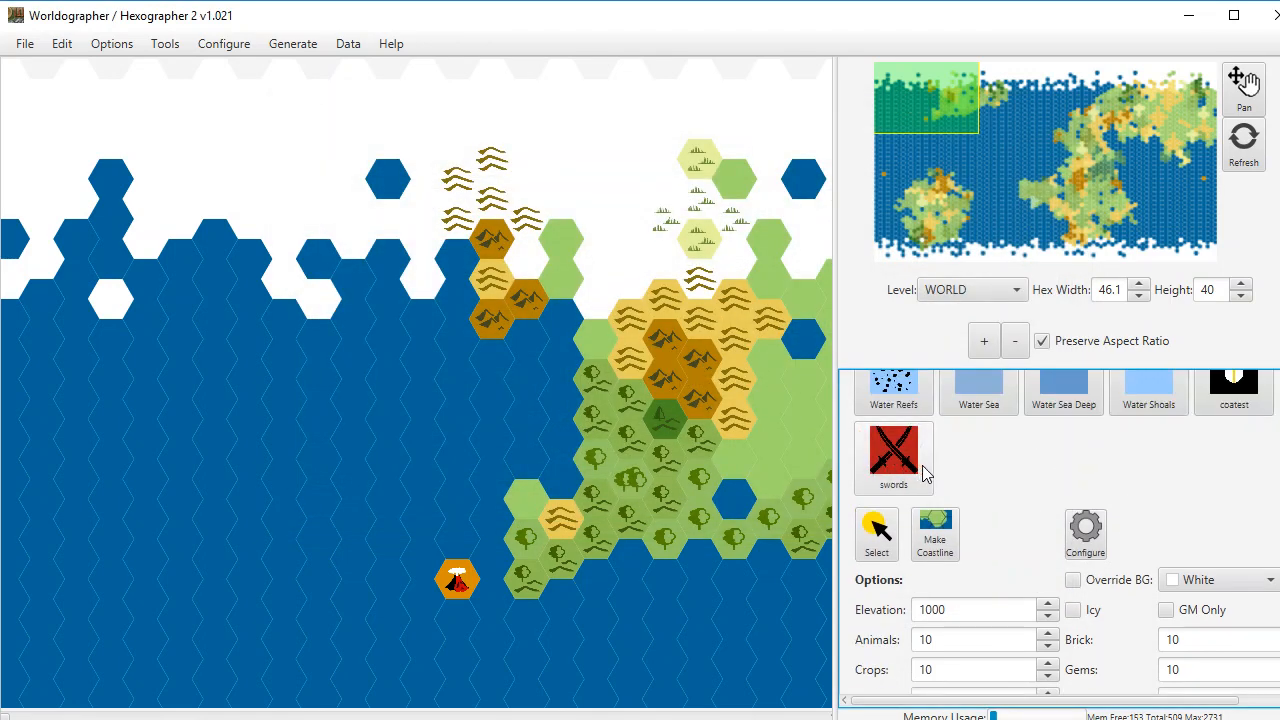
{"action": "left_click", "coordinate": [892, 456]}
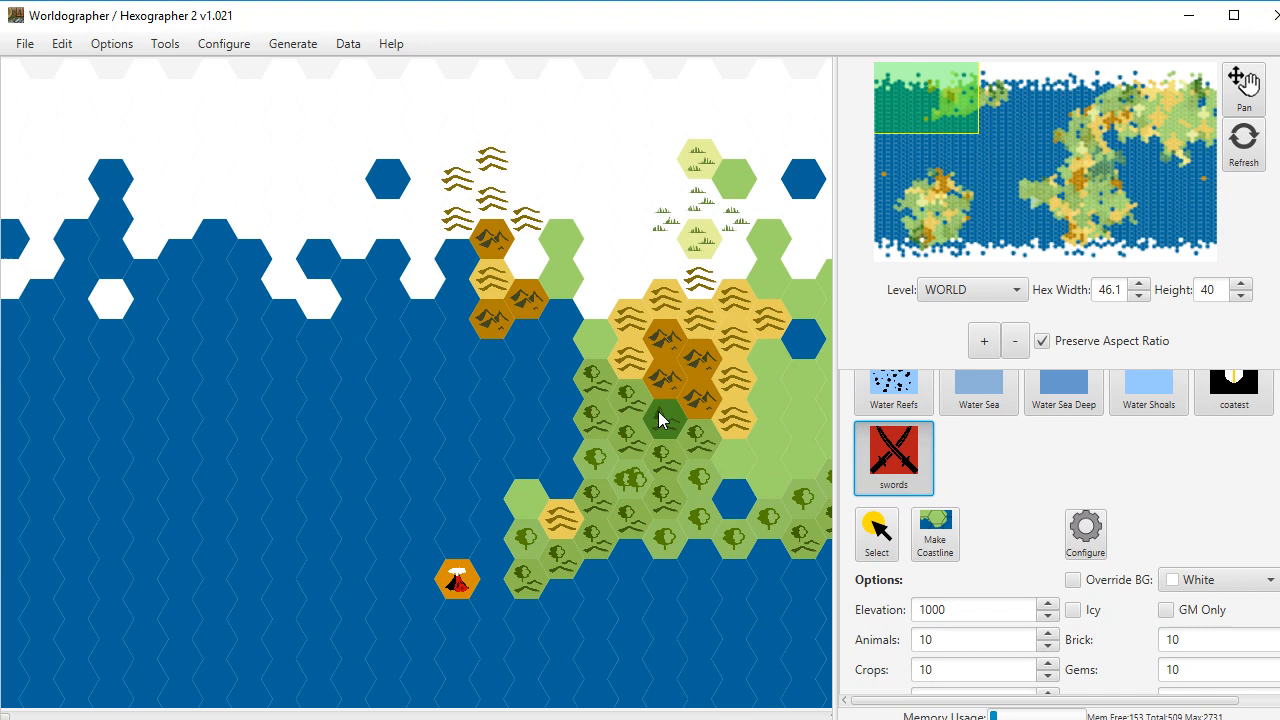
{"action": "left_click", "coordinate": [664, 418]}
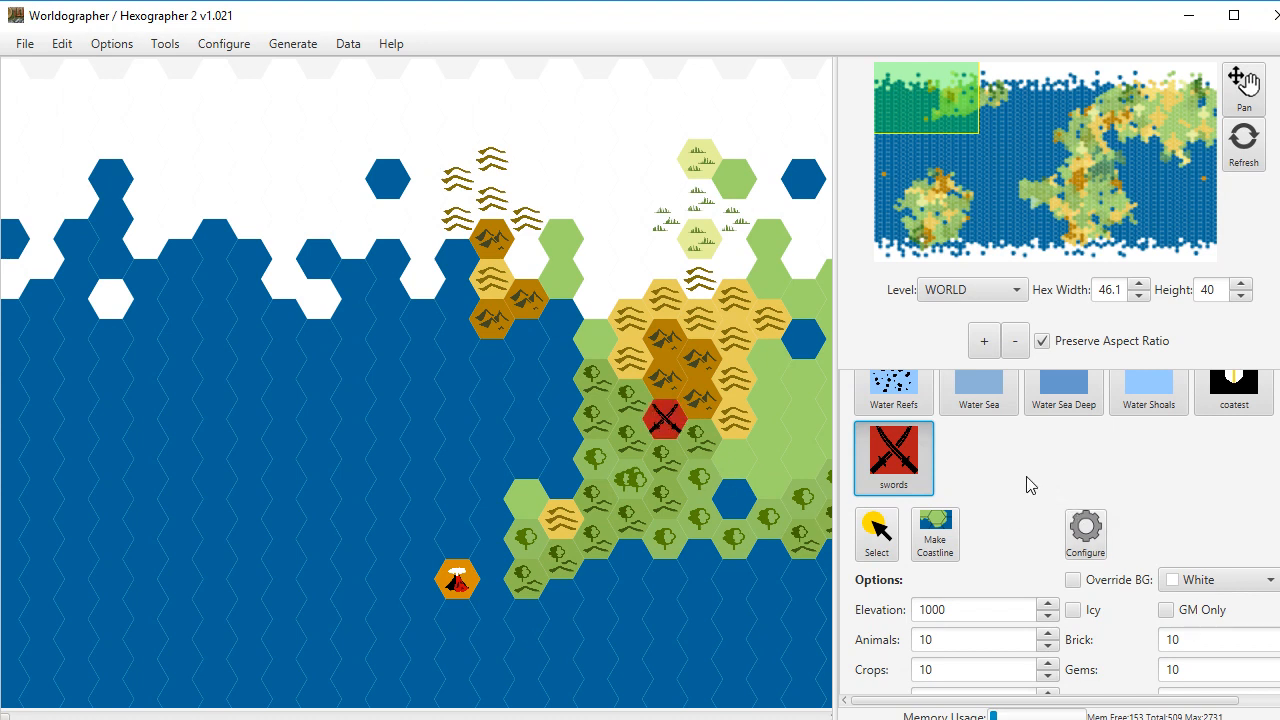
{"action": "scroll", "scroll_direction": "down", "scroll_amount": 3}
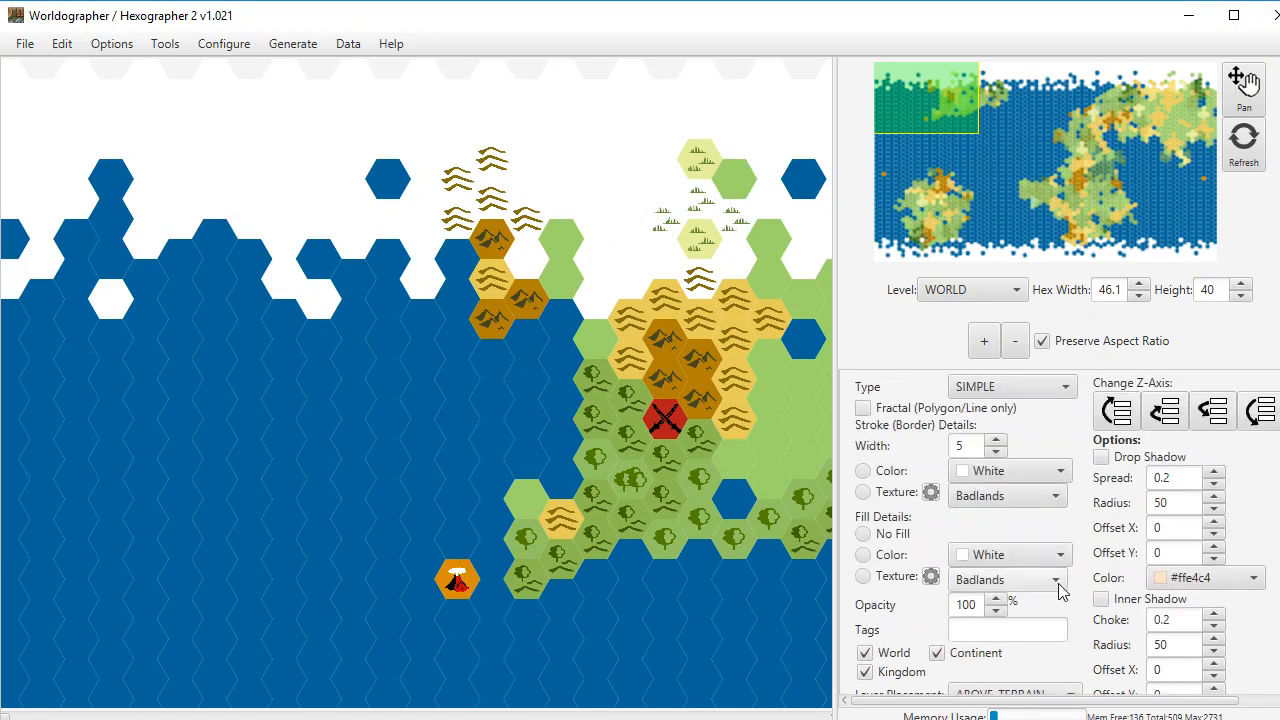
Step: Scroll the side panel up so View Options, Terrain, Features and Shapes headers show
{"action": "left_click", "coordinate": [1056, 580]}
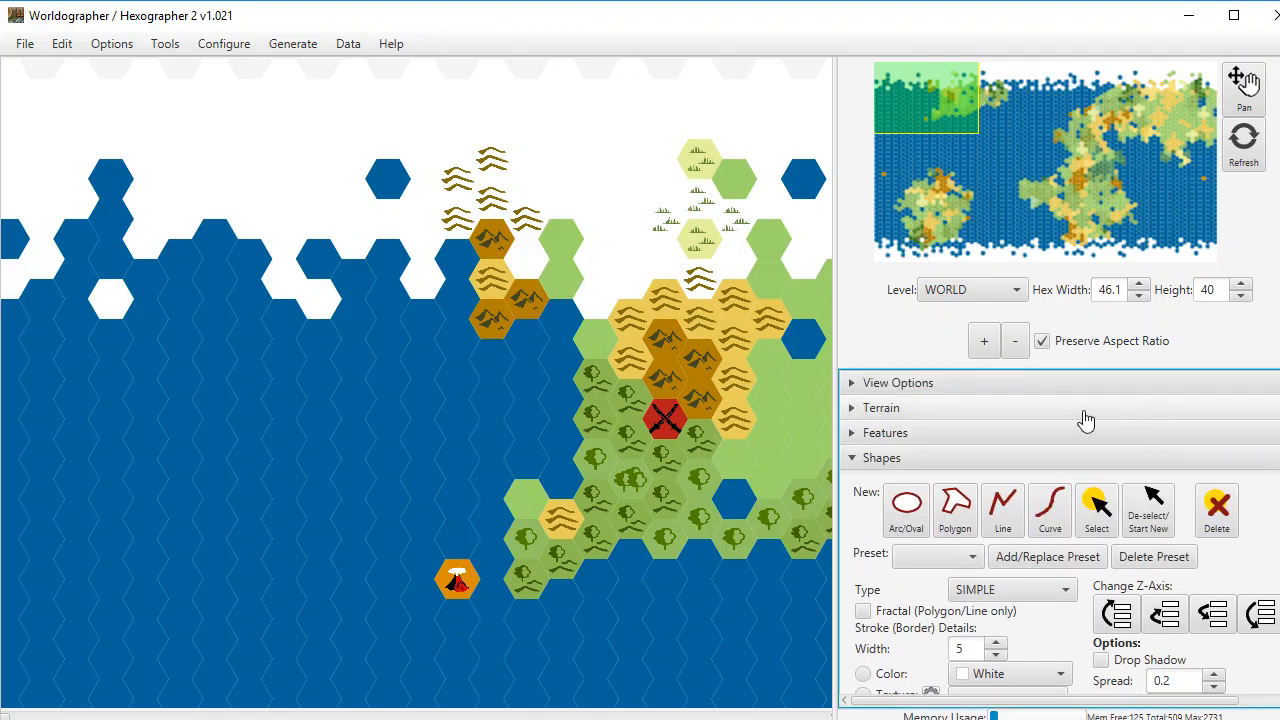
Step: Expand Terrain, browse the Classic set, then filter the palette to Favorites
{"action": "left_click", "coordinate": [880, 408]}
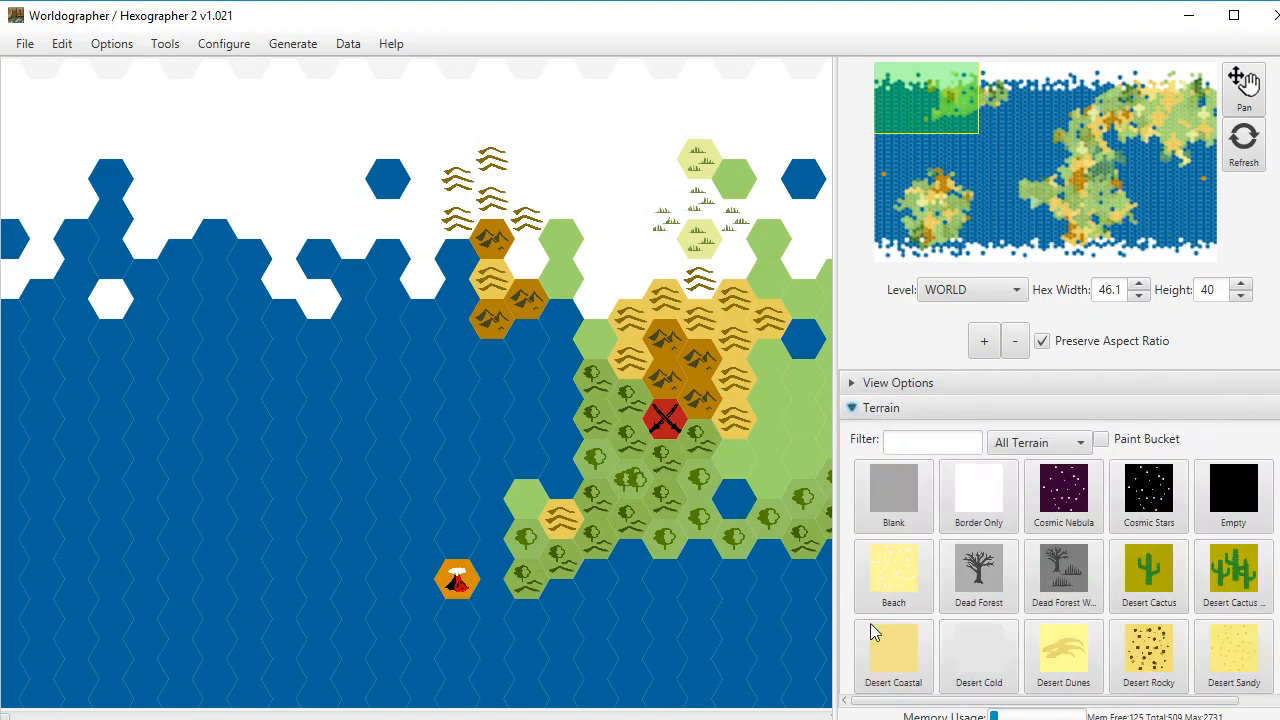
{"action": "mouse_move", "coordinate": [1064, 576]}
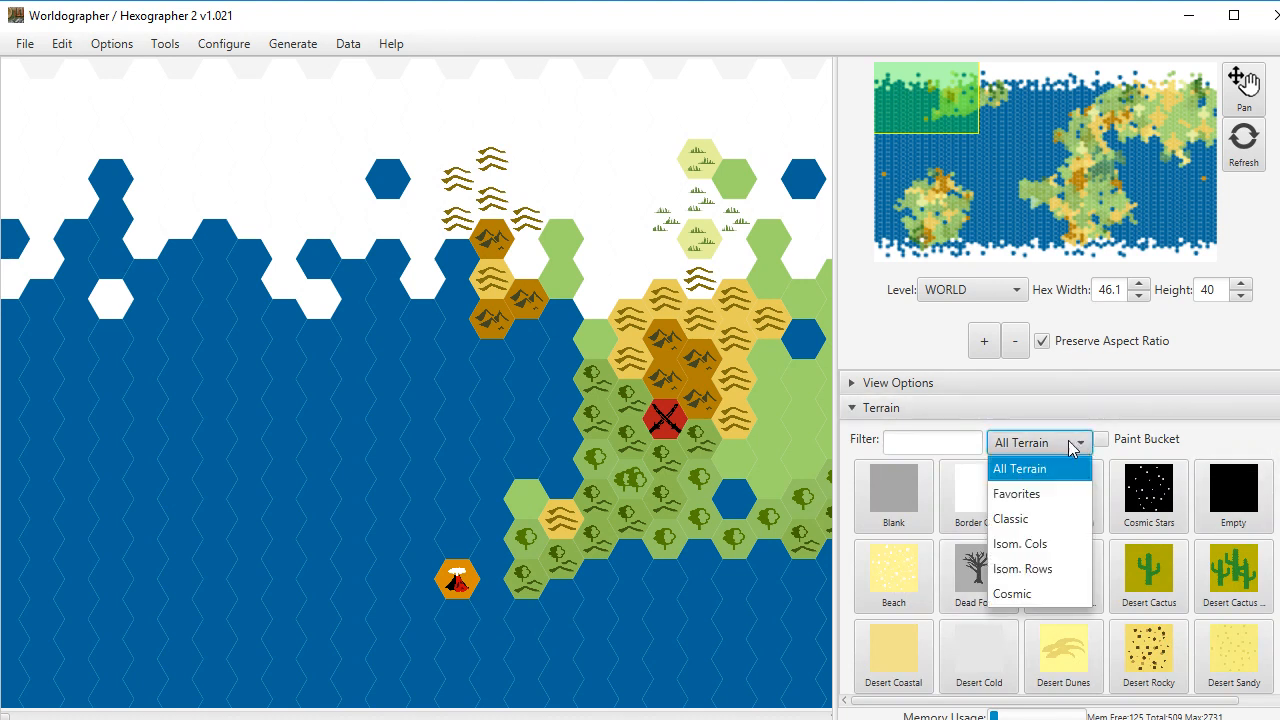
{"action": "left_click", "coordinate": [1010, 518]}
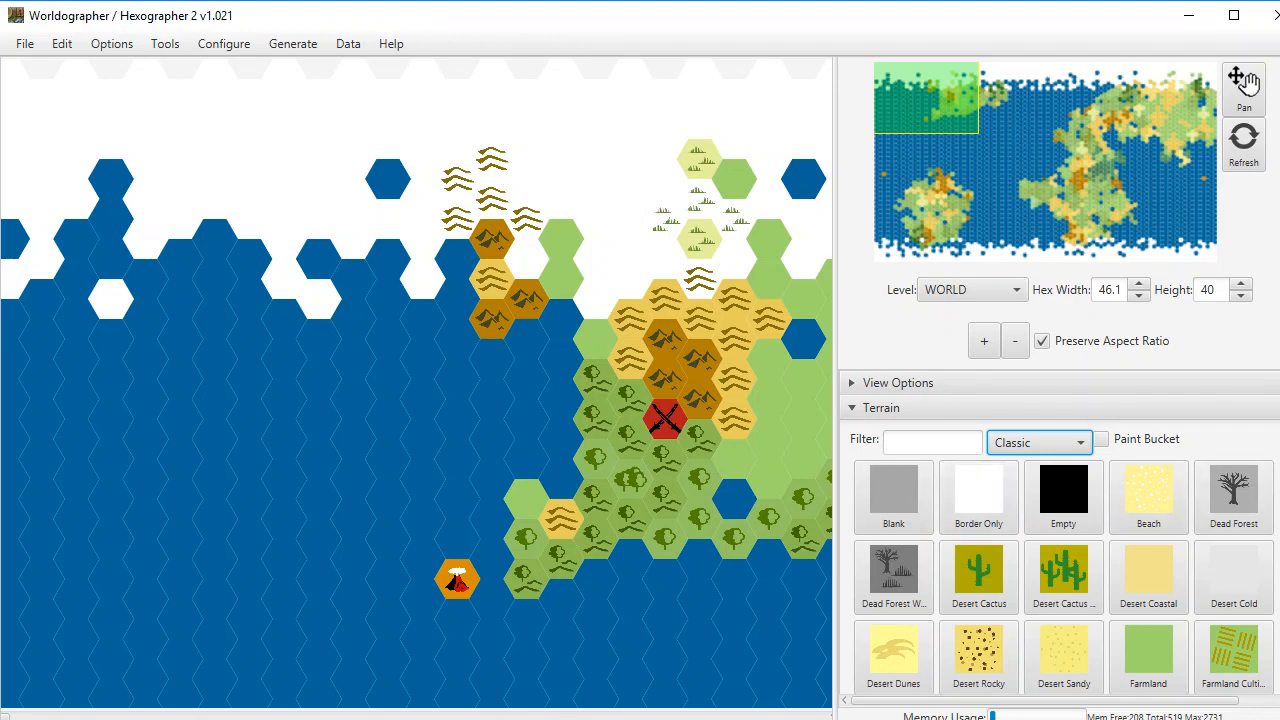
{"action": "scroll", "scroll_direction": "down", "scroll_amount": 3}
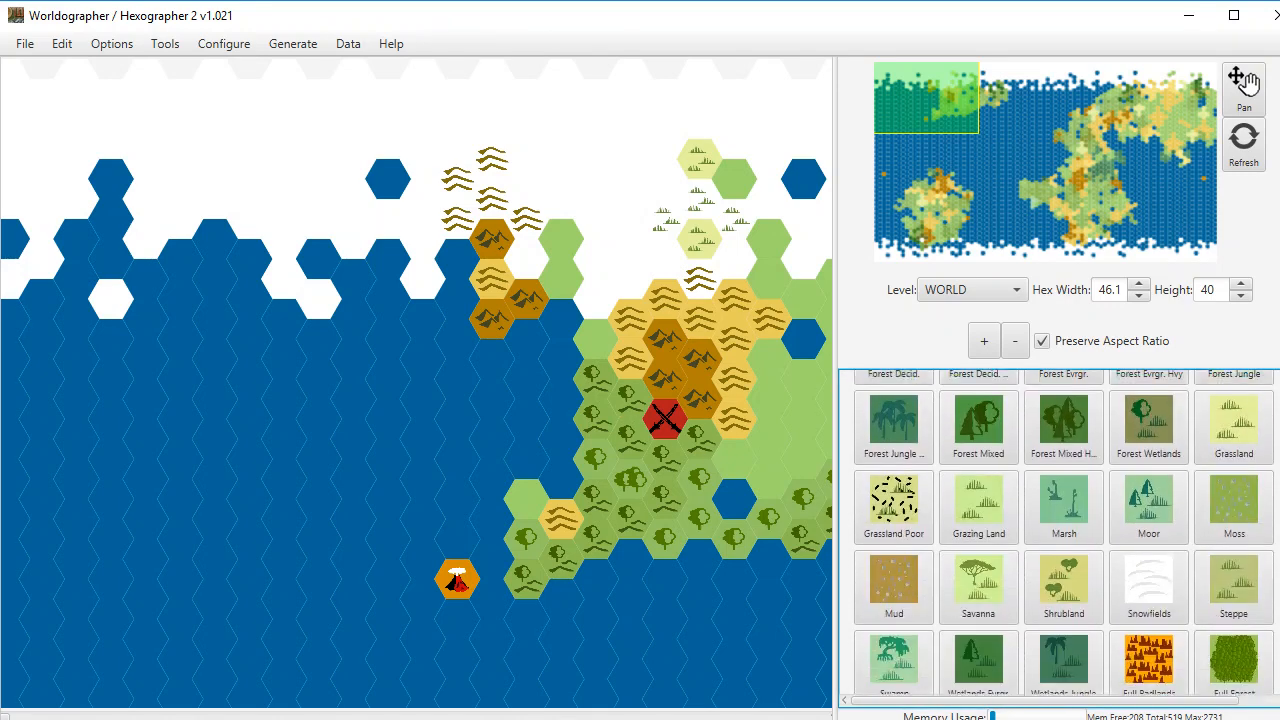
{"action": "scroll", "scroll_direction": "down", "scroll_amount": 3}
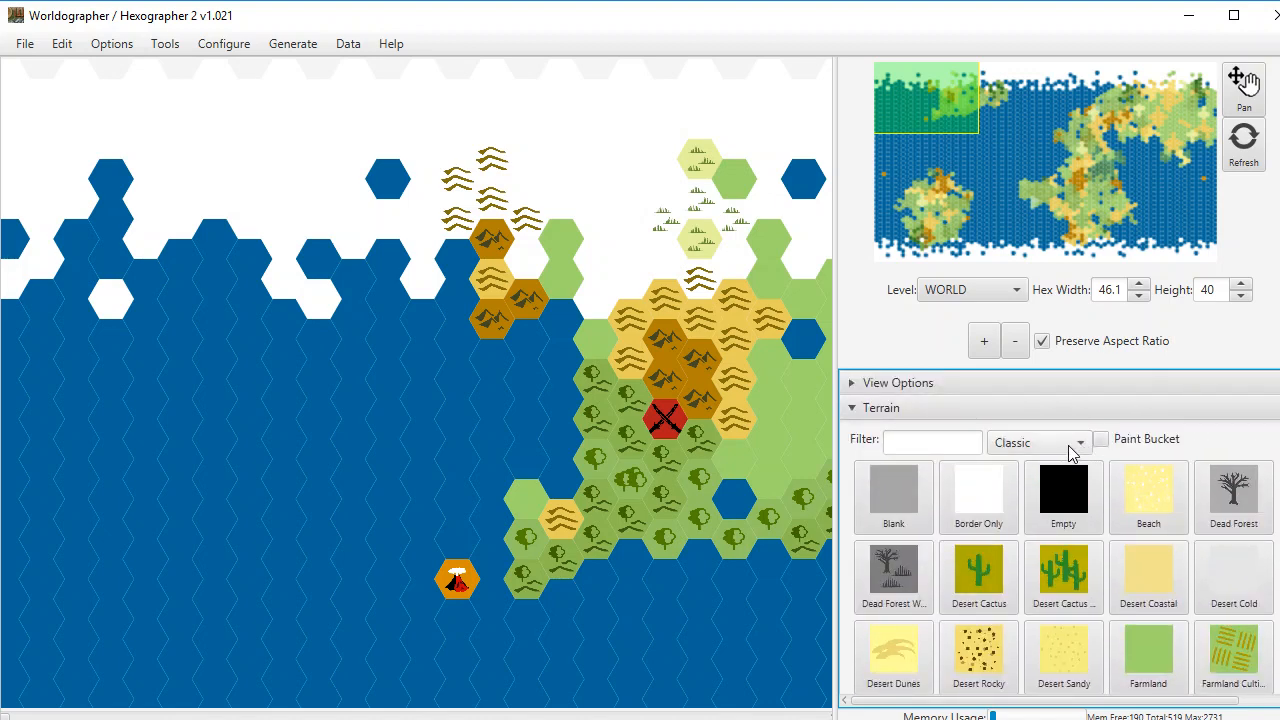
{"action": "left_click", "coordinate": [1036, 442]}
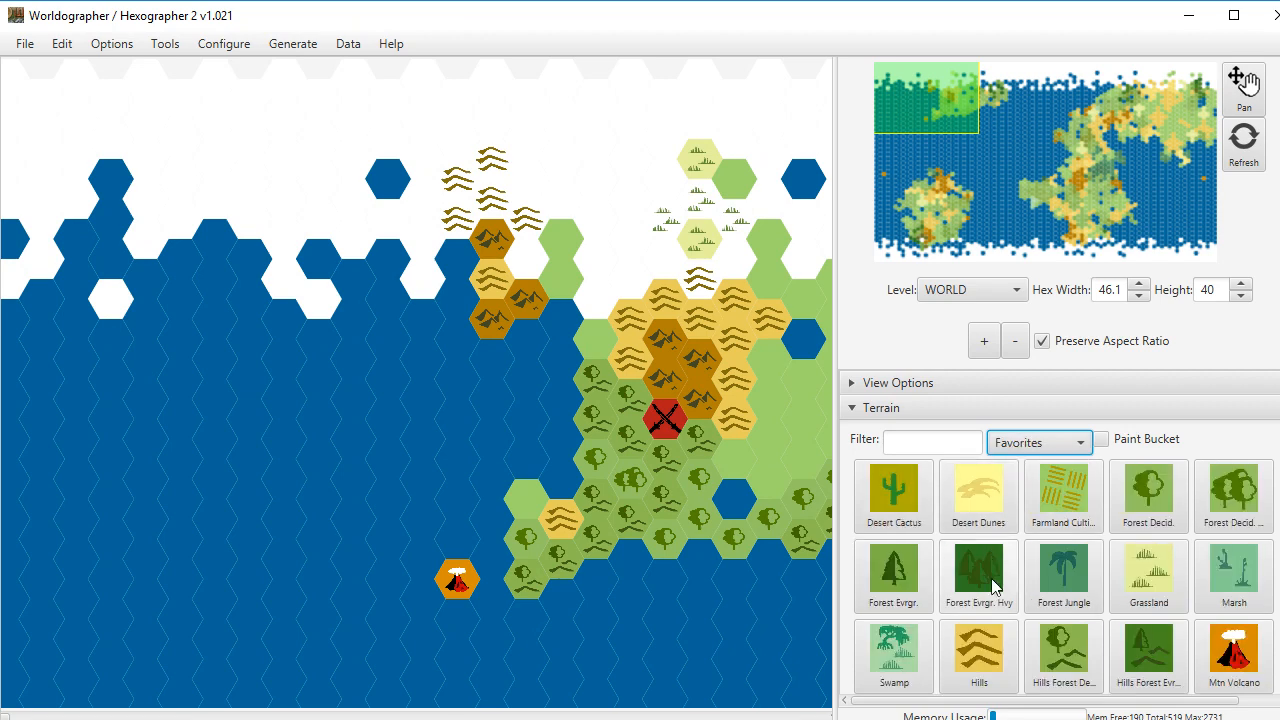
{"action": "mouse_move", "coordinate": [1104, 604]}
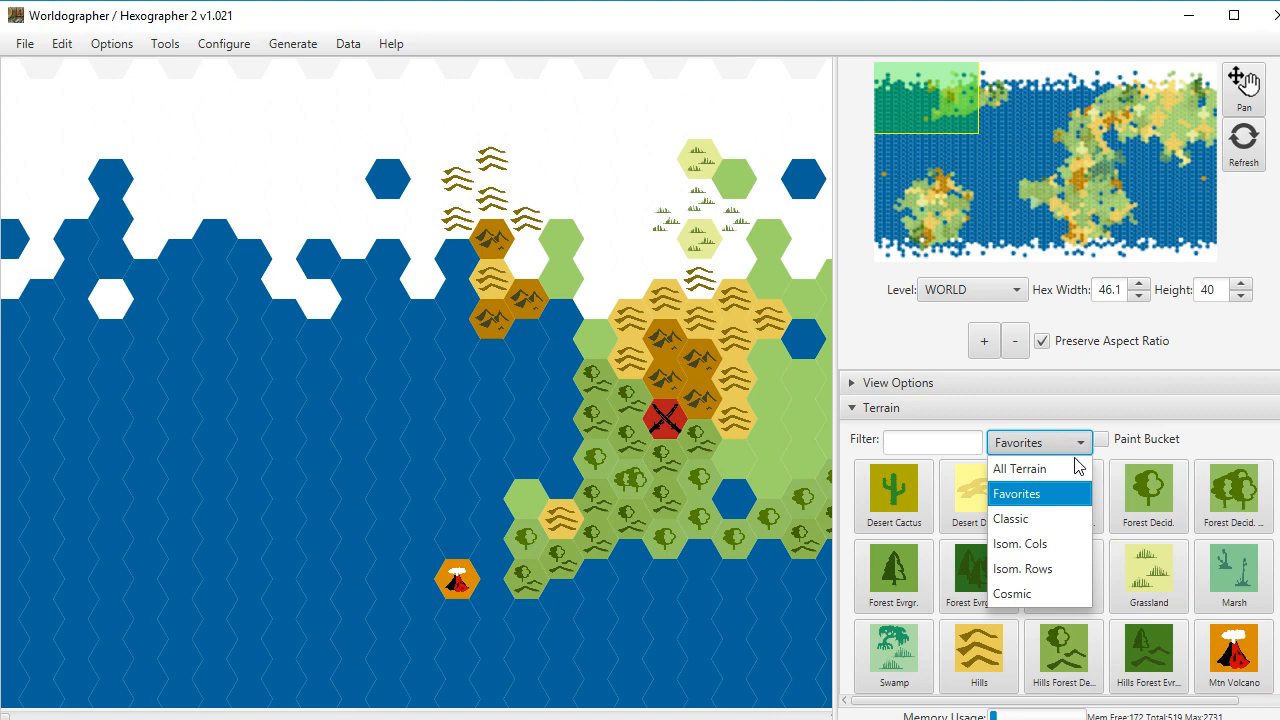
Step: Switch to All Terrain, favorite Dead Forest over Desert Cactus, then filter to Favorites again
{"action": "left_click", "coordinate": [1020, 468]}
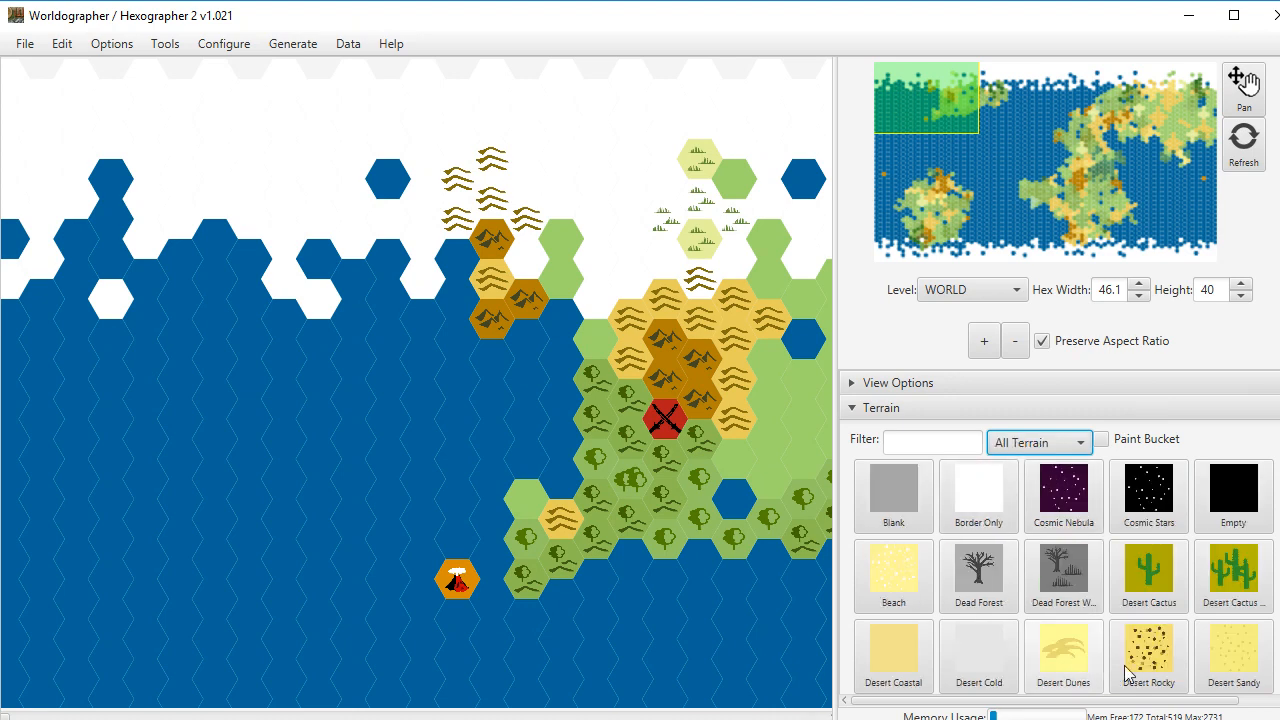
{"action": "mouse_move", "coordinate": [978, 576]}
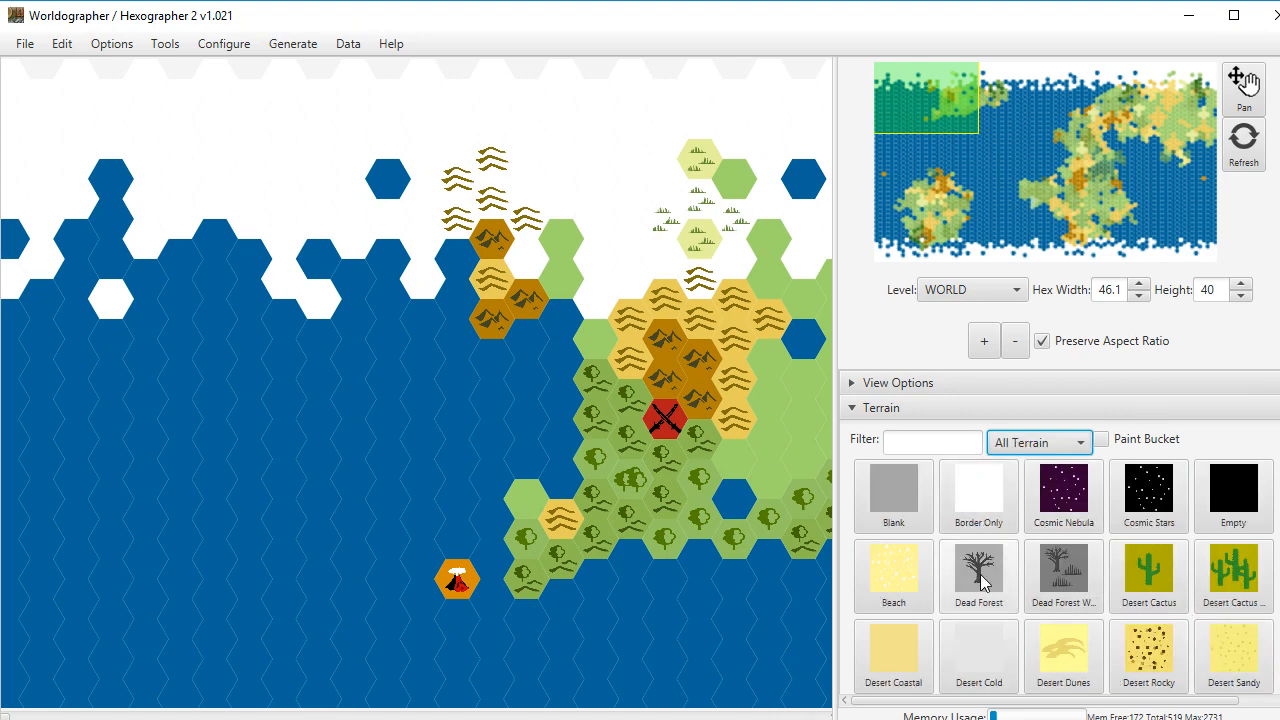
{"action": "mouse_move", "coordinate": [978, 576]}
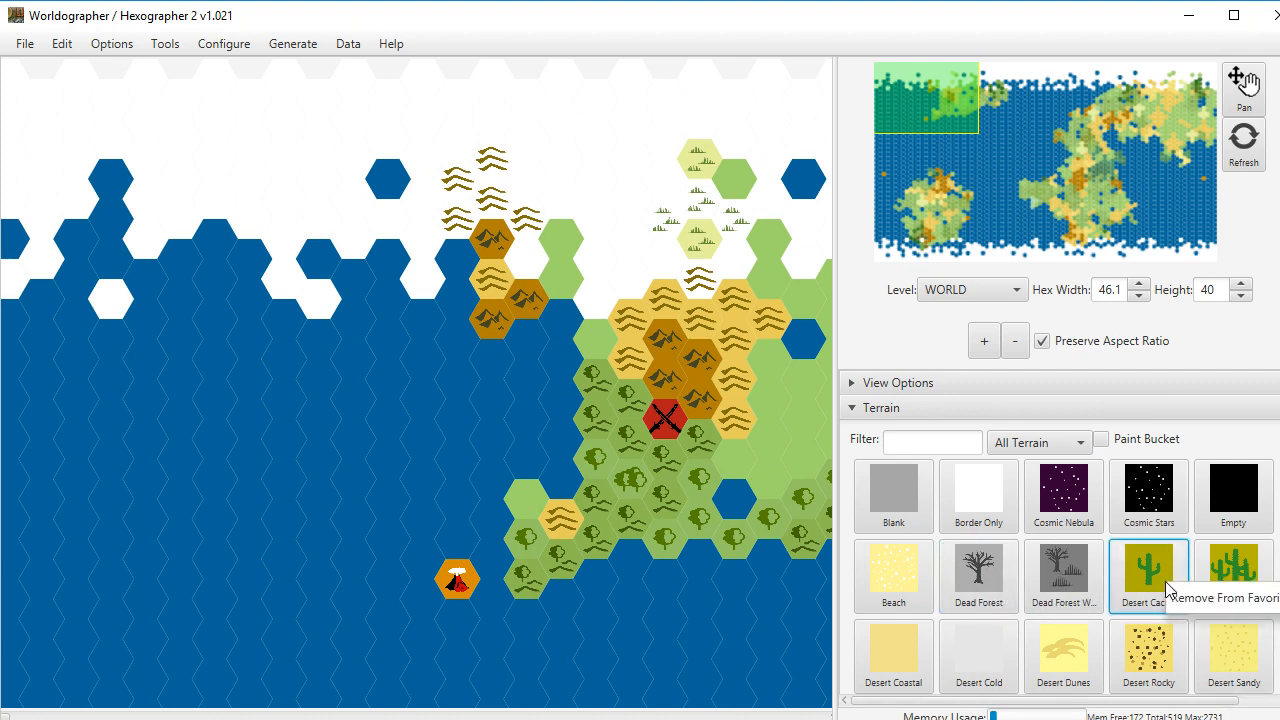
{"action": "mouse_move", "coordinate": [1190, 598]}
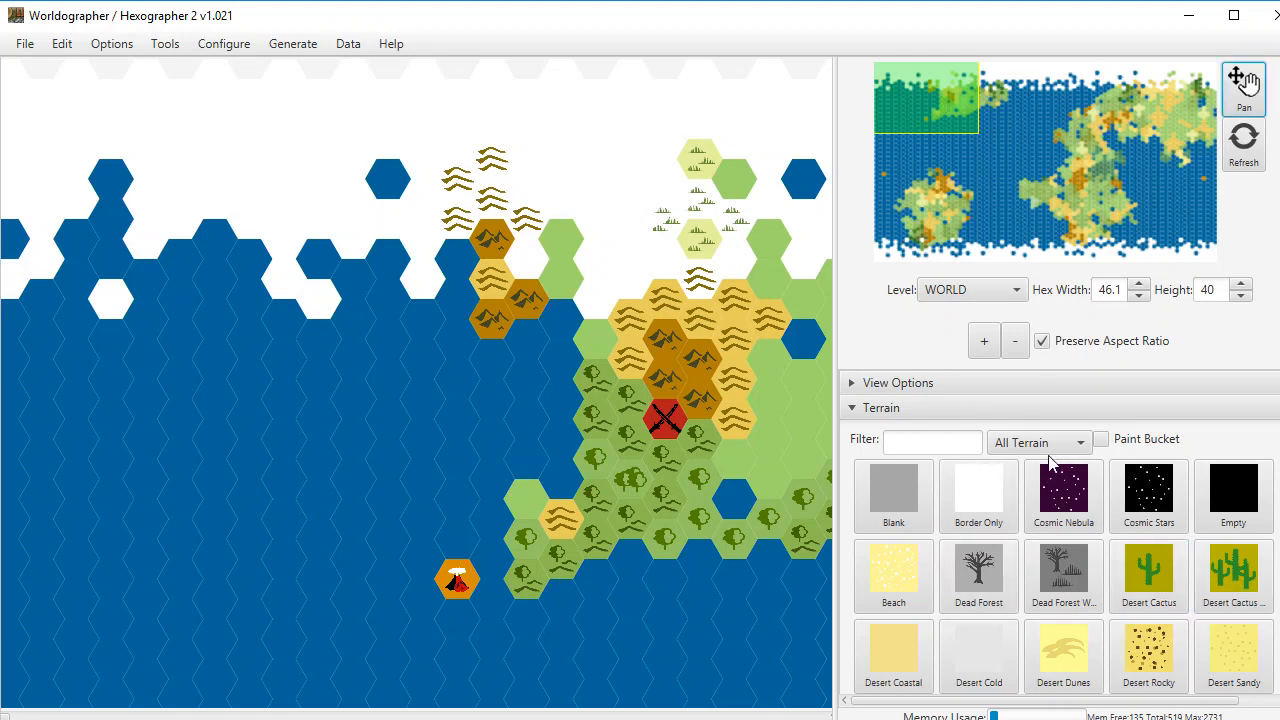
{"action": "left_click", "coordinate": [1038, 442]}
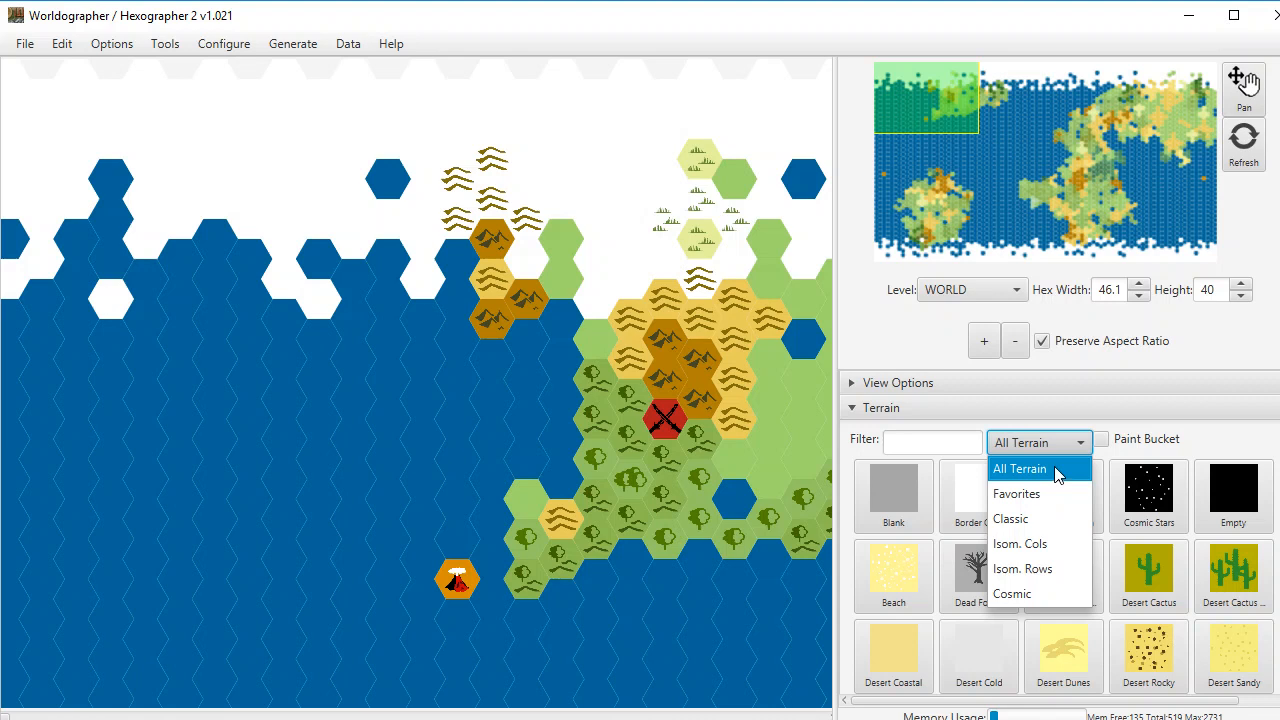
{"action": "mouse_move", "coordinate": [1044, 478]}
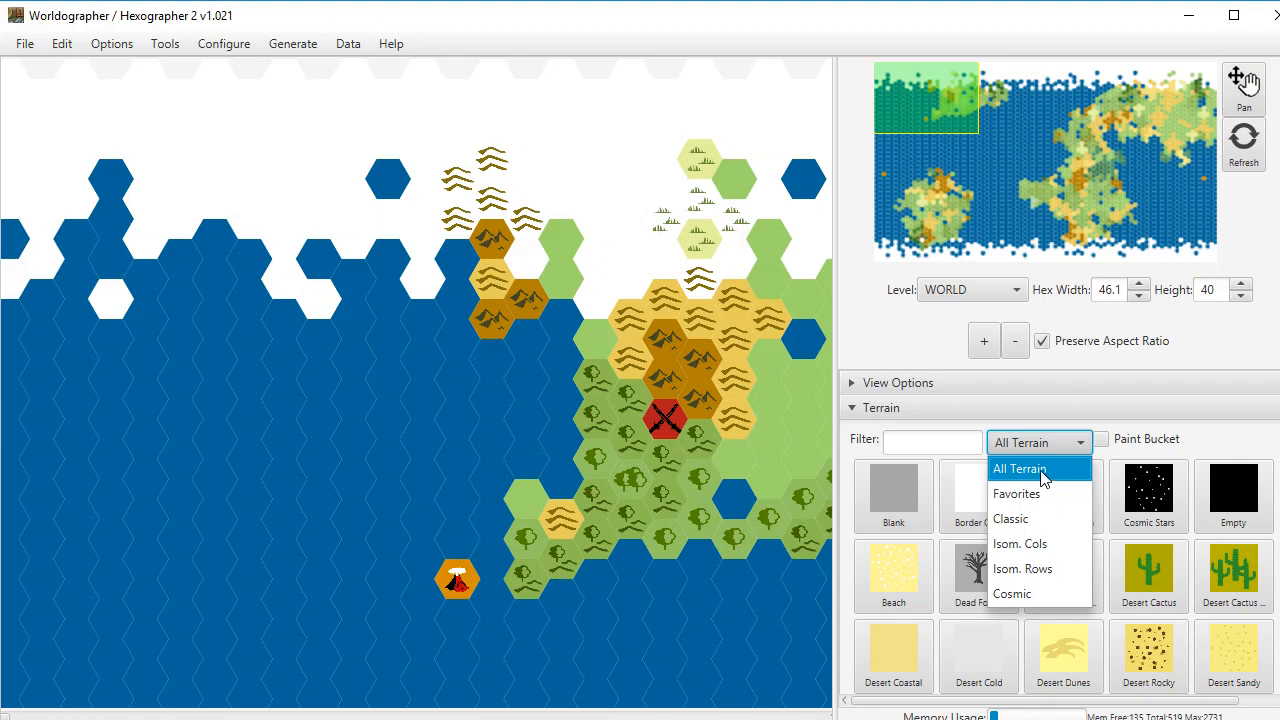
{"action": "left_click", "coordinate": [1016, 492]}
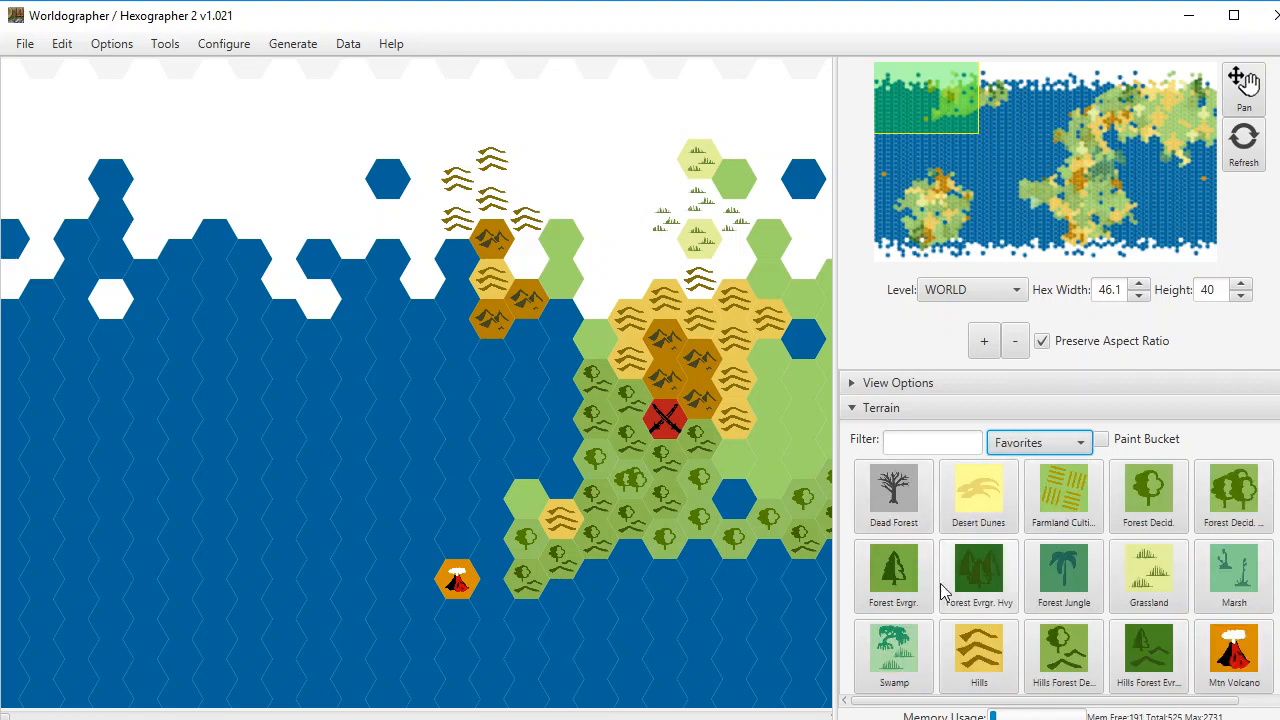
{"action": "mouse_move", "coordinate": [1148, 578]}
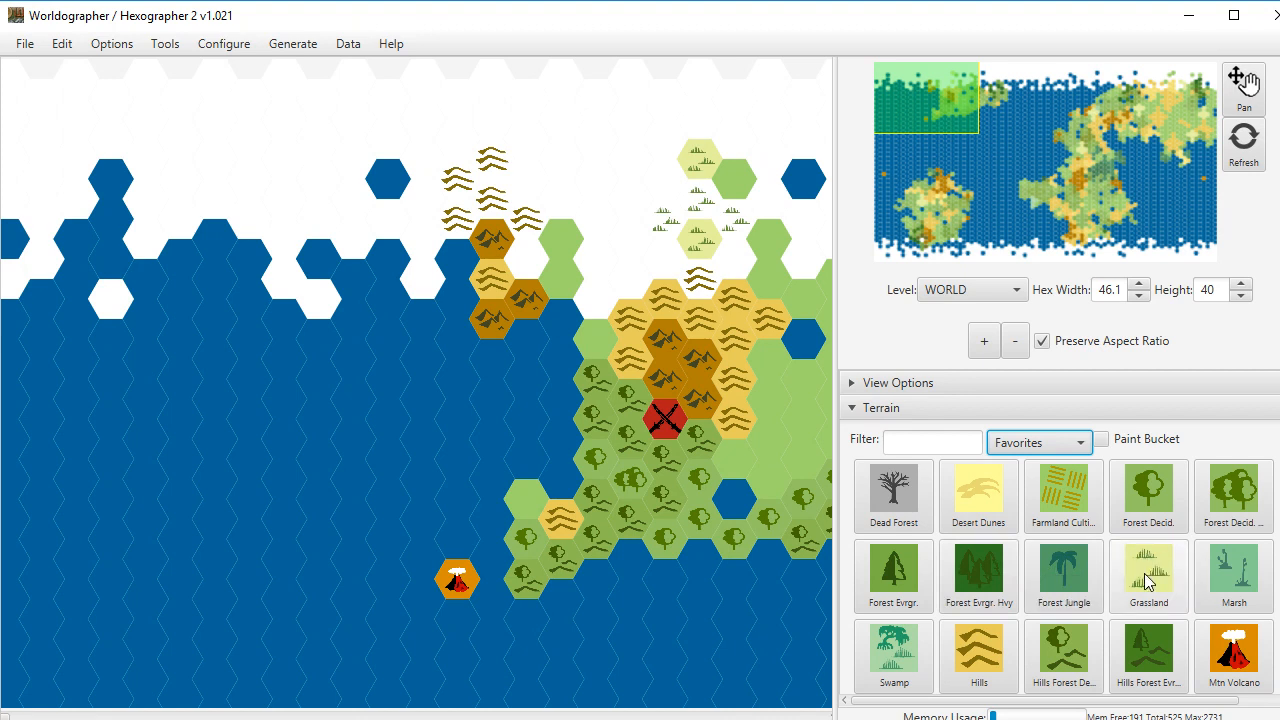
{"action": "scroll", "scroll_direction": "down", "scroll_amount": 3}
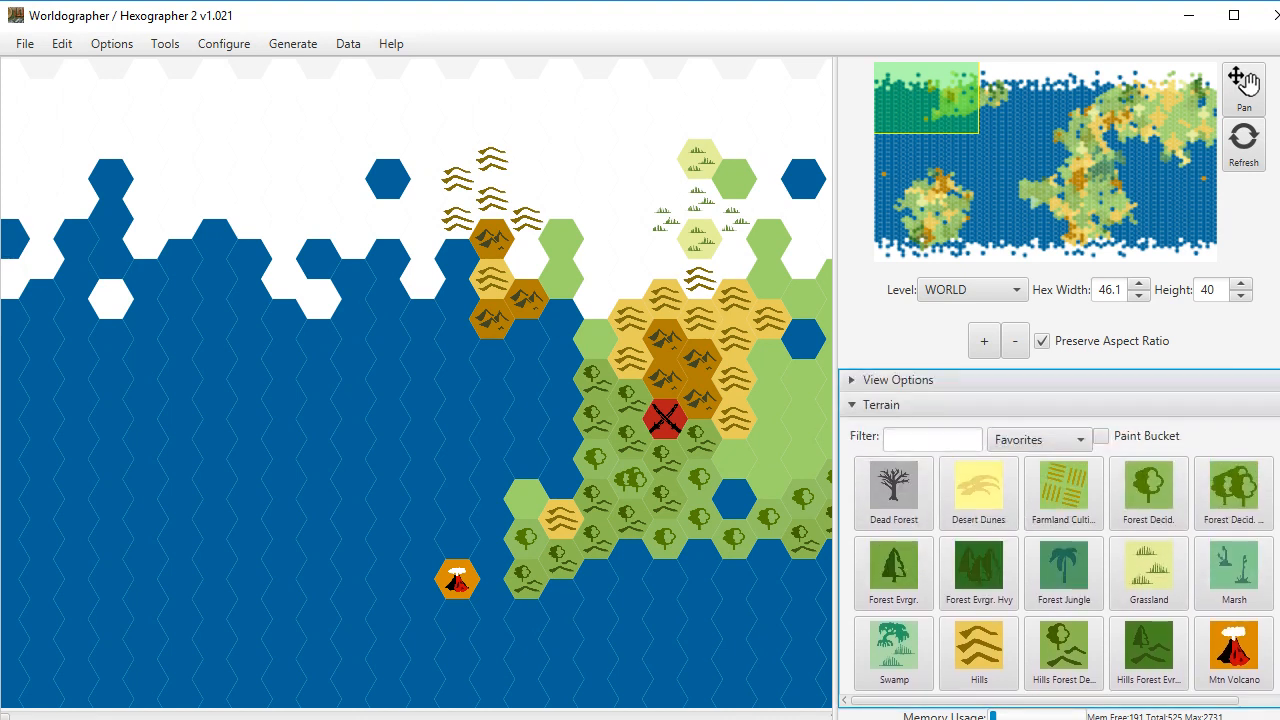
{"action": "scroll", "scroll_direction": "down", "scroll_amount": 3}
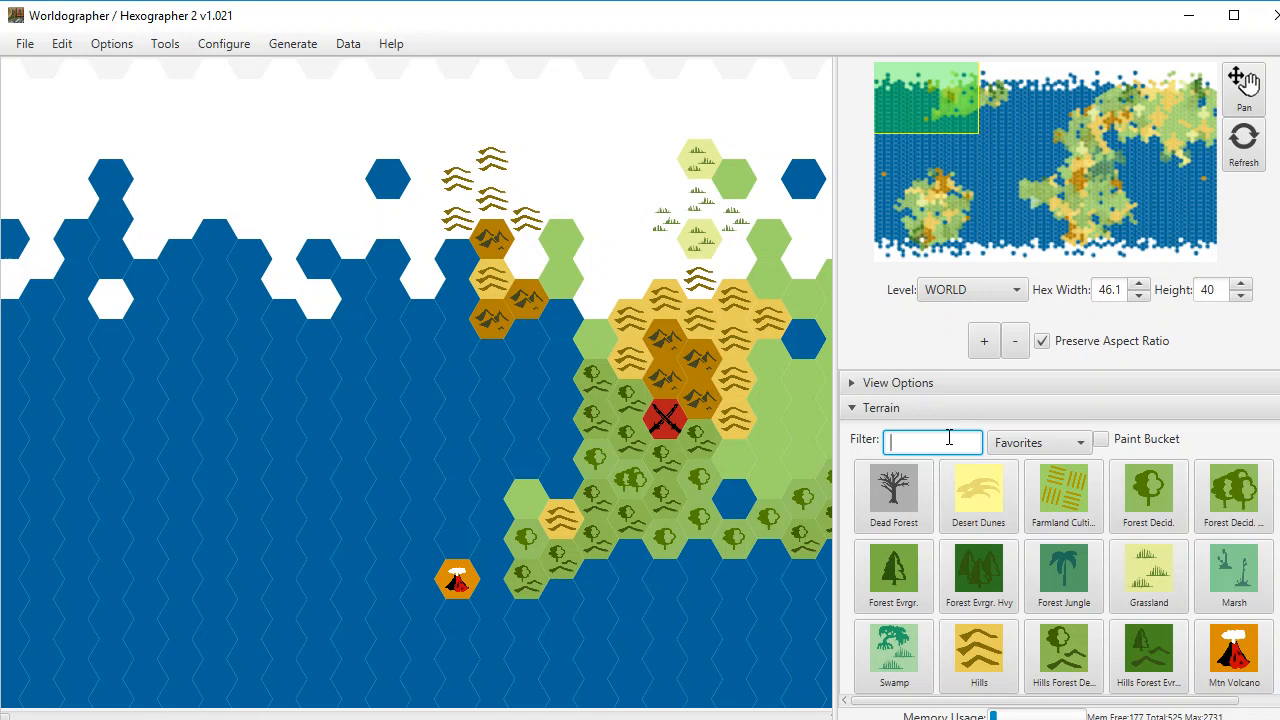
Step: Filter terrains by 'forest' and limit results to the Classic set
{"action": "type", "text": "forest"}
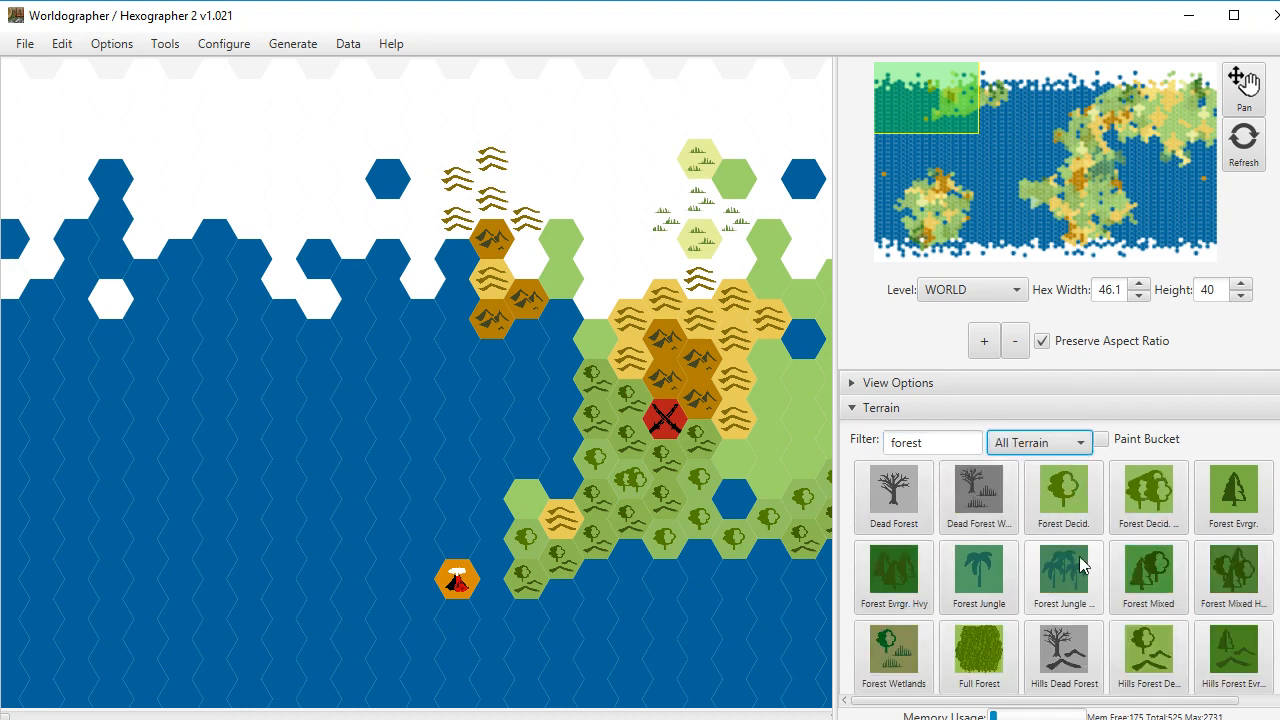
{"action": "scroll", "scroll_direction": "down", "scroll_amount": 3}
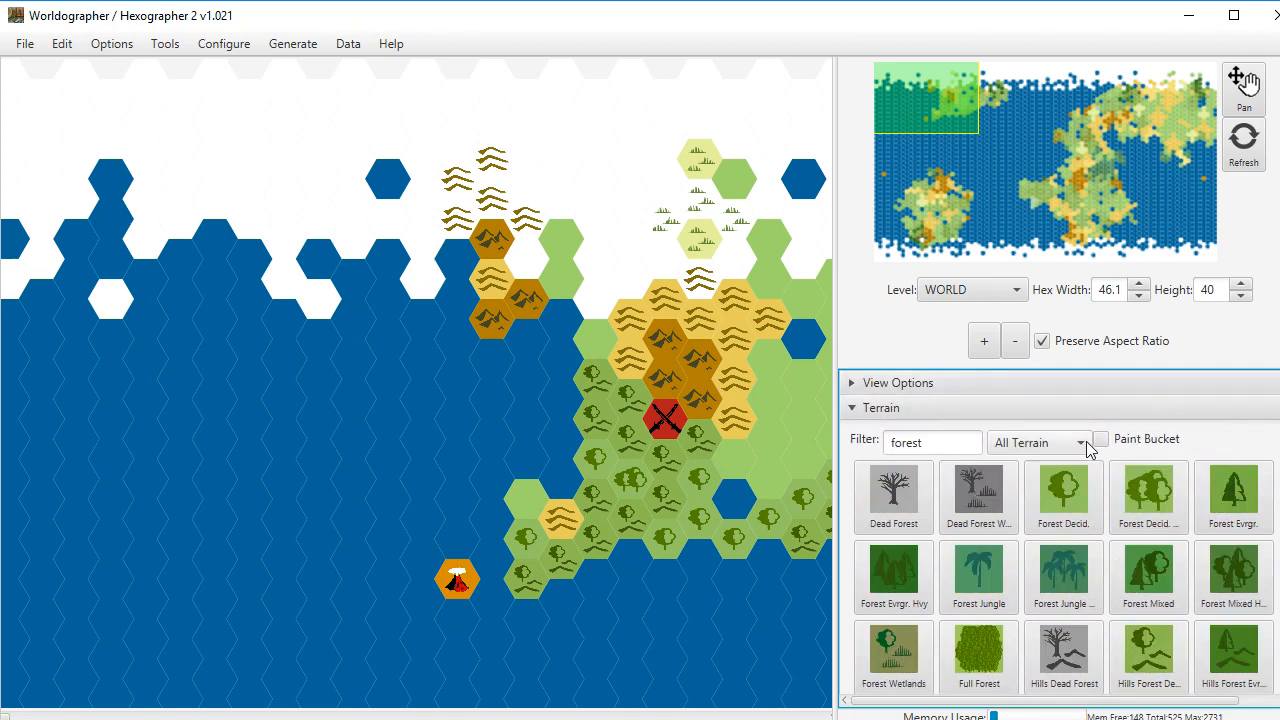
{"action": "left_click", "coordinate": [1036, 442]}
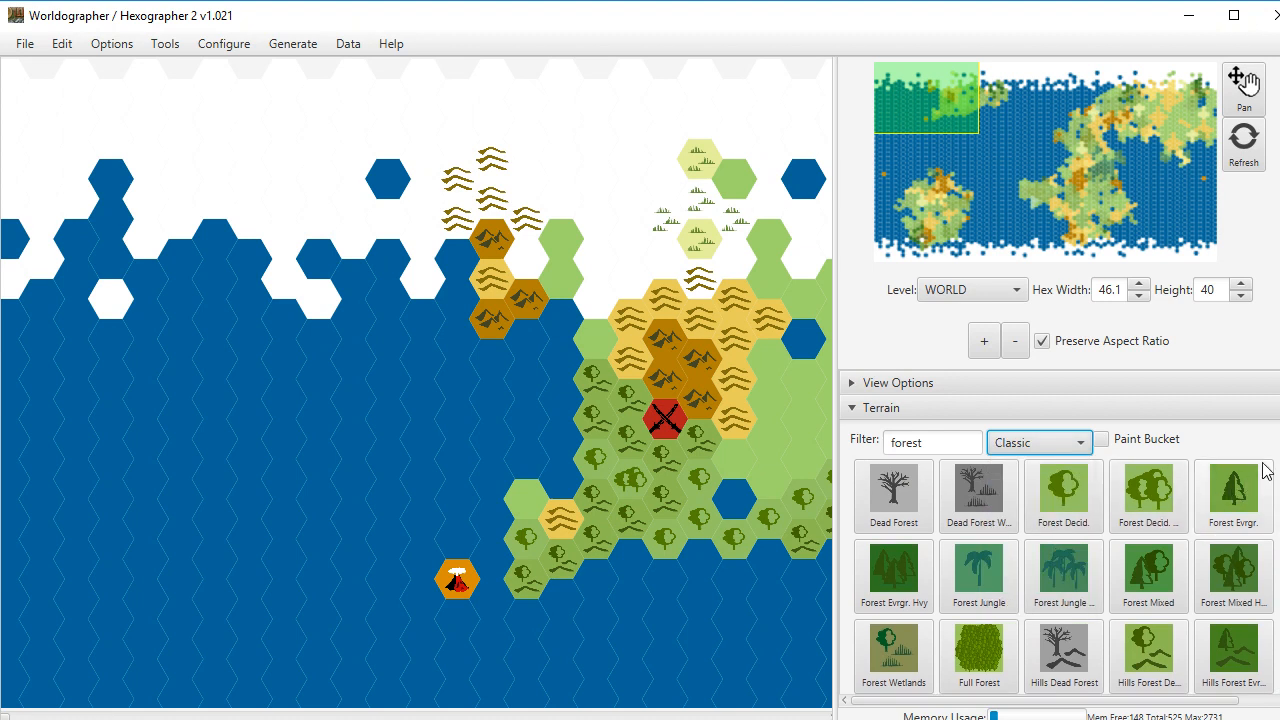
{"action": "scroll", "scroll_direction": "down", "scroll_amount": 3}
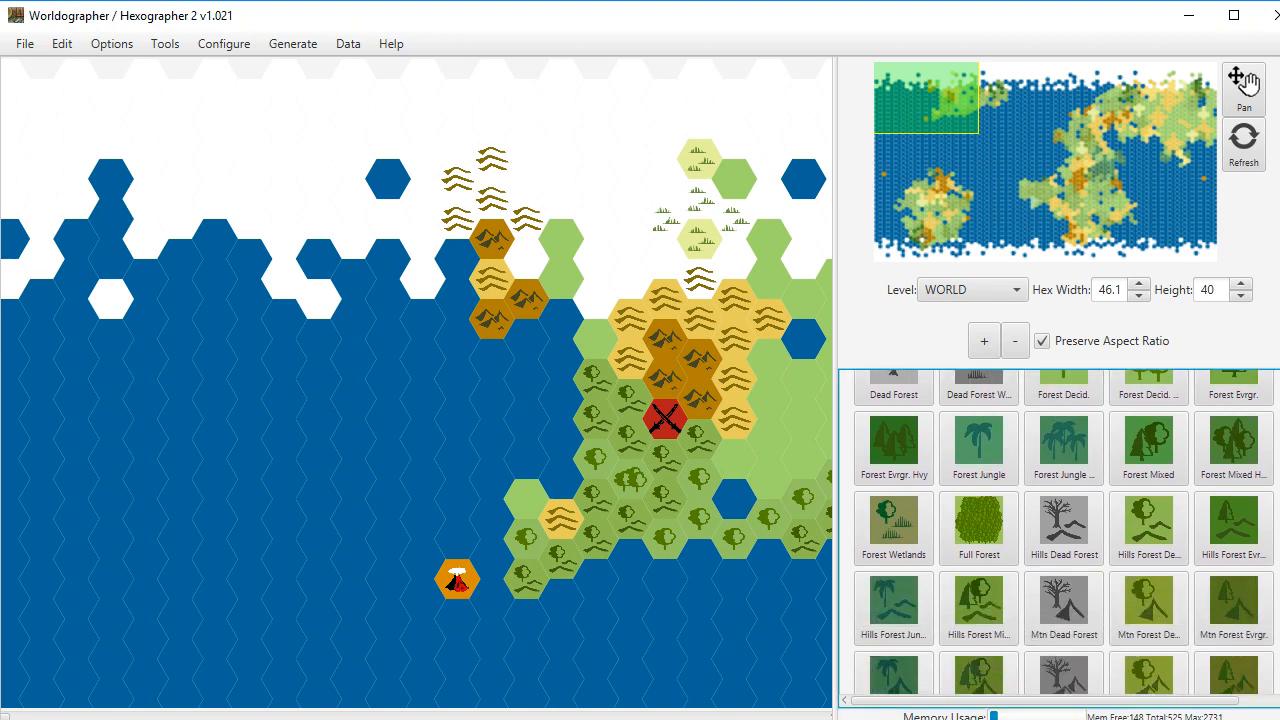
{"action": "scroll", "scroll_direction": "down", "scroll_amount": 3}
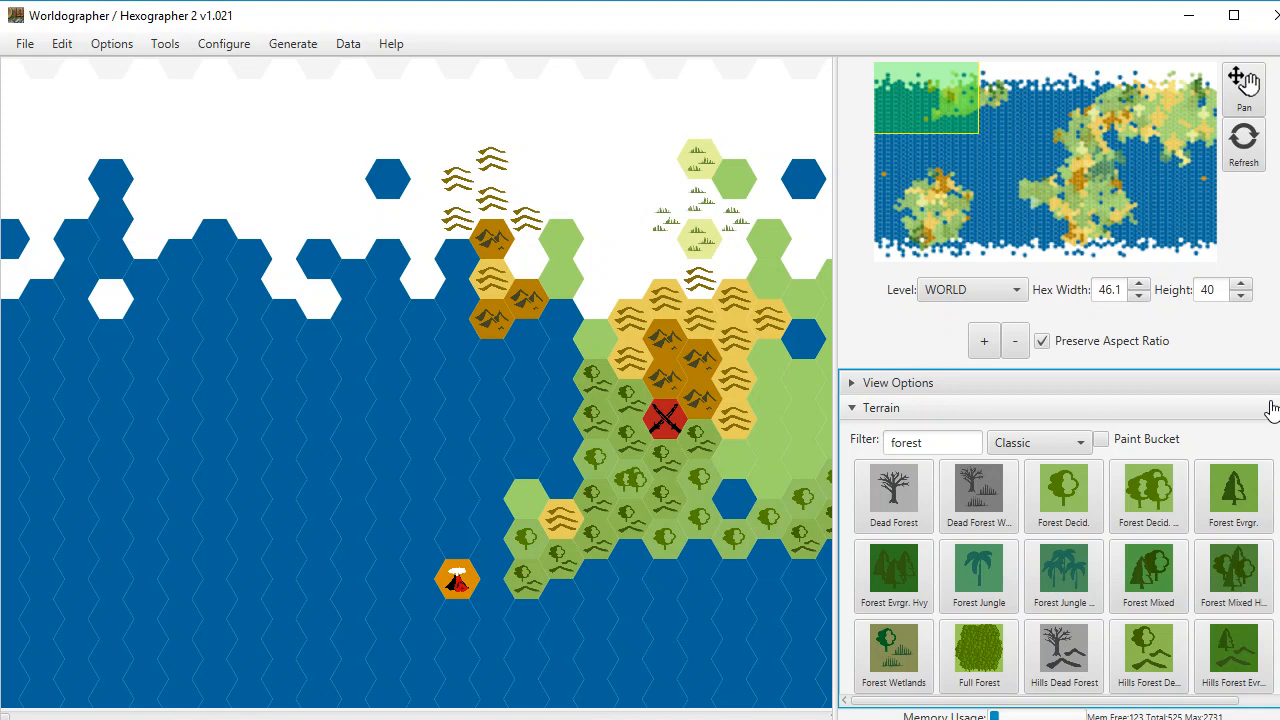
{"action": "mouse_move", "coordinate": [1240, 404]}
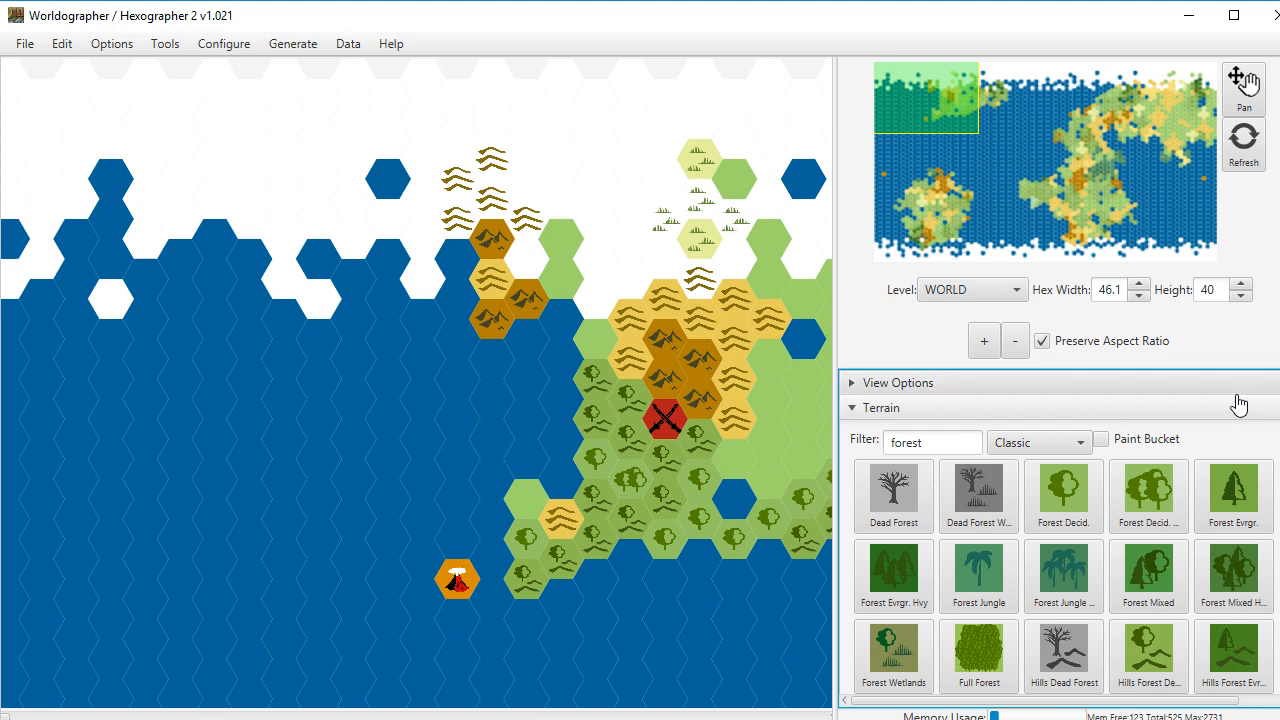